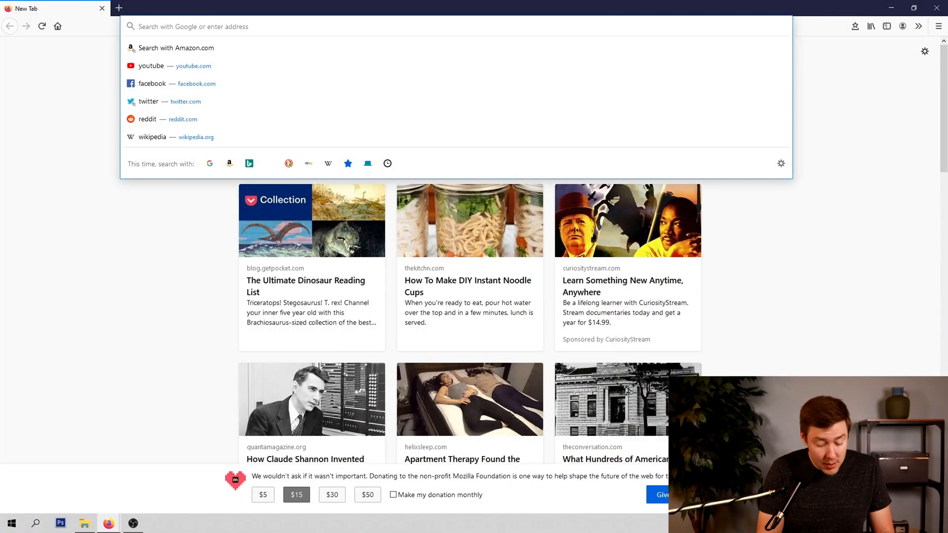
pyautogui.write('https://yeticold.com')
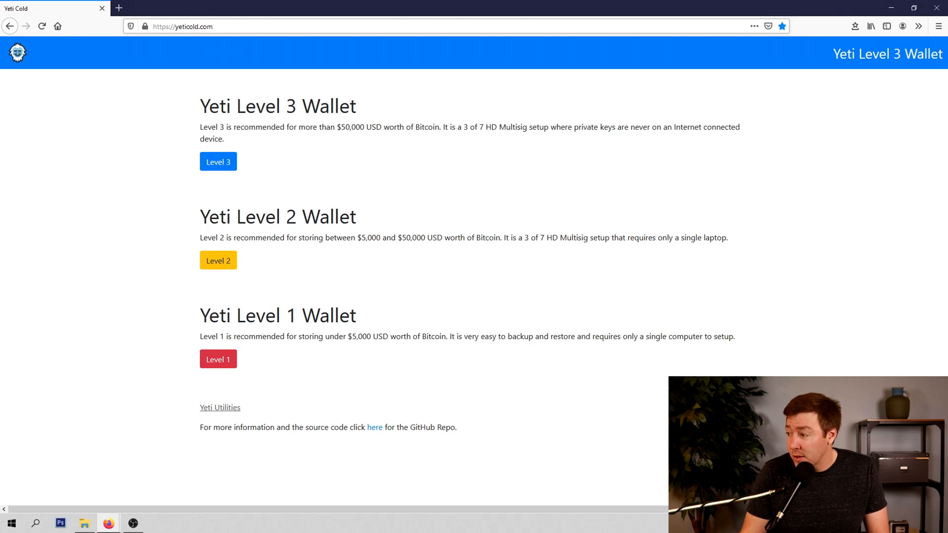
# Start the Level 1 wallet guide and advance past Step 1 to Step 2, Install Ubuntu.
pyautogui.click(217, 359)
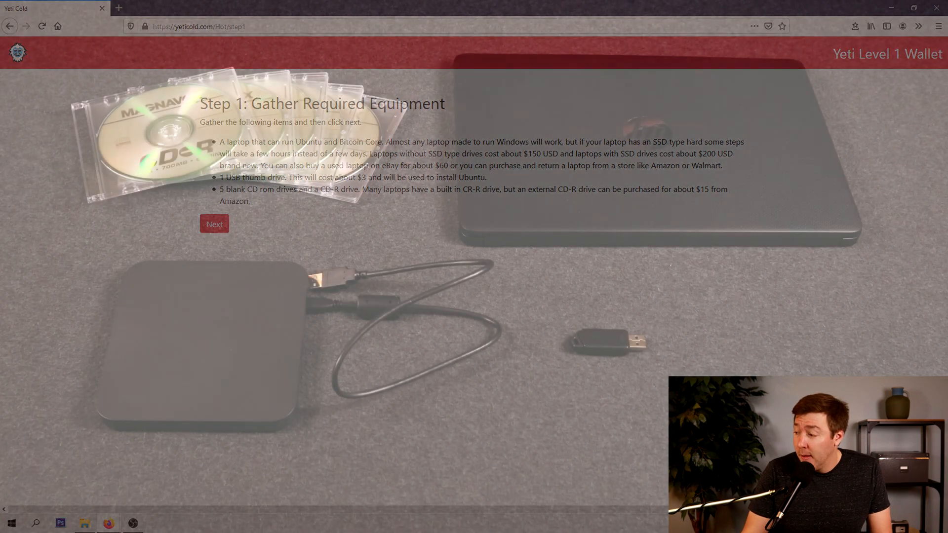
pyautogui.click(213, 224)
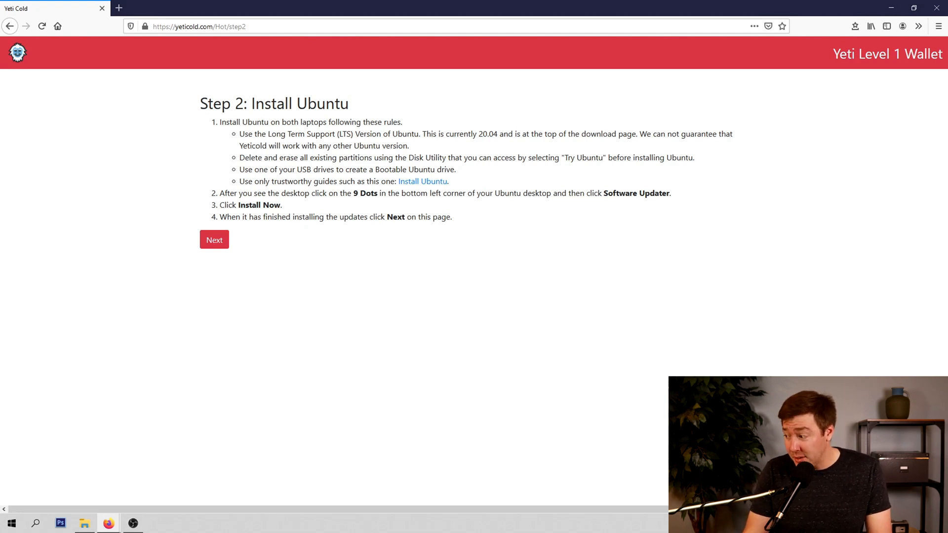
pyautogui.moveTo(422, 181)
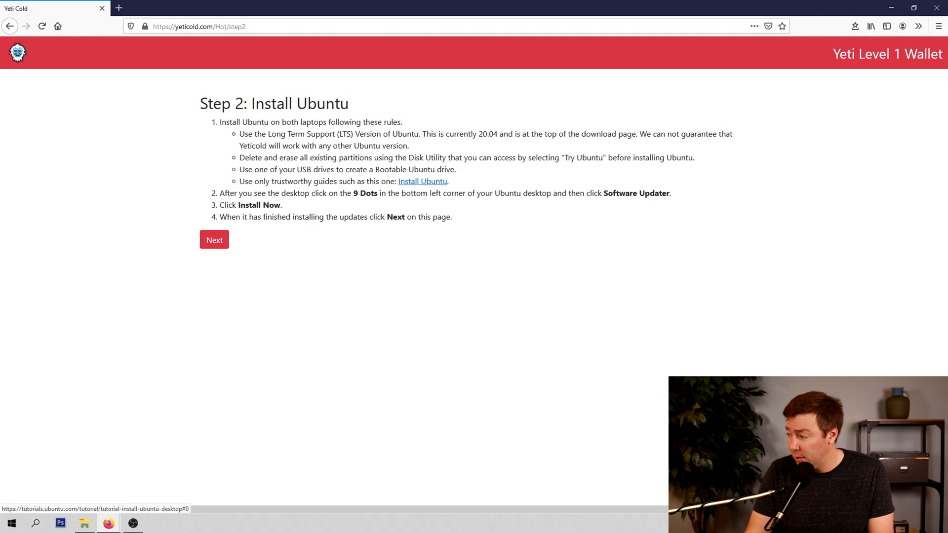
# Follow the Ubuntu install guide's Requirements to the 'Create a bootable USB stick on Windows' tutorial.
pyautogui.click(422, 181)
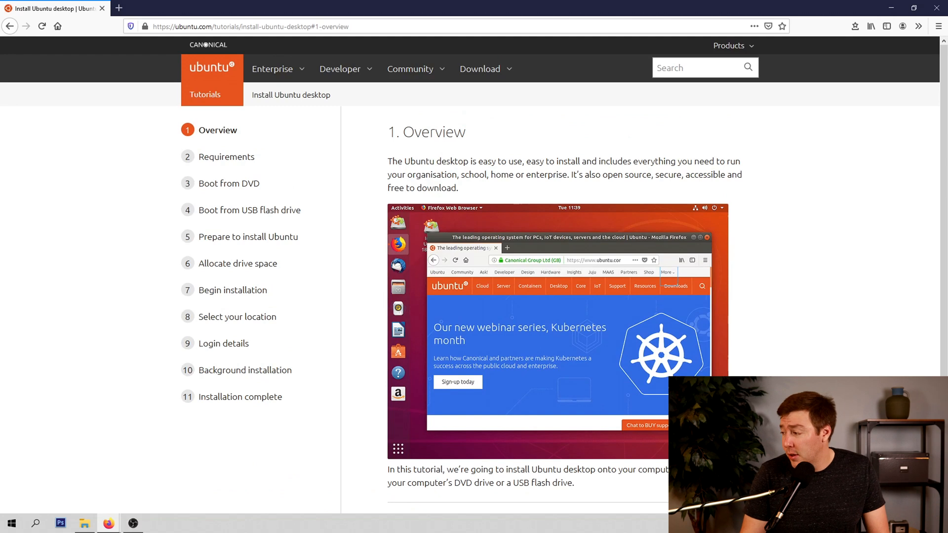
pyautogui.click(226, 157)
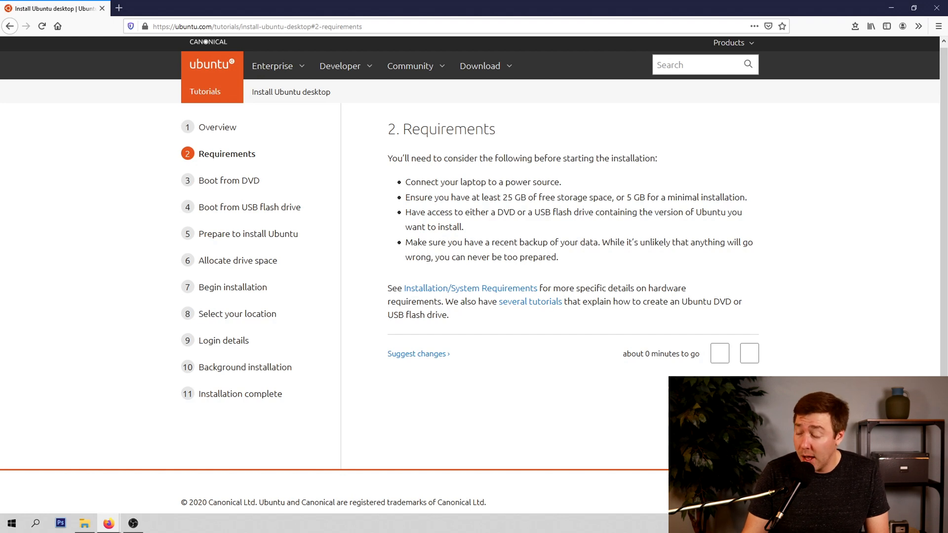
pyautogui.rightClick(529, 301)
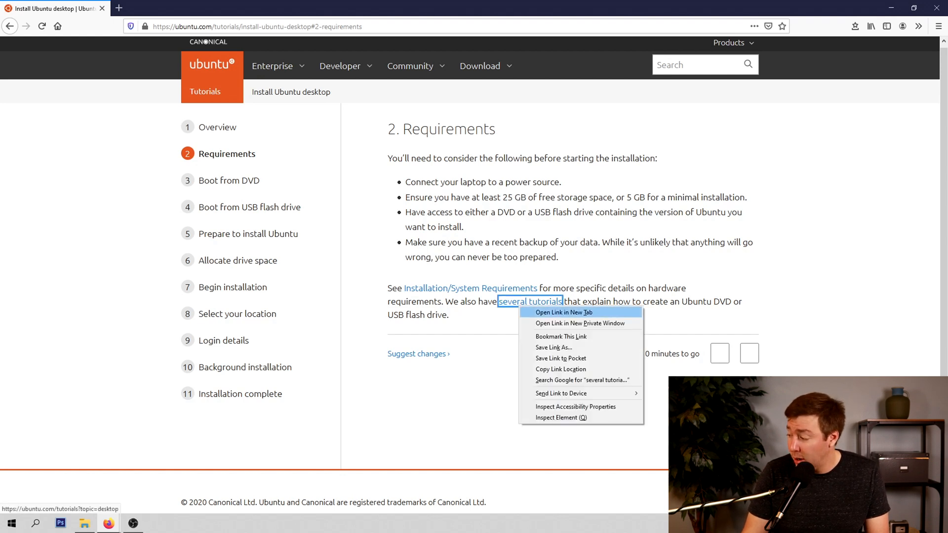
pyautogui.click(563, 312)
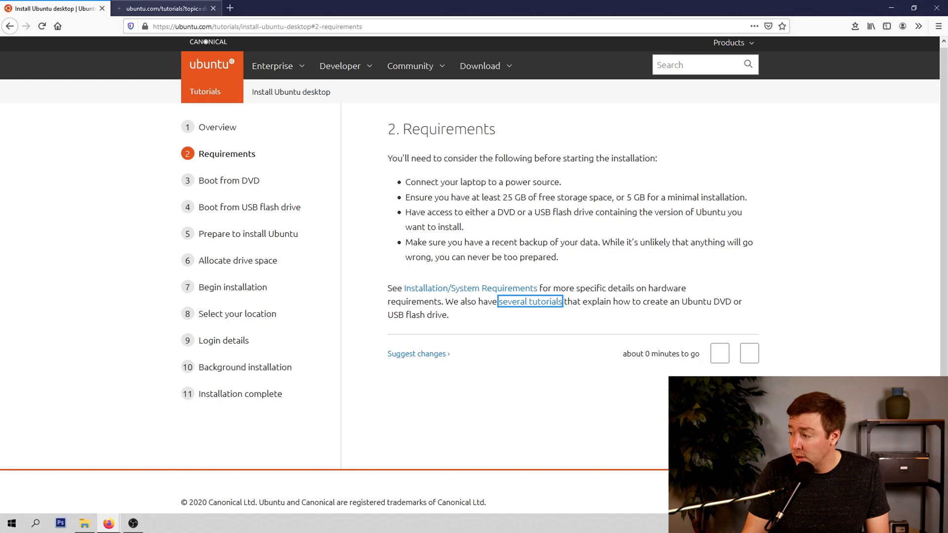
pyautogui.click(530, 301)
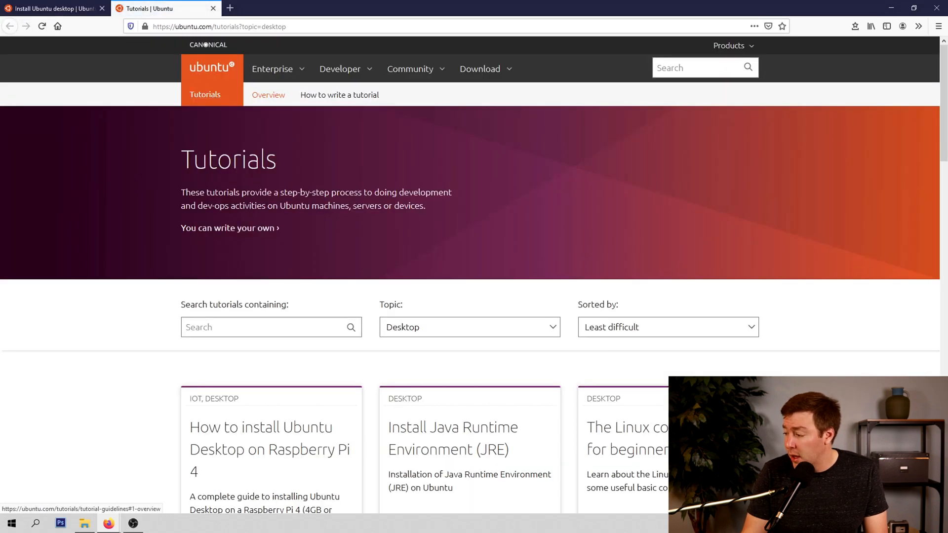
pyautogui.scroll(-3)
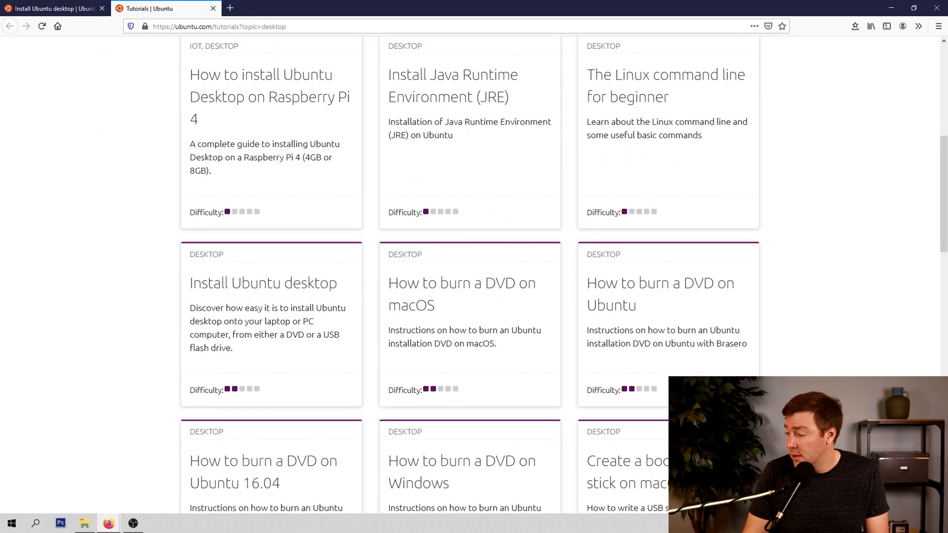
pyautogui.scroll(-3)
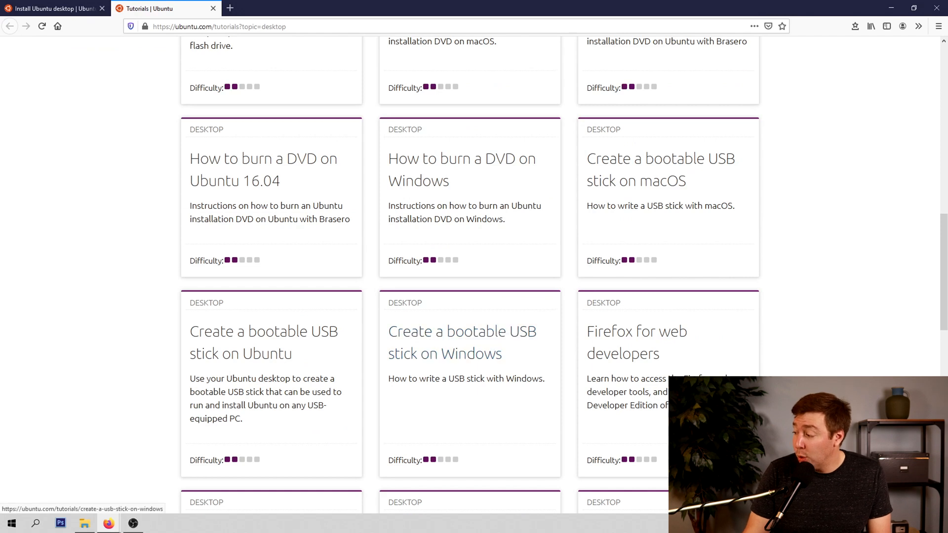
pyautogui.moveTo(462, 342)
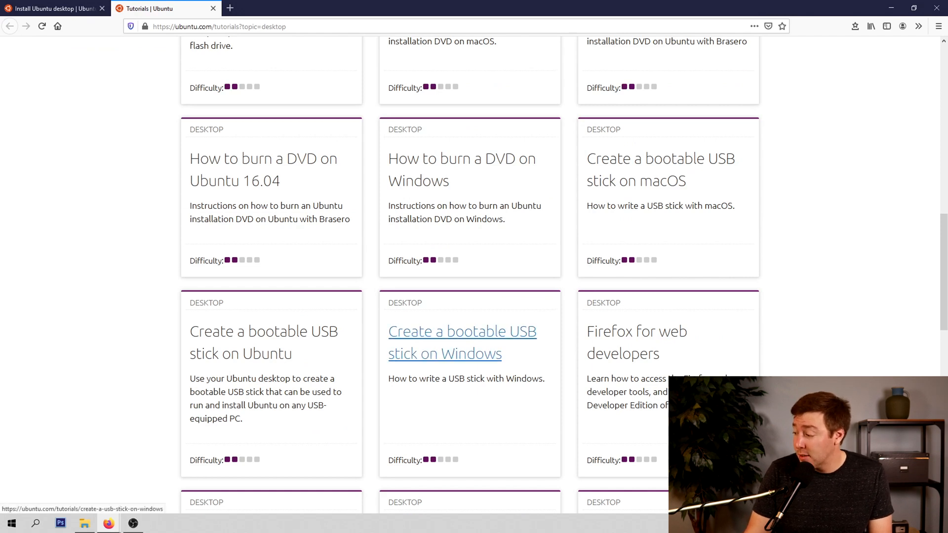
pyautogui.click(462, 342)
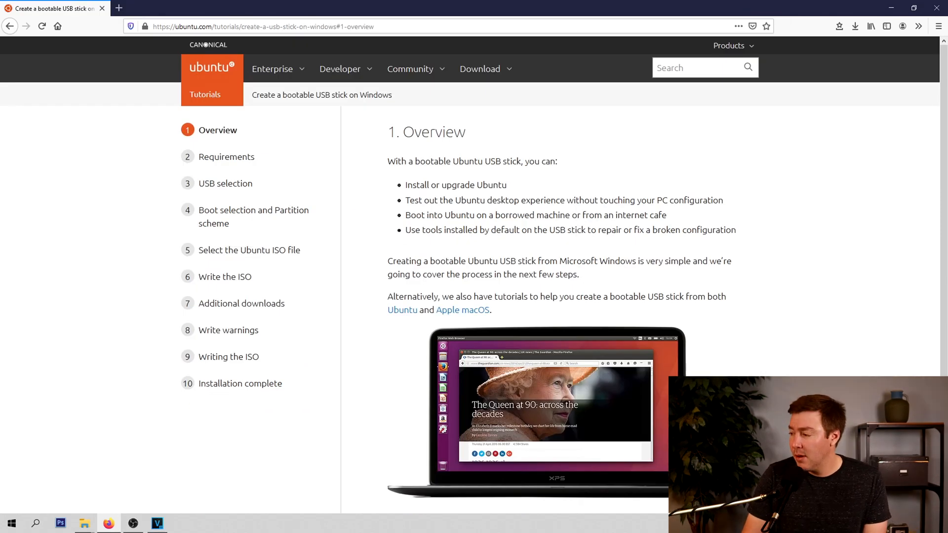
# Save the Rufus 3.13 installer from the Rufus site linked in the tutorial's Requirements.
pyautogui.click(227, 156)
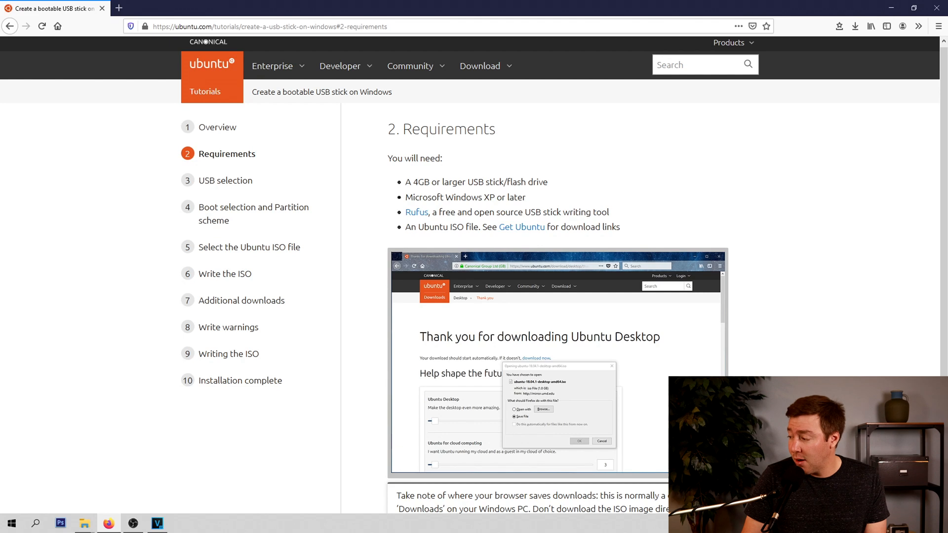
pyautogui.click(415, 211)
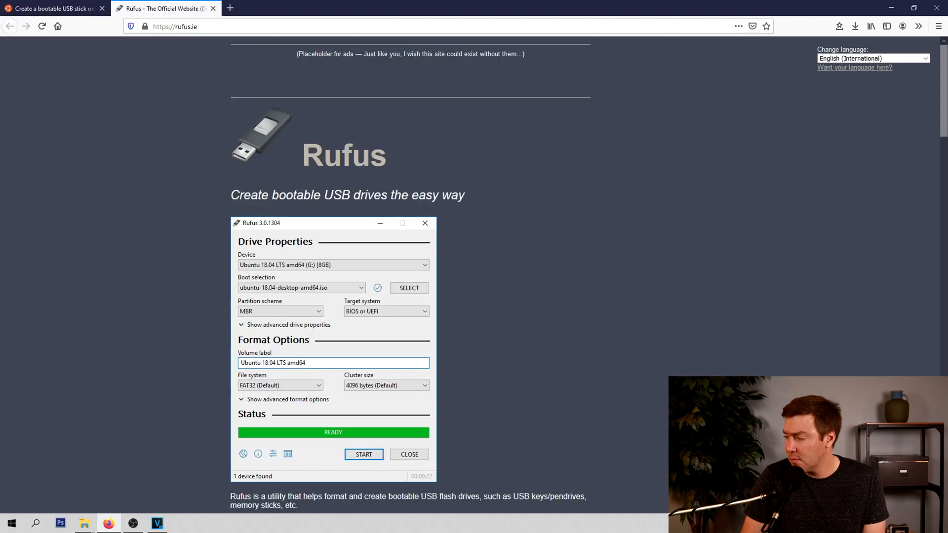
pyautogui.scroll(-3)
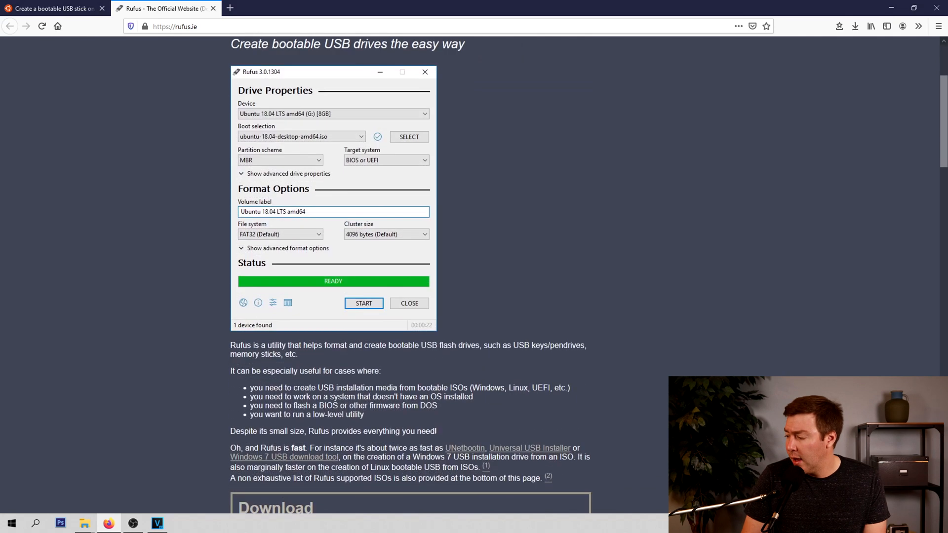
pyautogui.scroll(-3)
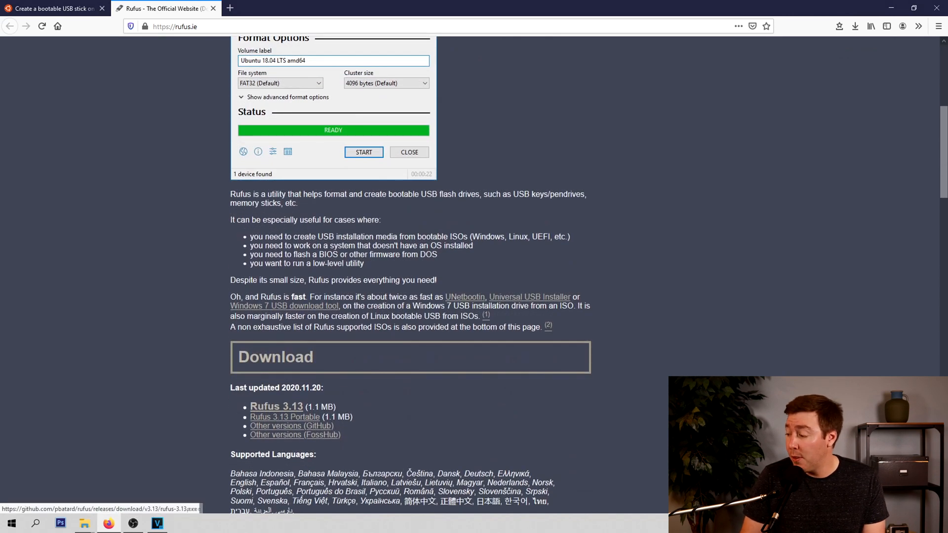
pyautogui.click(276, 406)
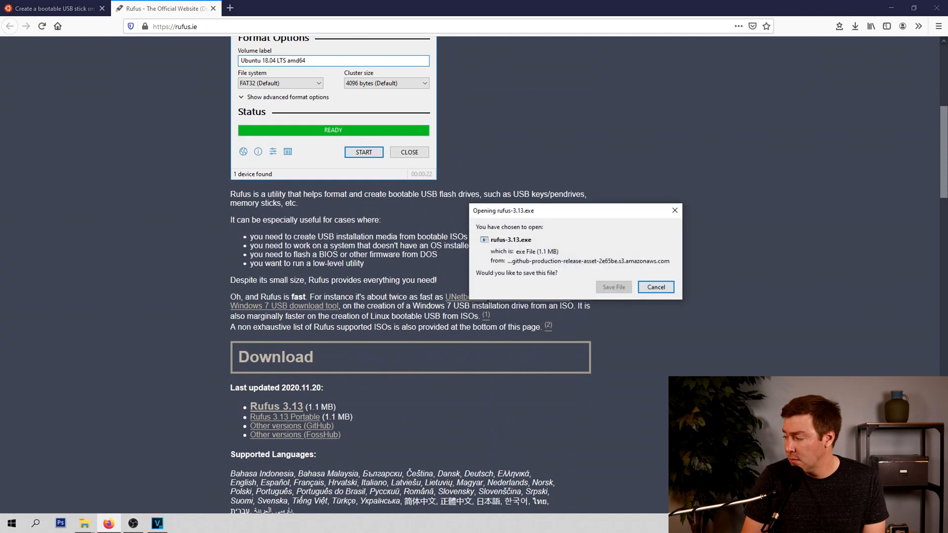
pyautogui.click(655, 287)
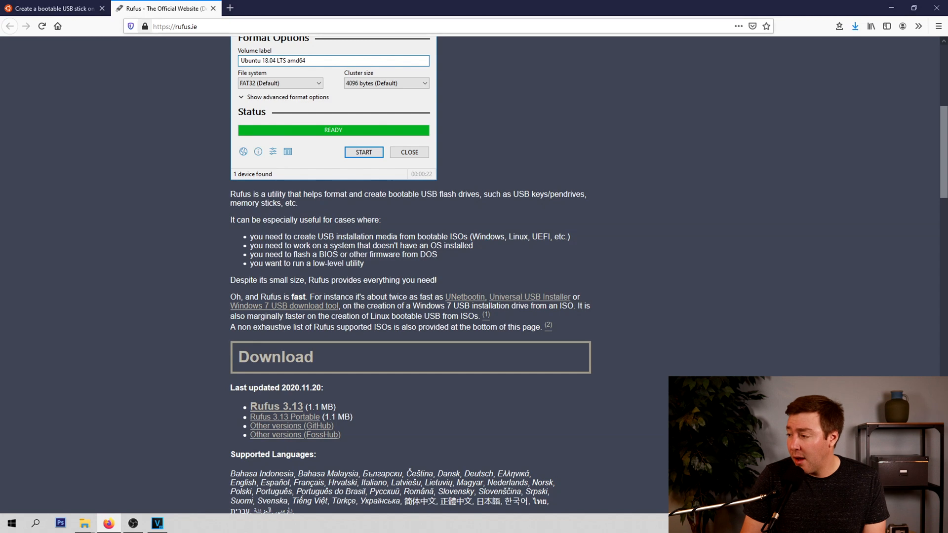
# Open the Get Ubuntu downloads page in a new tab from the bootable USB tutorial.
pyautogui.click(51, 8)
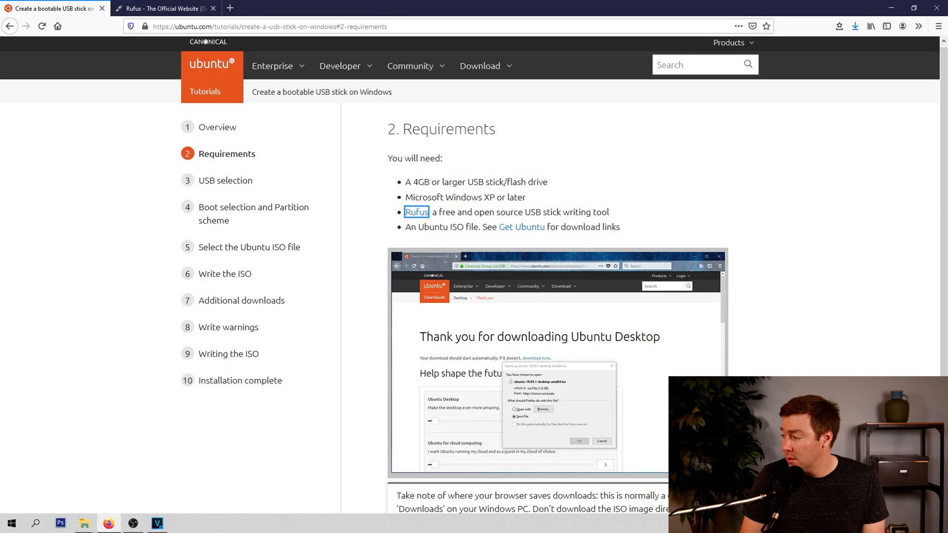
pyautogui.moveTo(521, 226)
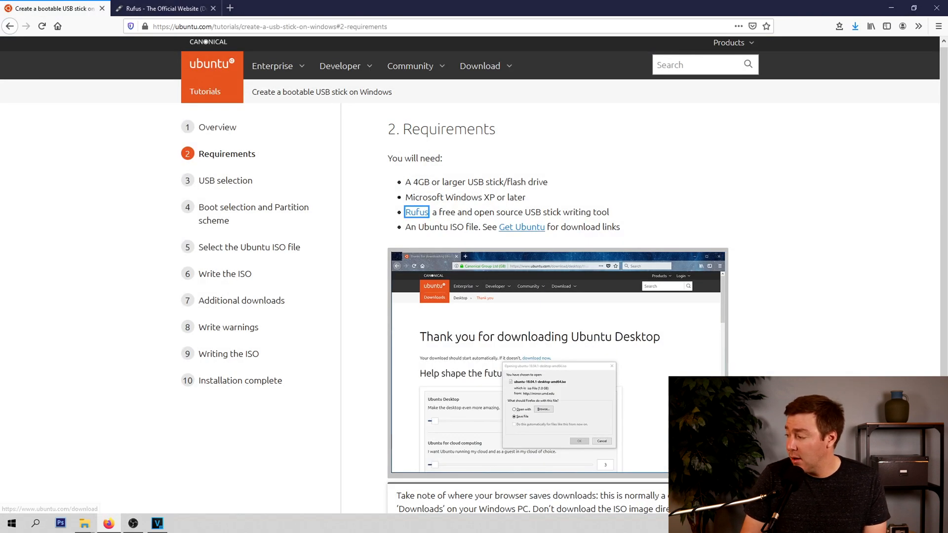
pyautogui.rightClick(522, 226)
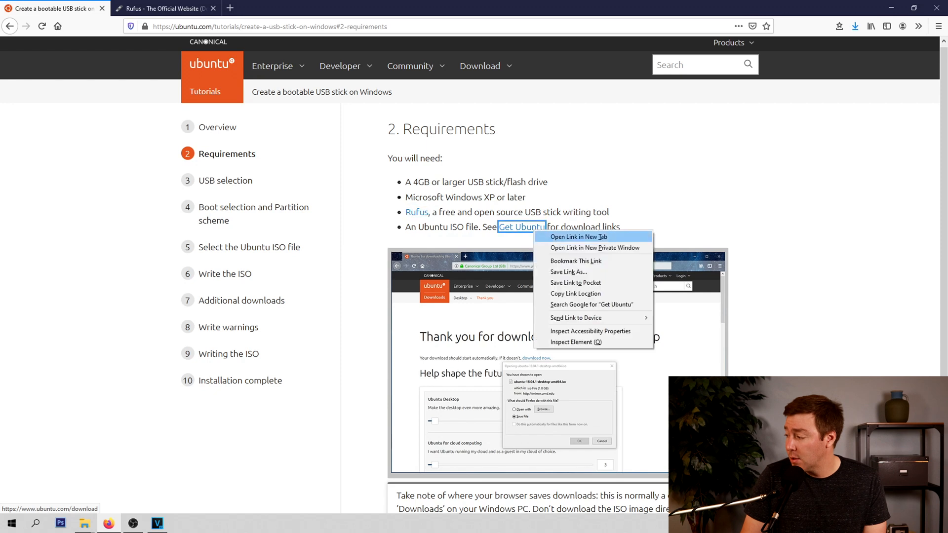
pyautogui.click(578, 237)
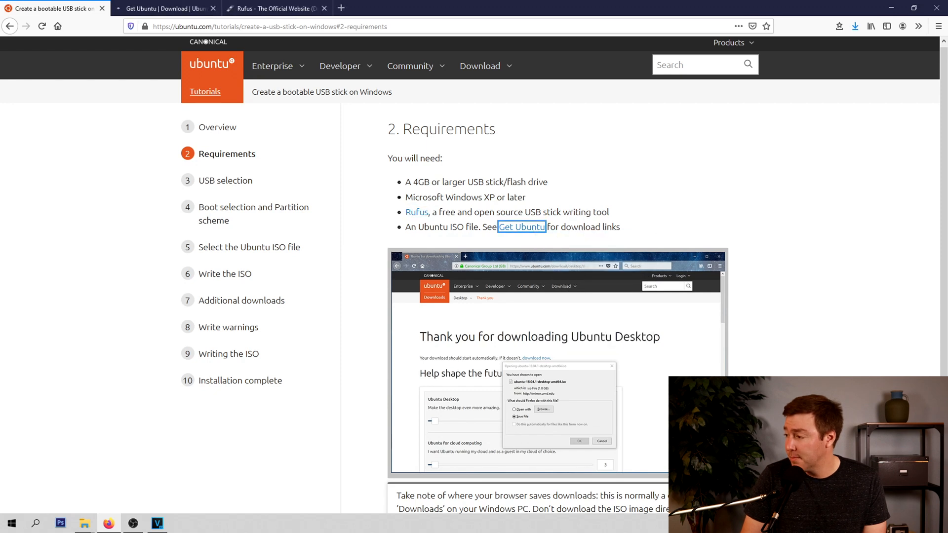
pyautogui.click(167, 8)
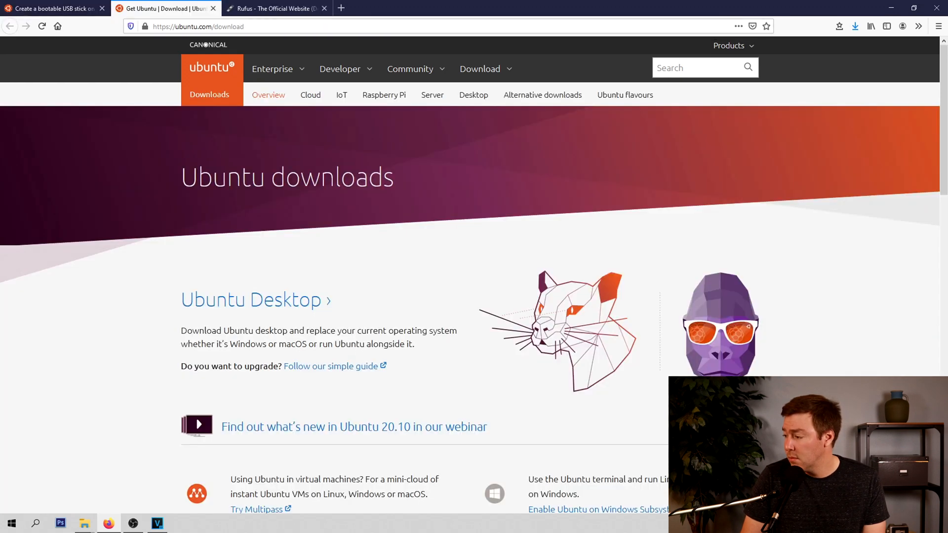
pyautogui.moveTo(255, 299)
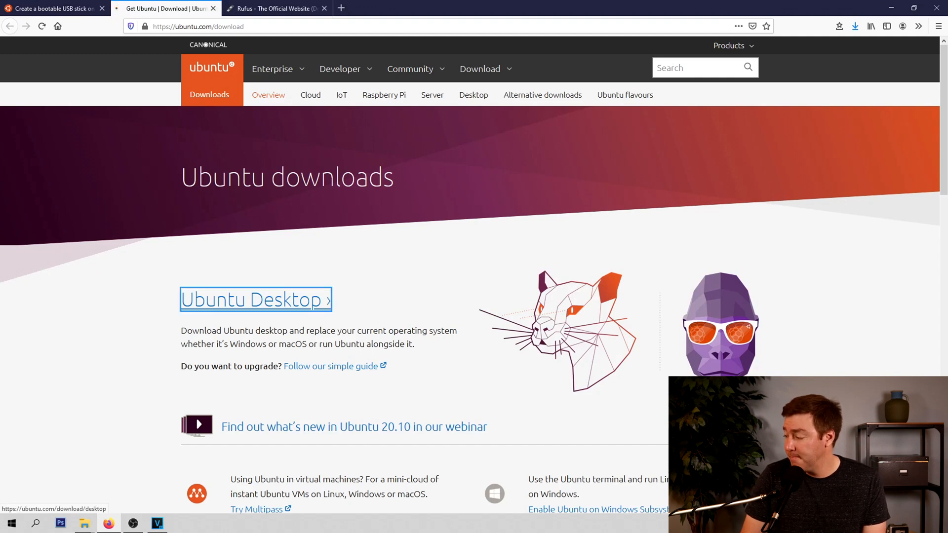
# Download and save the Ubuntu 20.04.1 desktop ISO file.
pyautogui.click(254, 299)
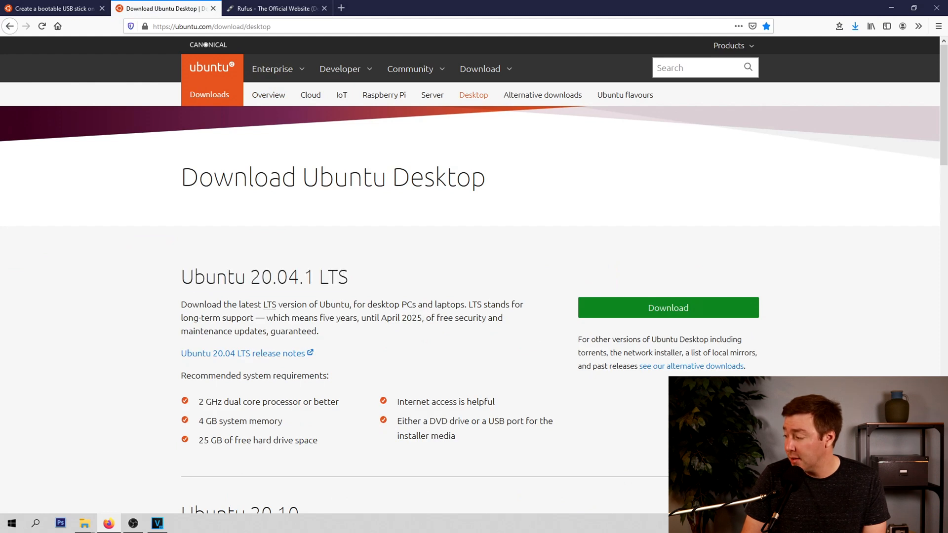
pyautogui.moveTo(668, 307)
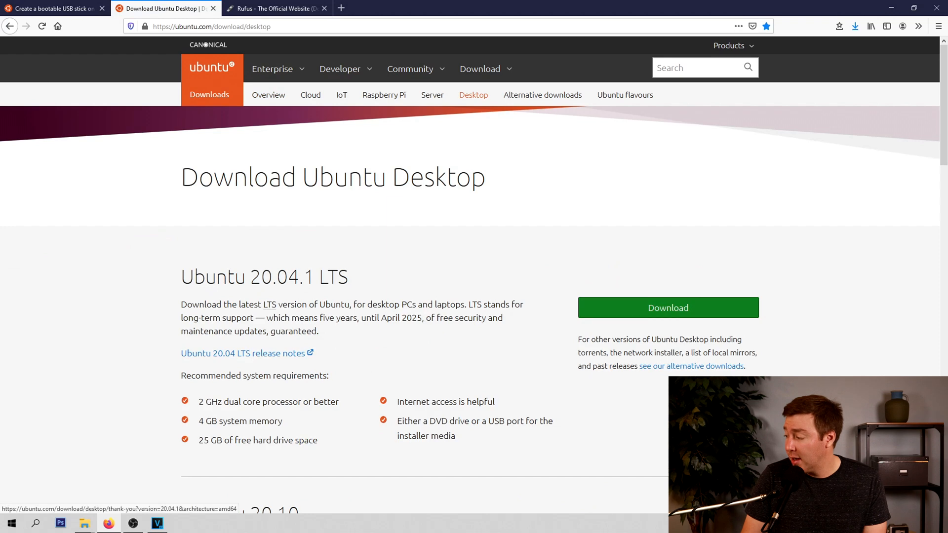
pyautogui.click(667, 307)
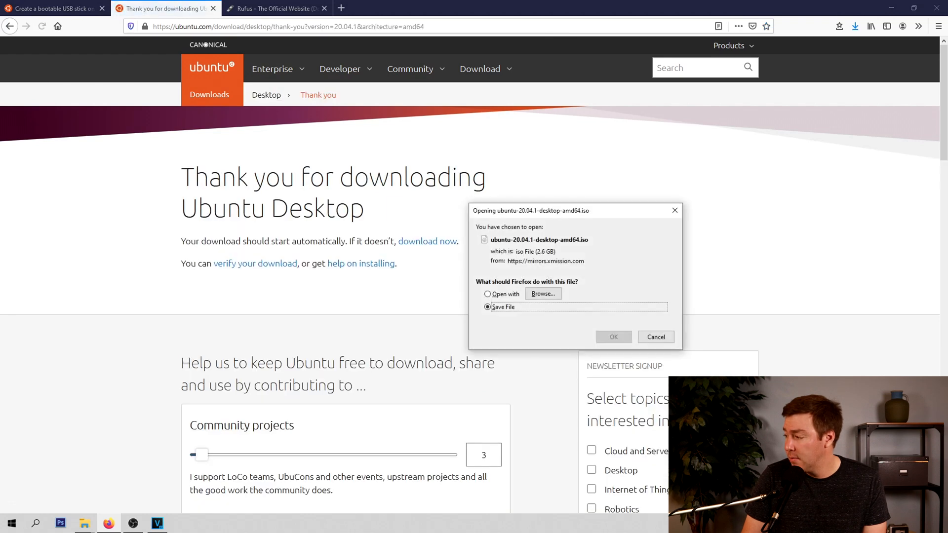
pyautogui.click(612, 337)
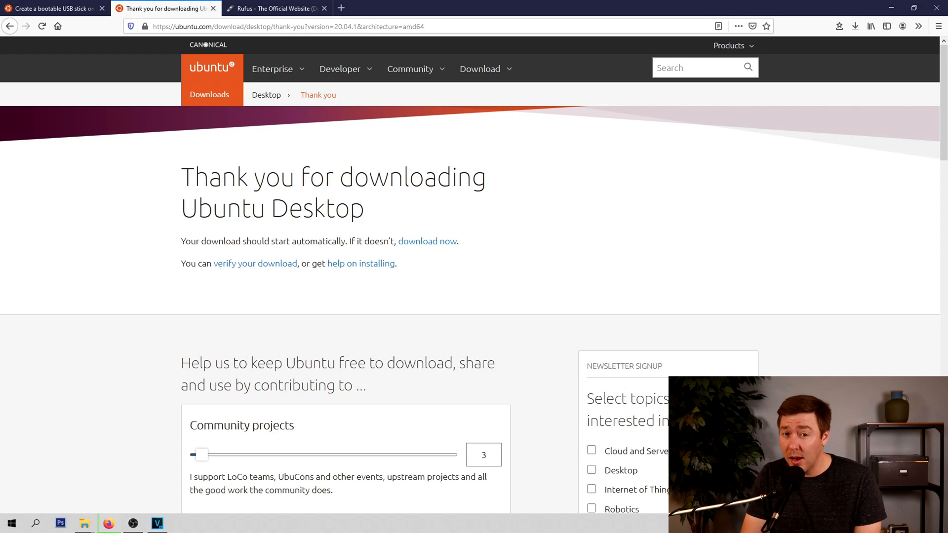
pyautogui.click(325, 8)
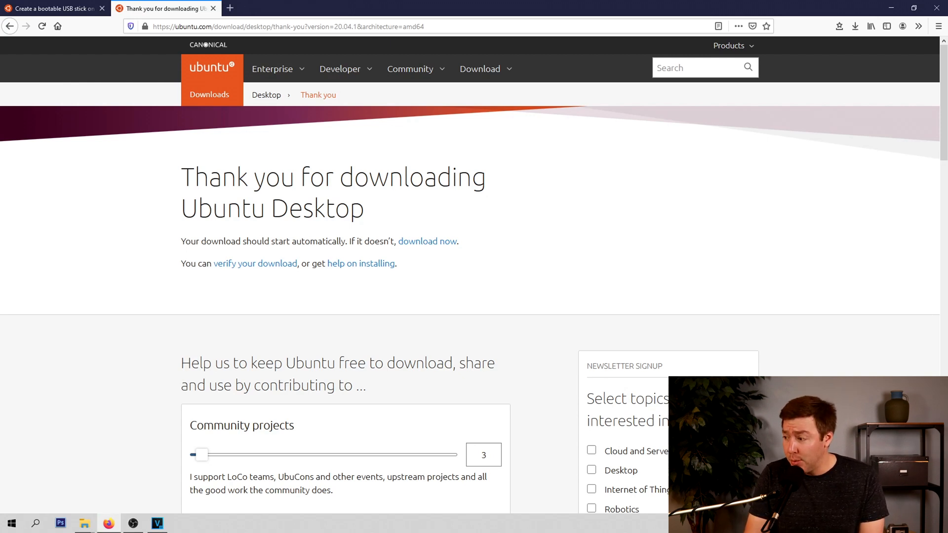
pyautogui.click(52, 8)
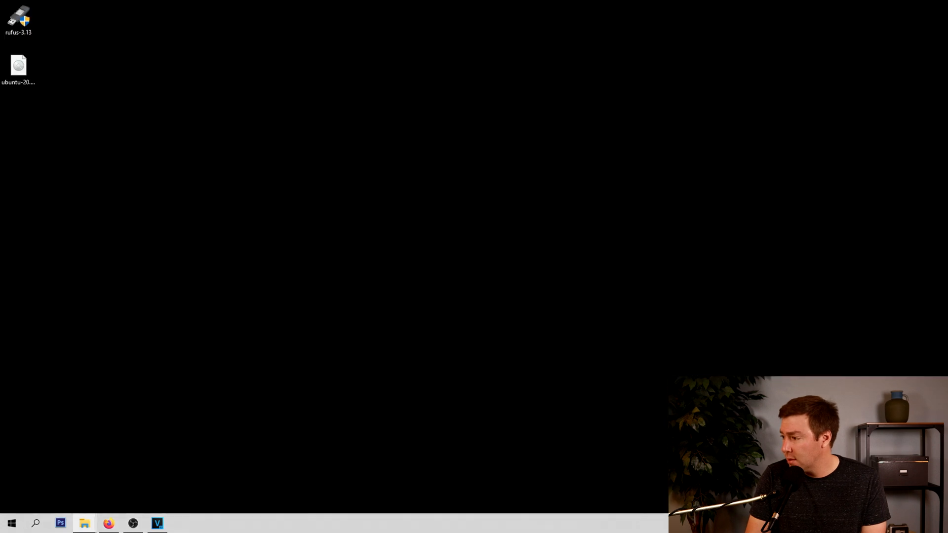
# Launch rufus-3.13 from the desktop so it detects the HP v150w (D:) stick.
pyautogui.doubleClick(19, 19)
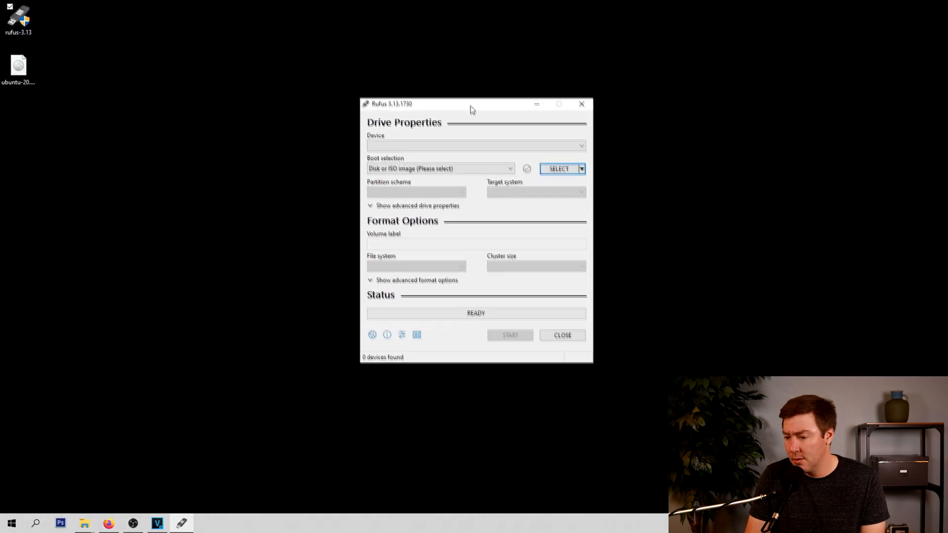
pyautogui.click(107, 523)
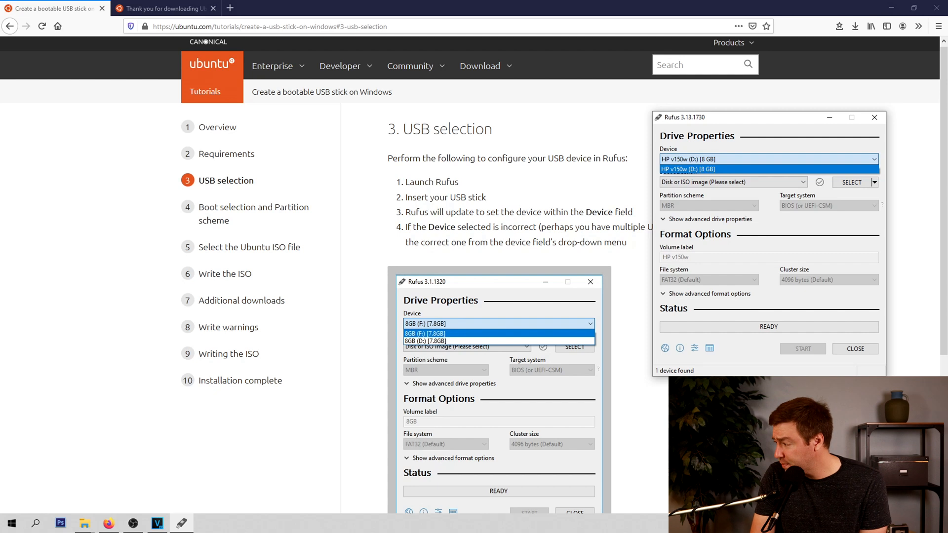
# Select HP v150w as the device, adjust Boot selection, and bring up the ISO file browser.
pyautogui.click(253, 214)
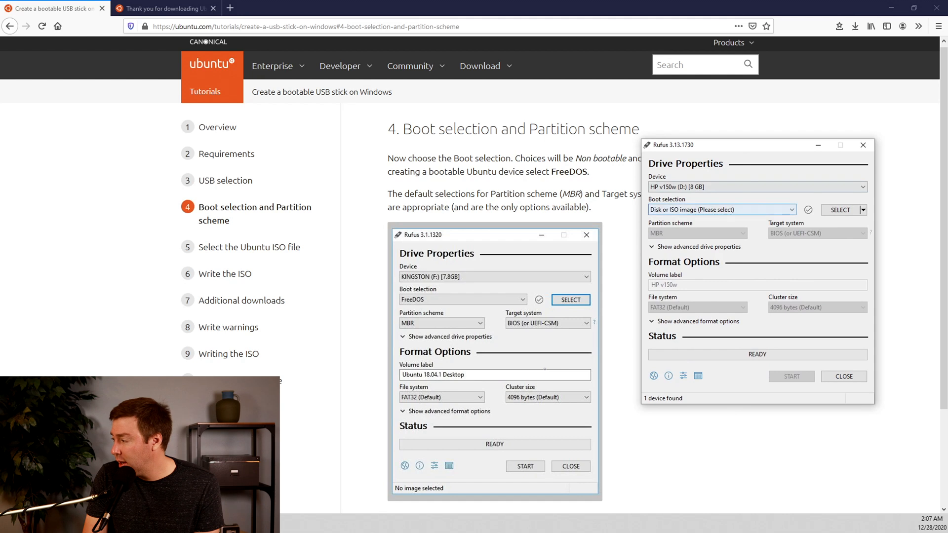
pyautogui.click(721, 210)
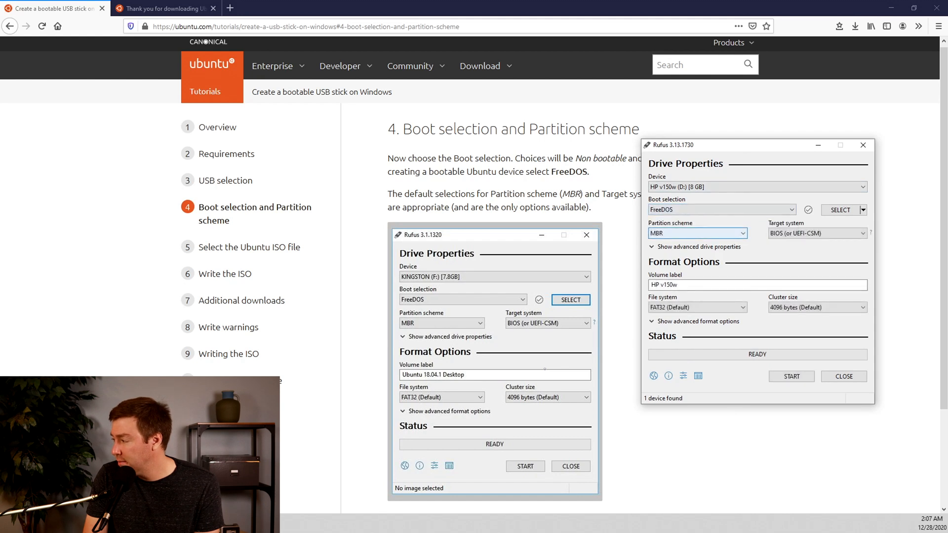
pyautogui.moveTo(725, 145); pyautogui.dragTo(764, 208)
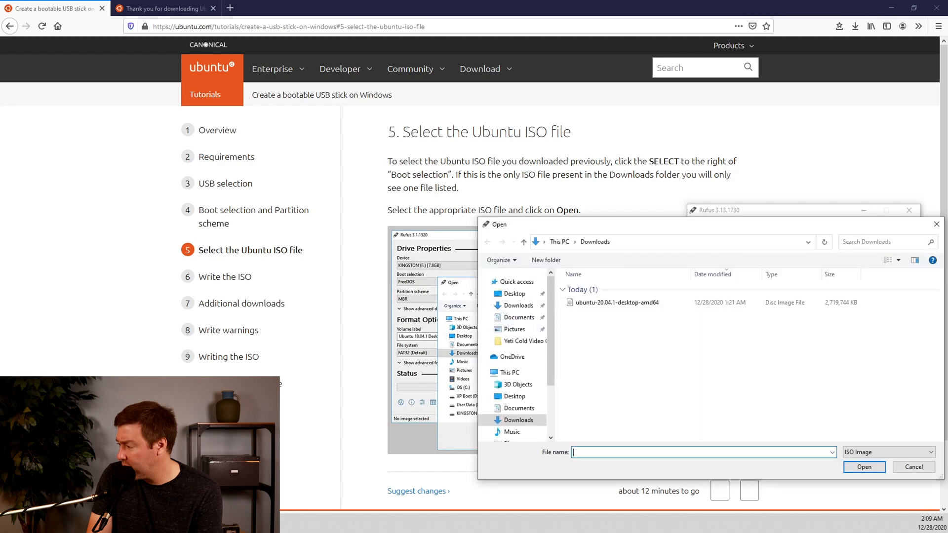
# Load ubuntu-20.04.1-desktop-amd64 into Rufus and move the tutorial to Write the ISO.
pyautogui.click(615, 302)
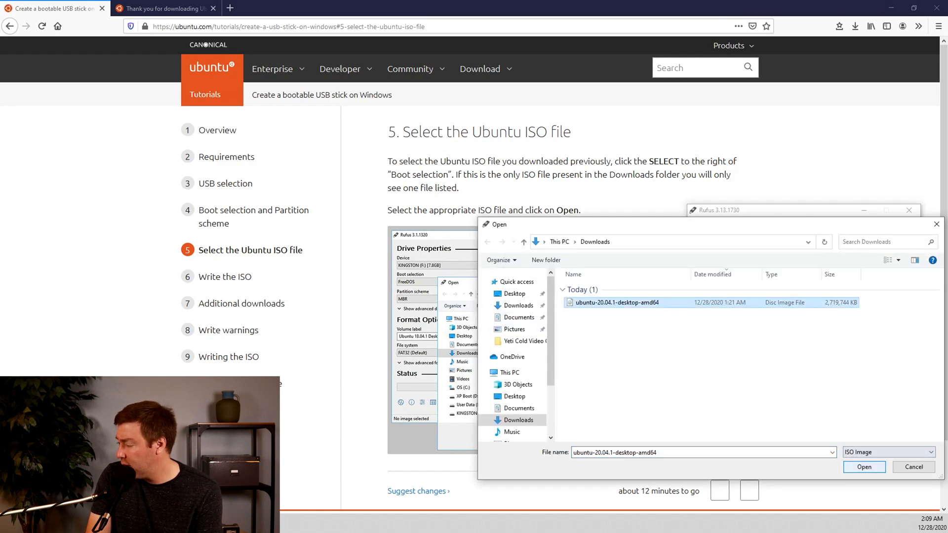
pyautogui.click(864, 466)
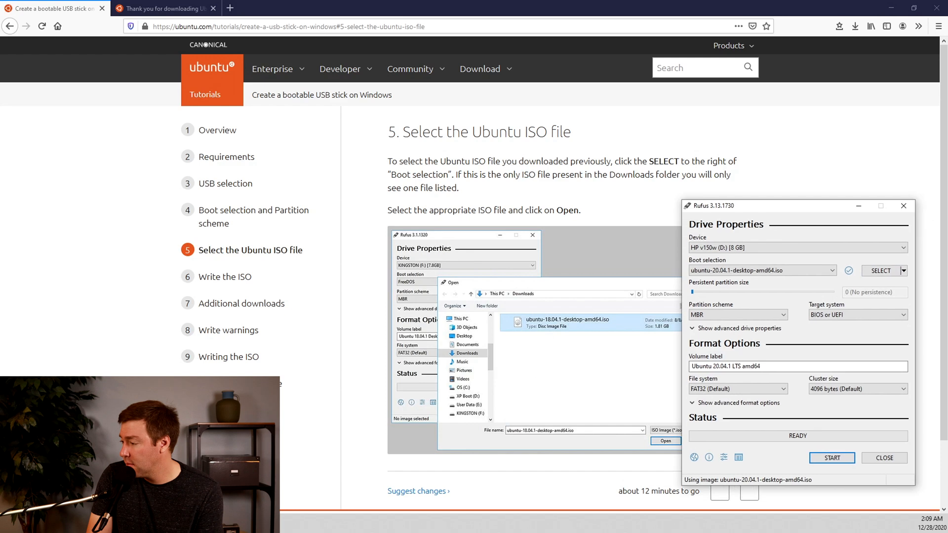
pyautogui.click(228, 277)
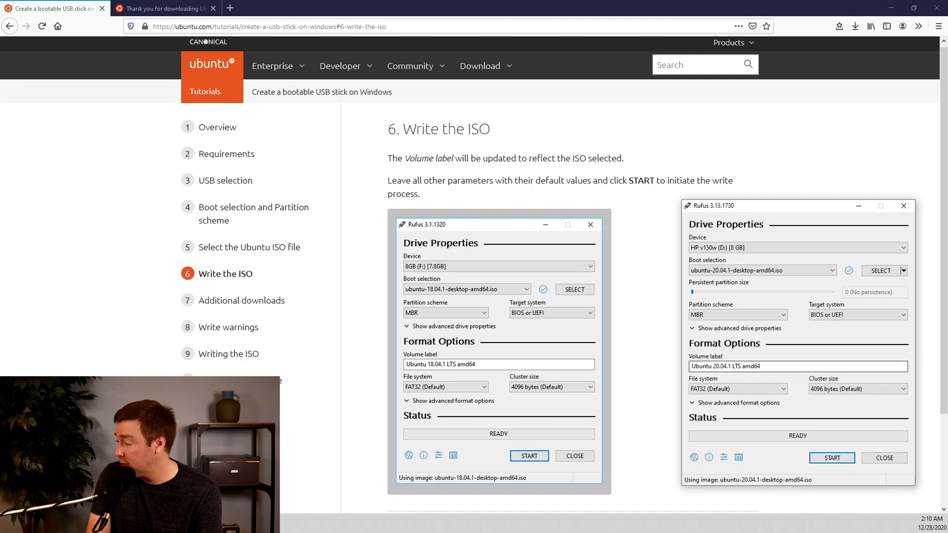
# Start the write, accepting Syslinux download, ISO Image mode, and erasing the HP stick.
pyautogui.click(832, 458)
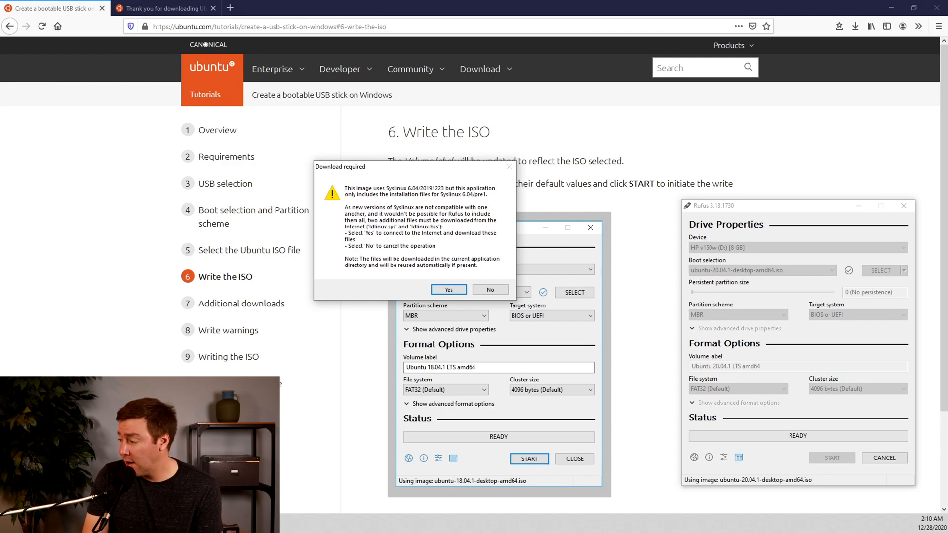
pyautogui.click(448, 290)
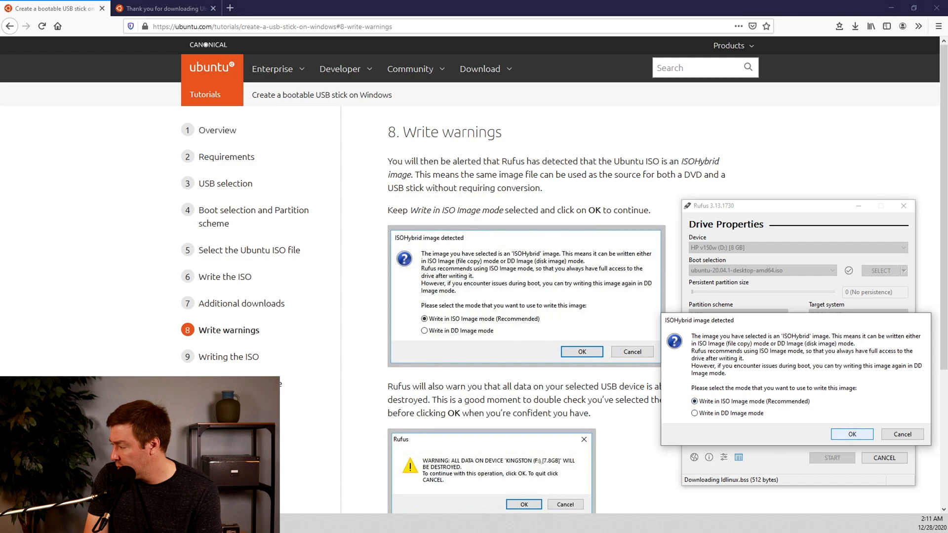
pyautogui.click(851, 434)
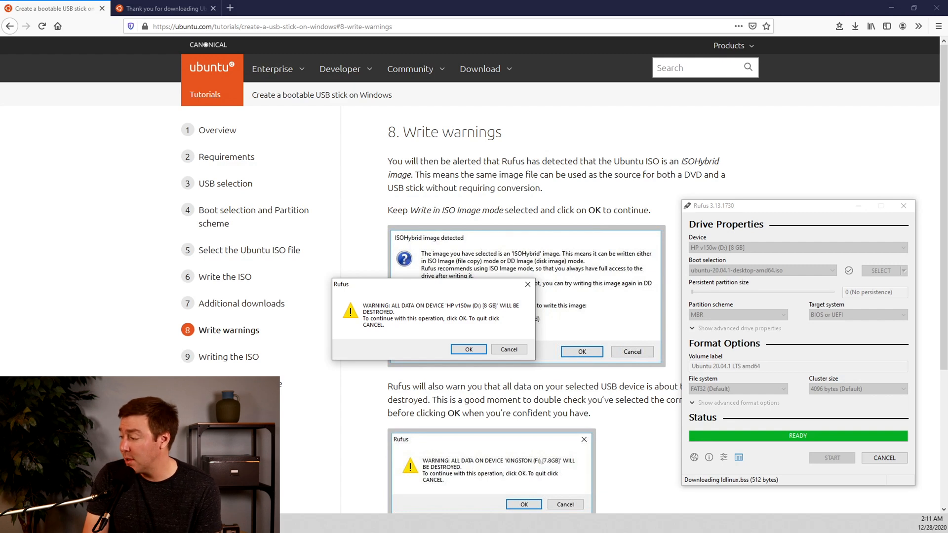
pyautogui.click(468, 349)
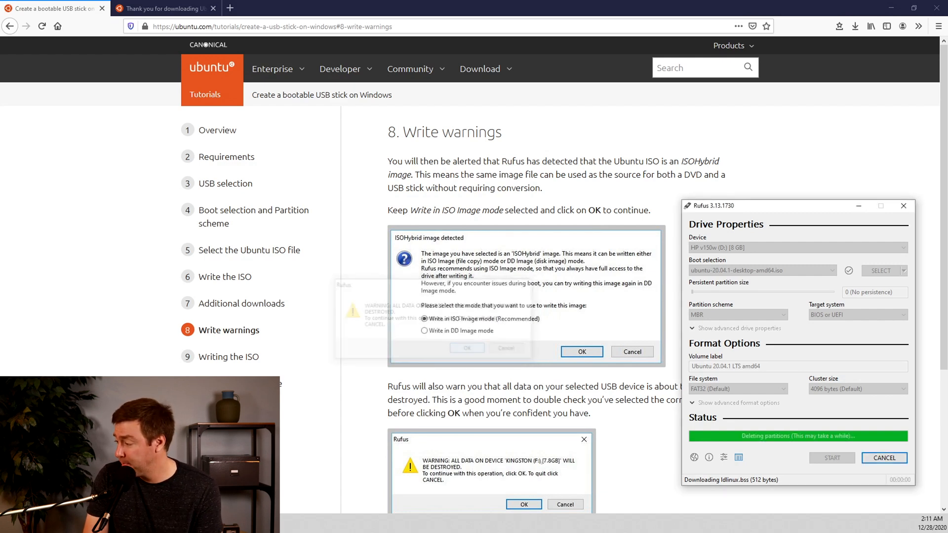
pyautogui.scroll(-3)
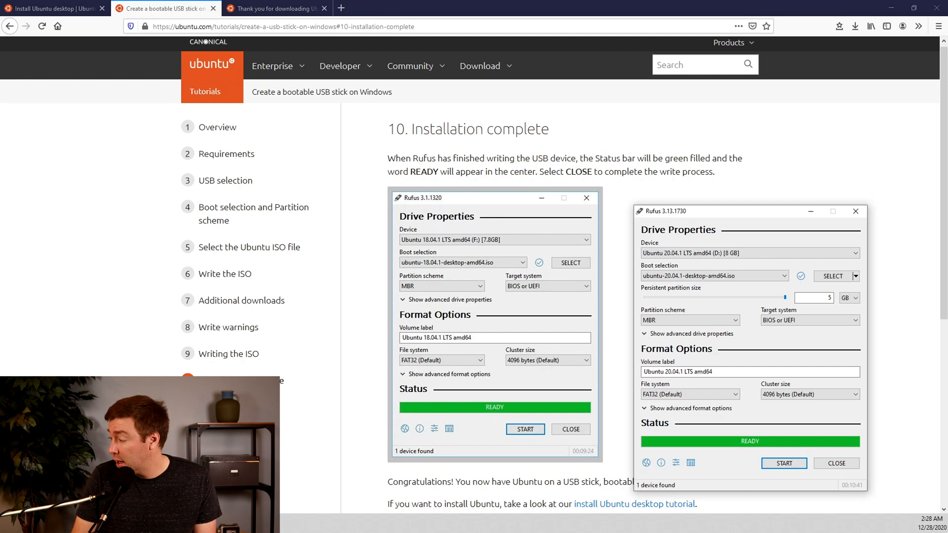
# Reach step 4, Boot from USB flash drive, of the Install Ubuntu desktop tutorial.
pyautogui.scroll(-3)
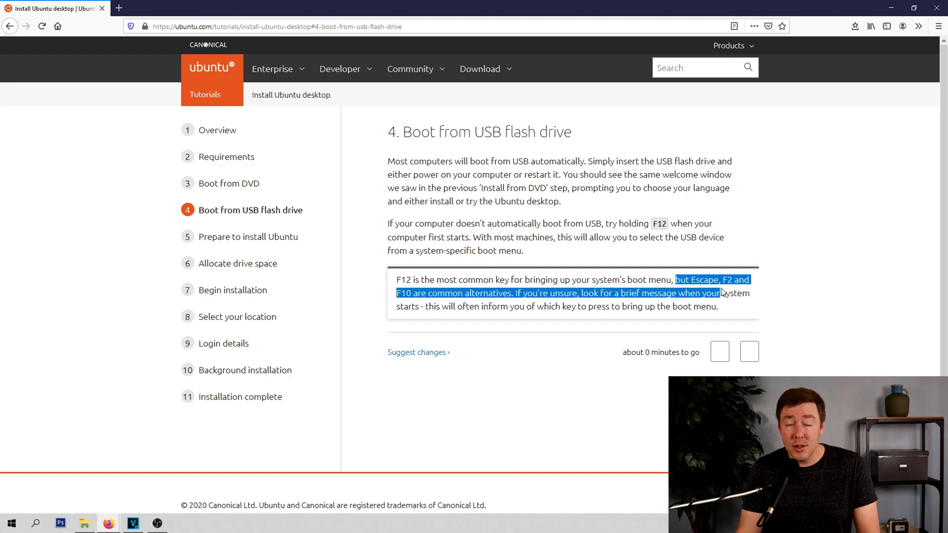
pyautogui.click(680, 300)
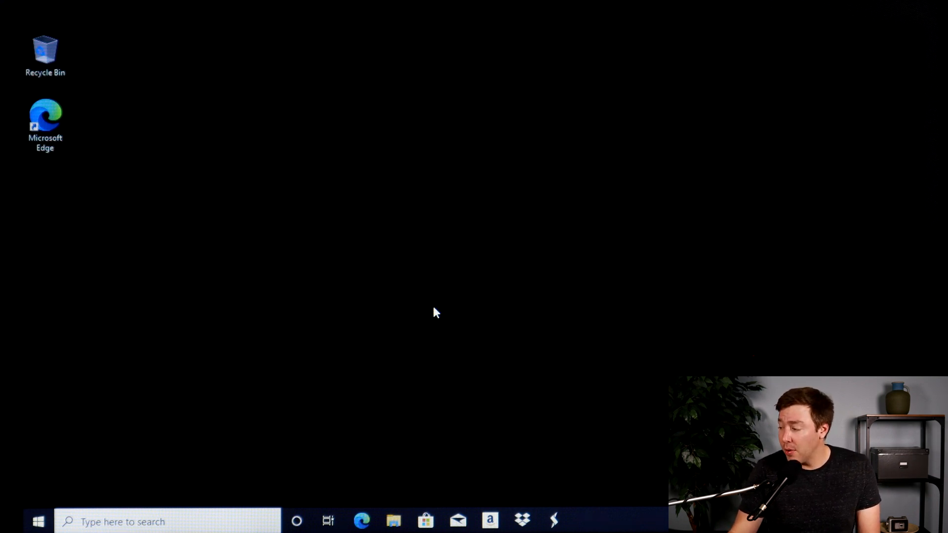
# Restart Windows into advanced startup from Settings > Update & Security > Recovery.
pyautogui.click(38, 522)
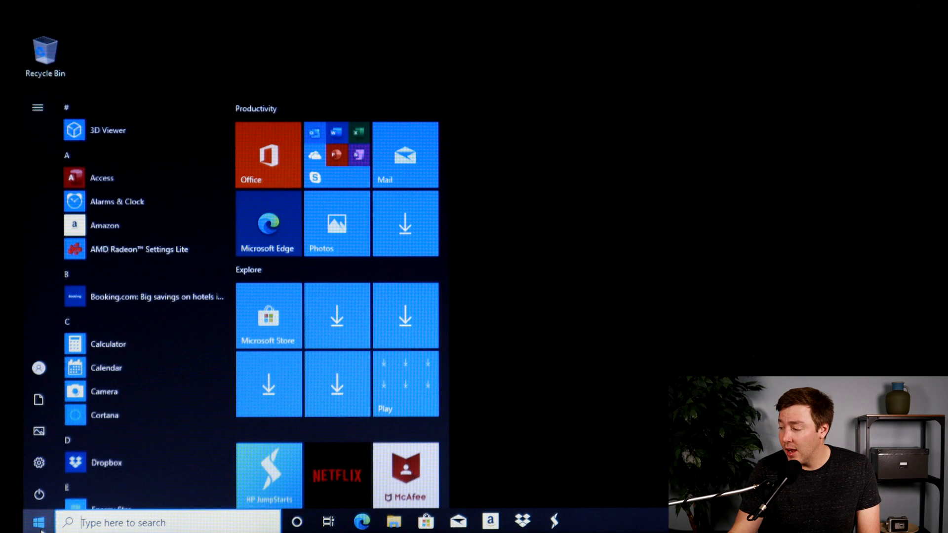
pyautogui.click(37, 107)
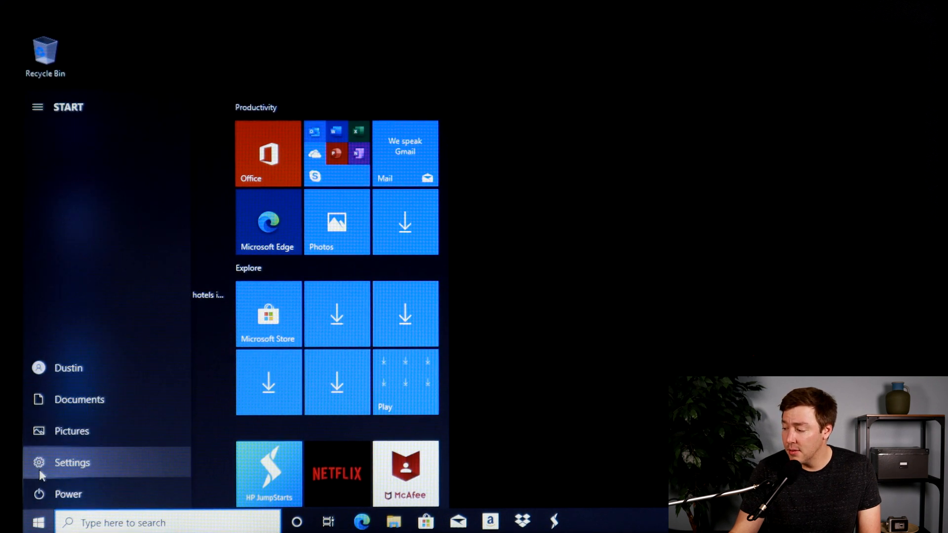
pyautogui.click(73, 463)
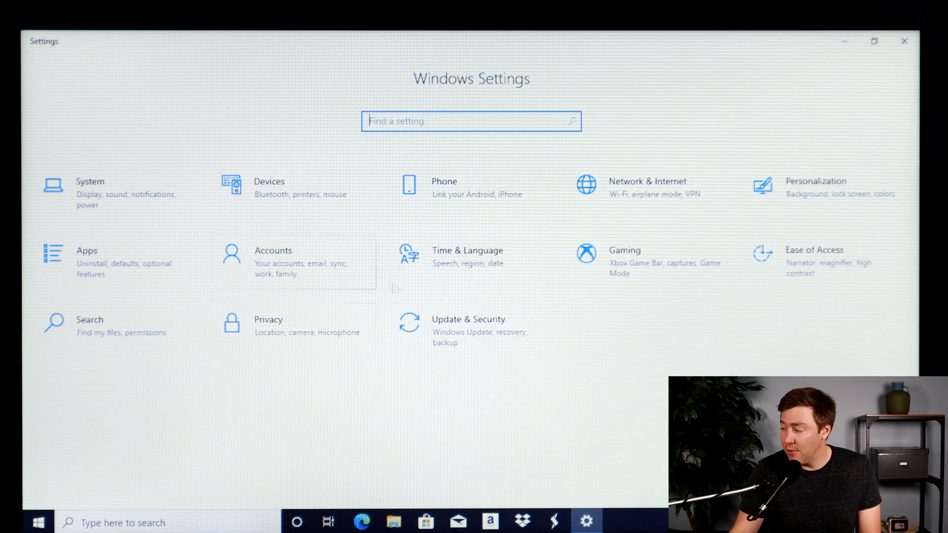
pyautogui.click(469, 320)
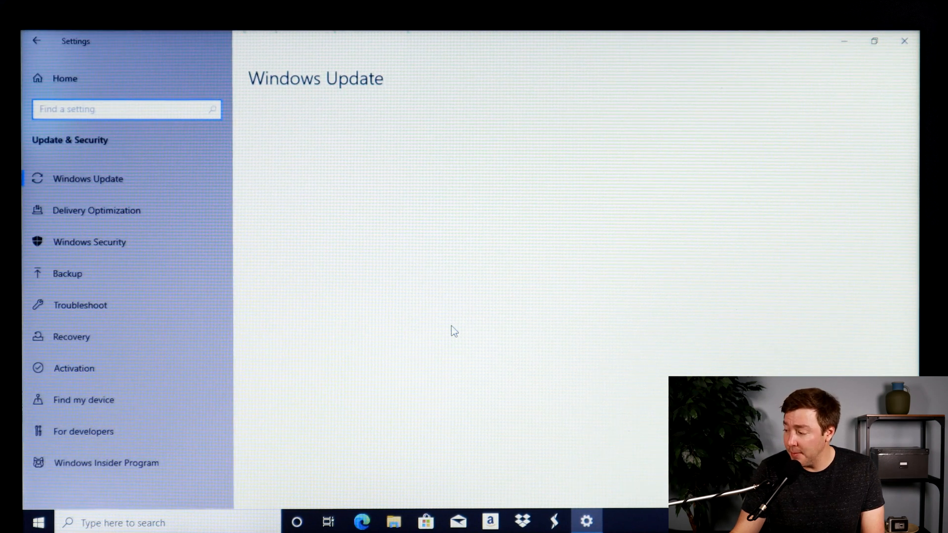
pyautogui.click(88, 178)
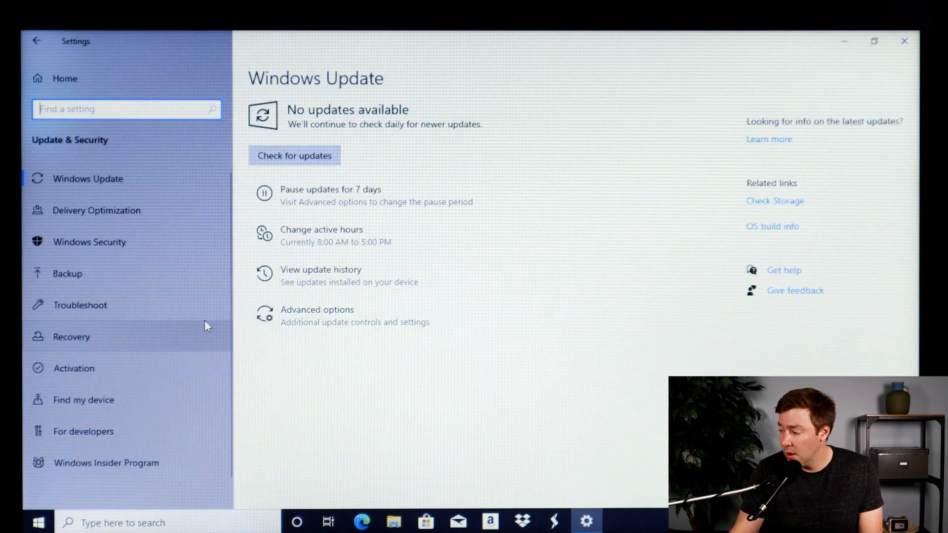
pyautogui.click(71, 336)
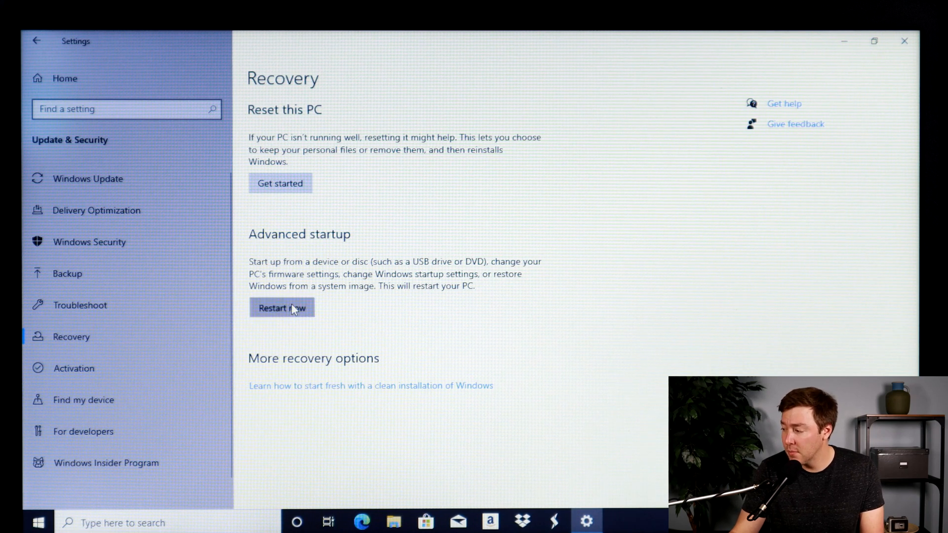
pyautogui.click(282, 308)
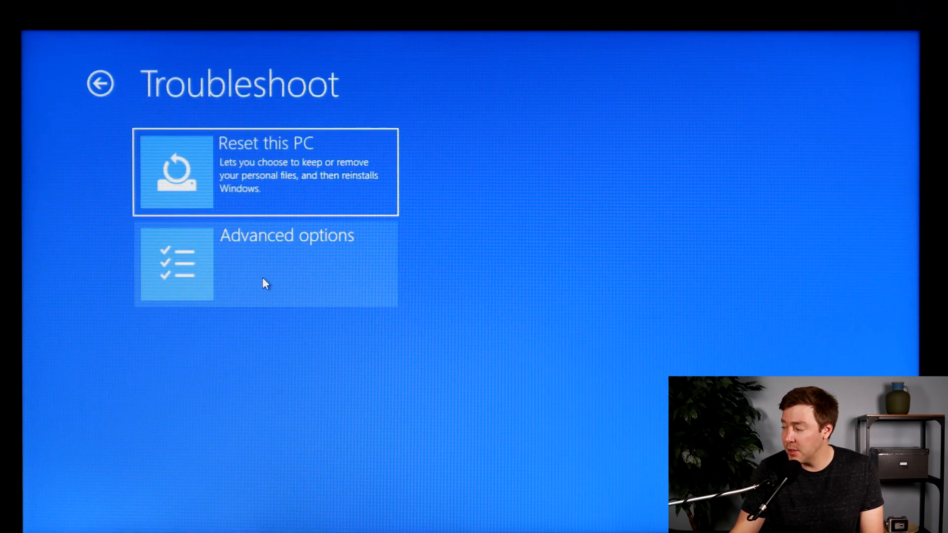
# Restart into UEFI firmware settings and boot the live Ubuntu USB via the F9 boot menu.
pyautogui.click(266, 264)
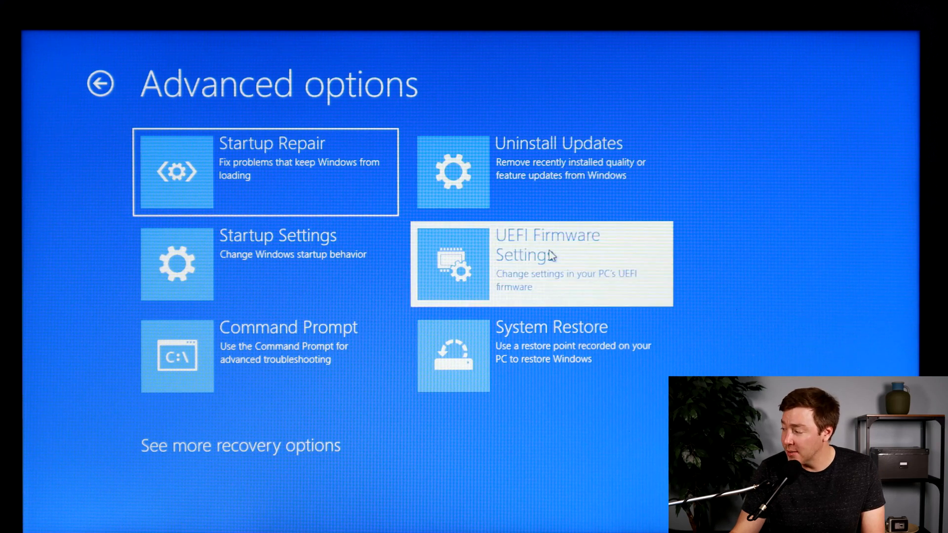
pyautogui.click(541, 260)
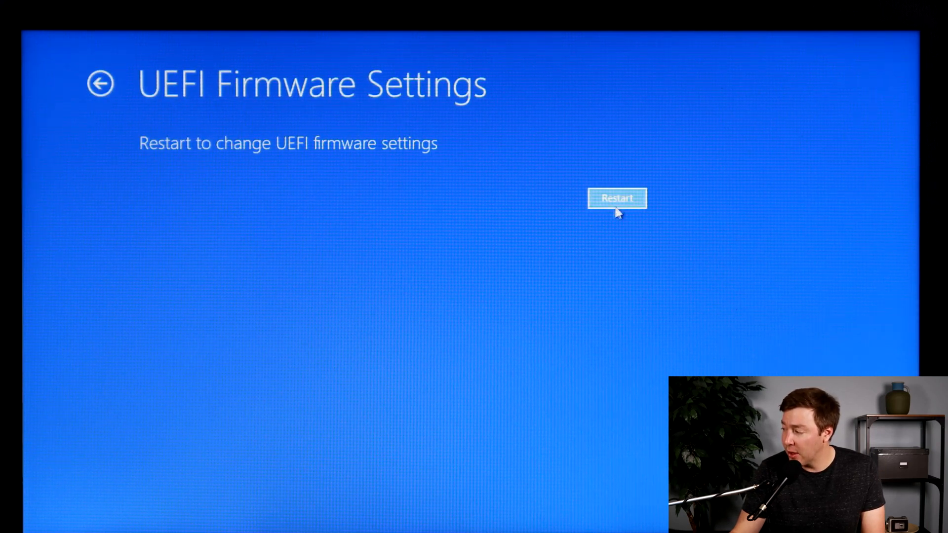
pyautogui.click(616, 199)
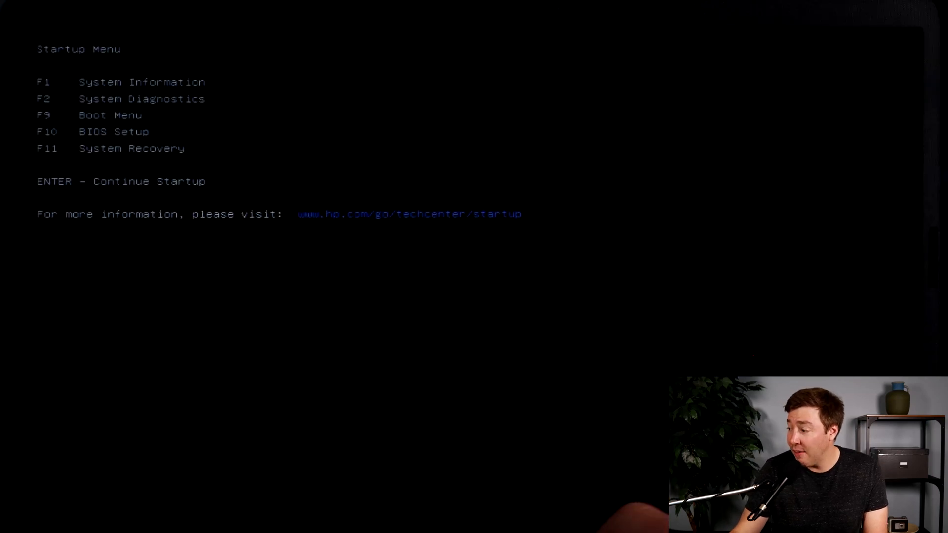
pyautogui.press('f9')
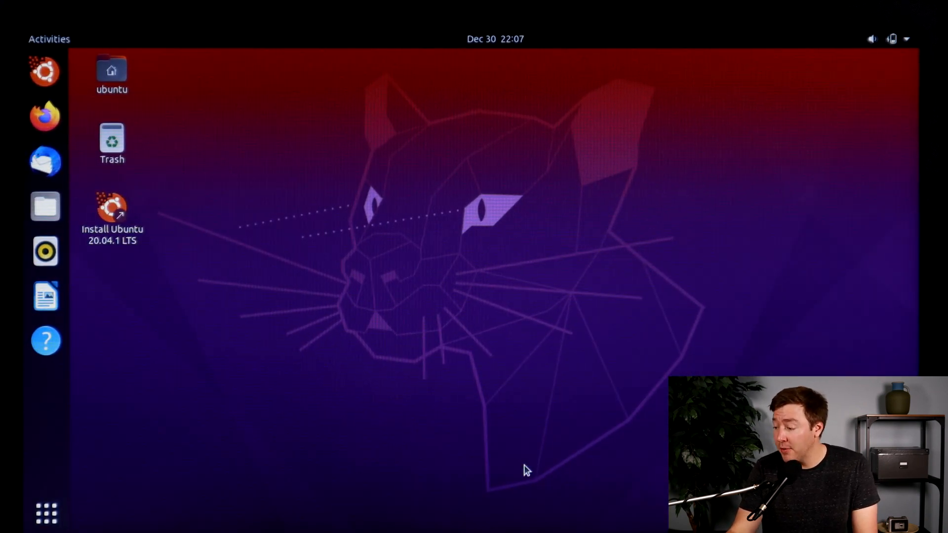
pyautogui.moveTo(46, 513)
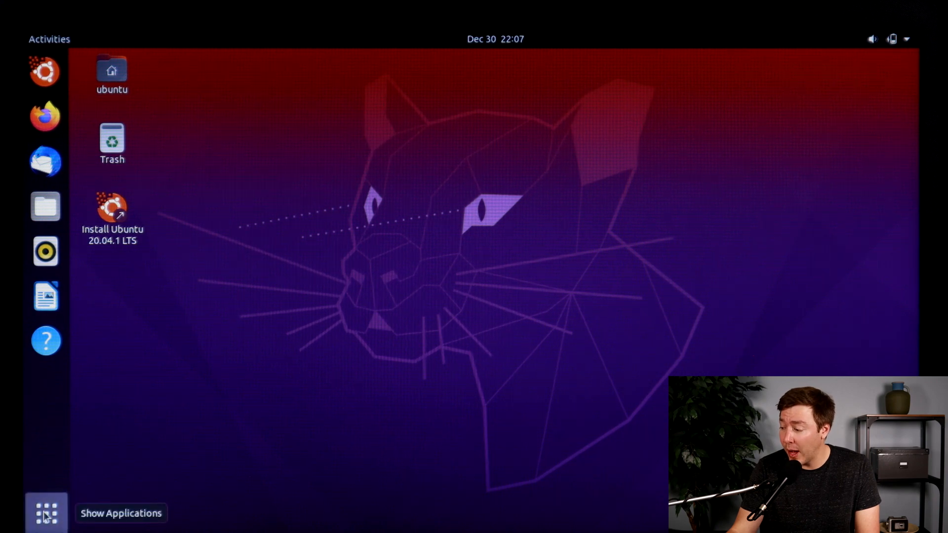
# Open Disks and delete the 273 MB SYSTEM partition and the 17 MB second partition.
pyautogui.click(46, 512)
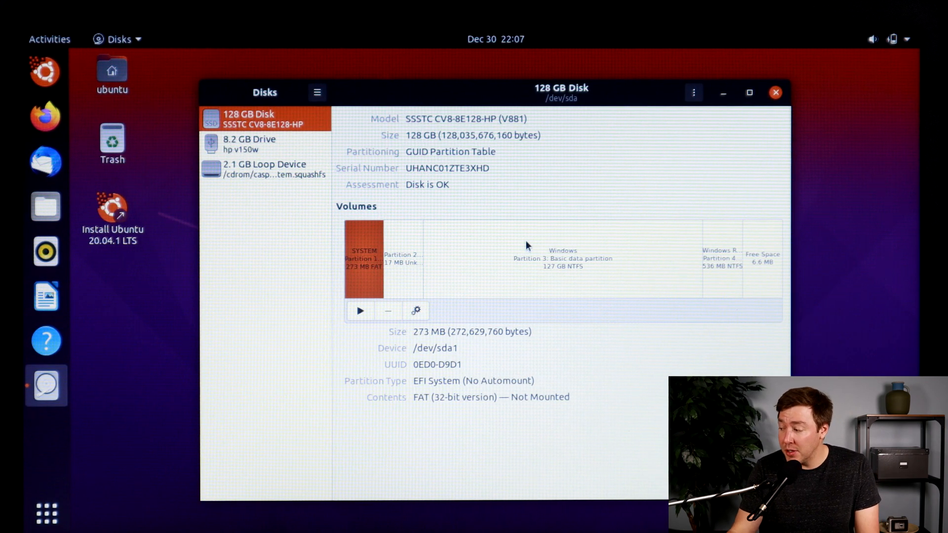
pyautogui.moveTo(388, 319)
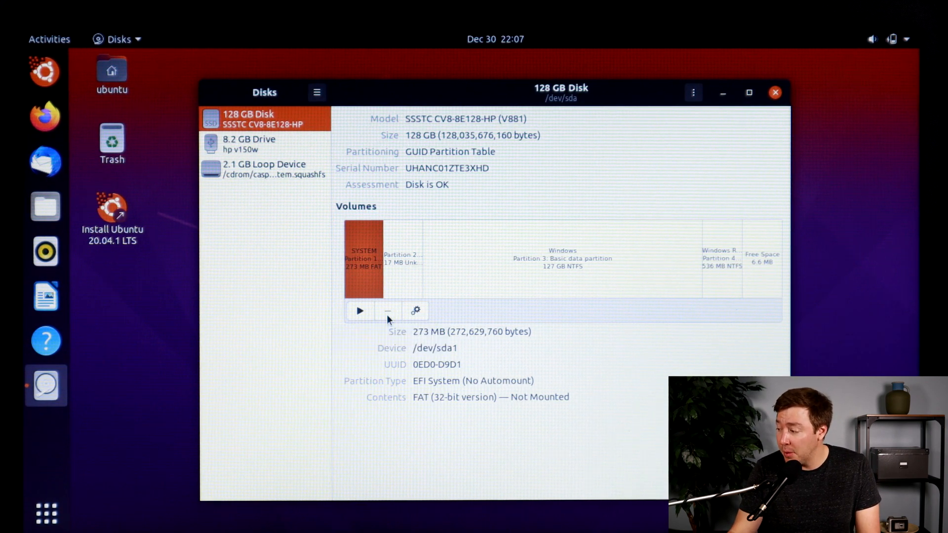
pyautogui.click(387, 311)
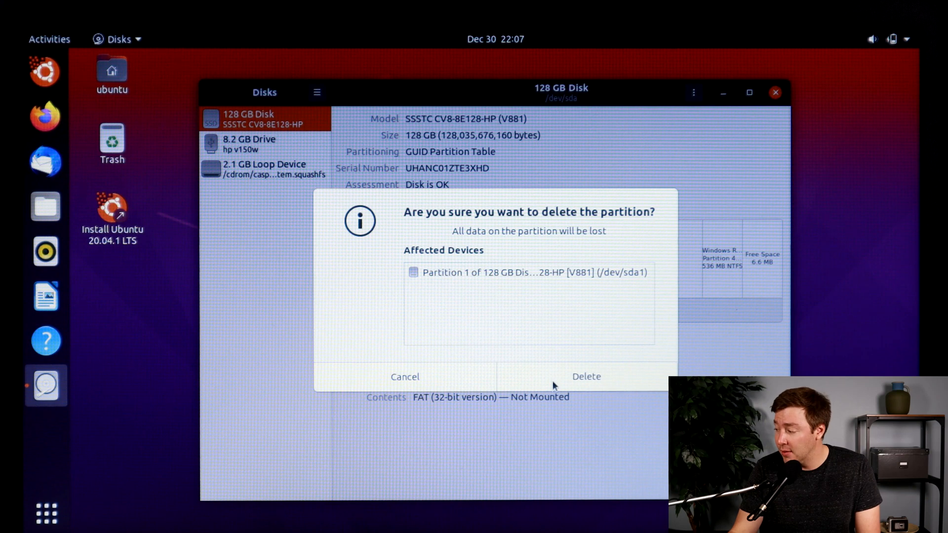
pyautogui.click(585, 376)
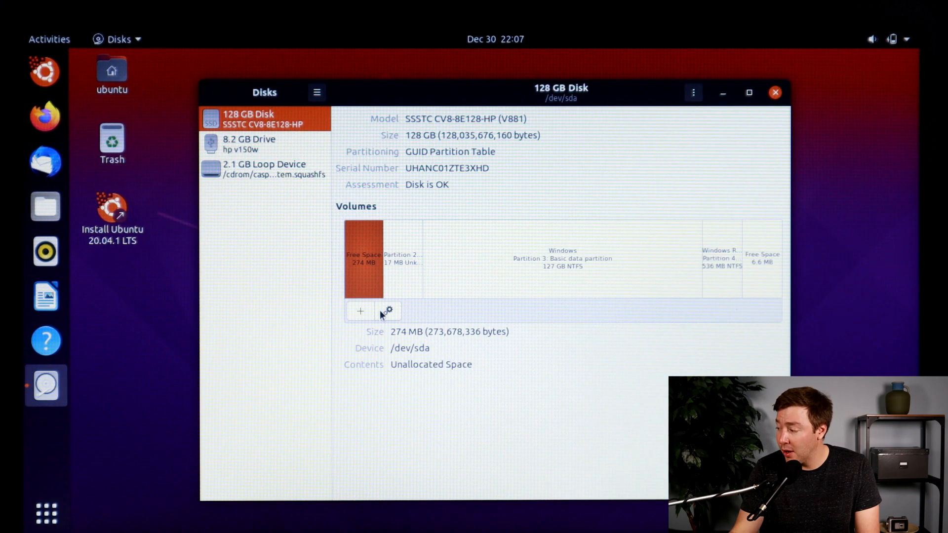
pyautogui.click(403, 260)
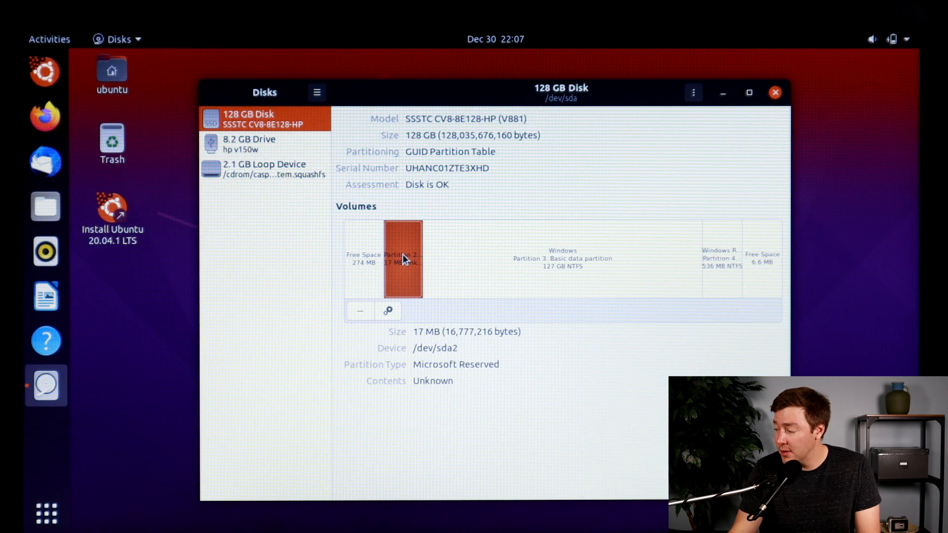
pyautogui.click(360, 310)
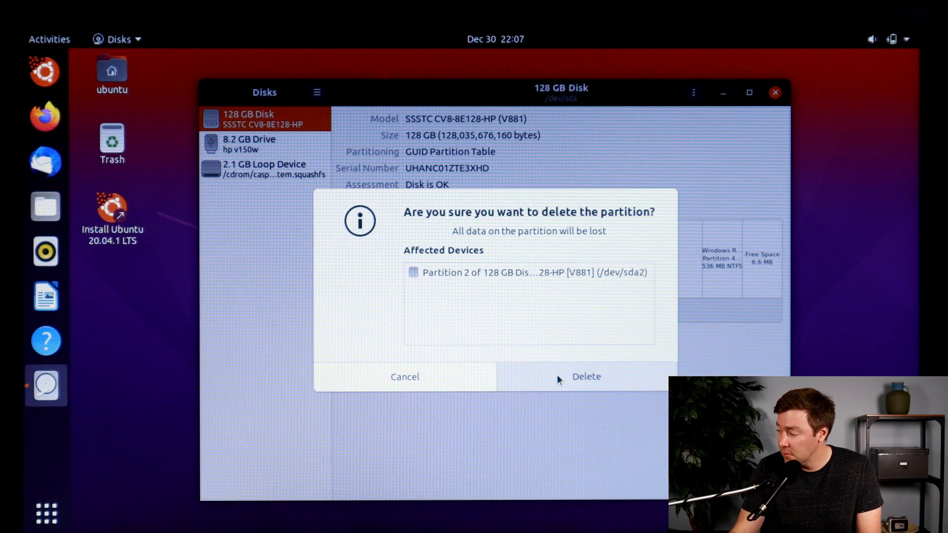
pyautogui.click(585, 376)
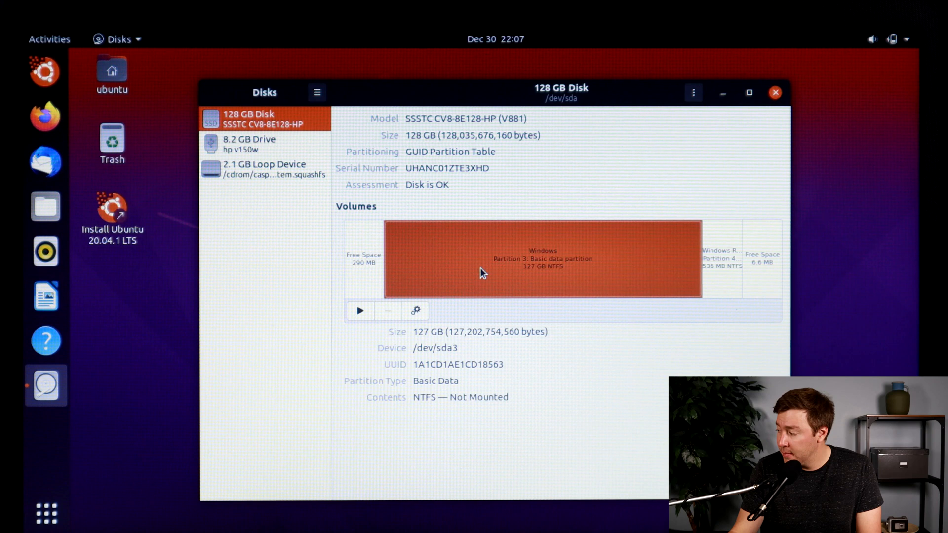
# Delete the 127 GB Windows partition and the 536 MB recovery partition.
pyautogui.click(387, 310)
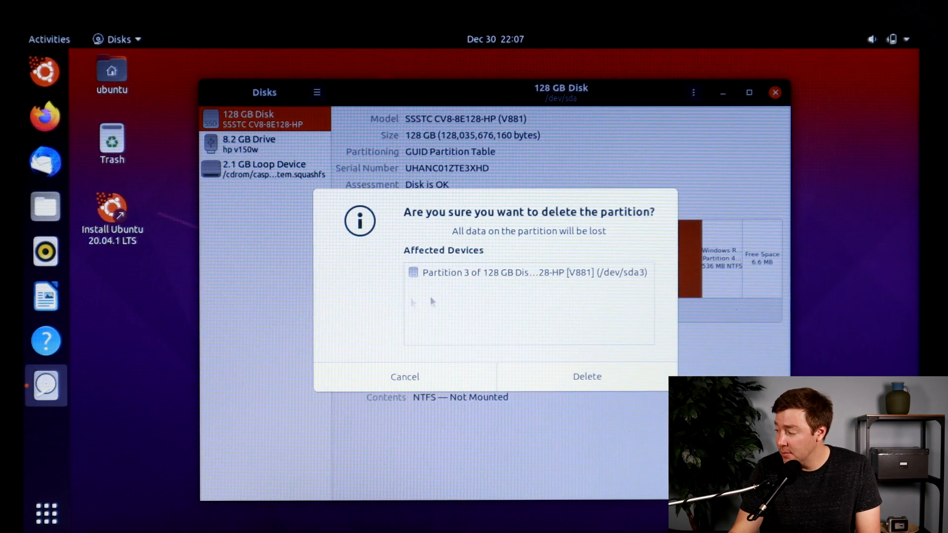
pyautogui.click(585, 376)
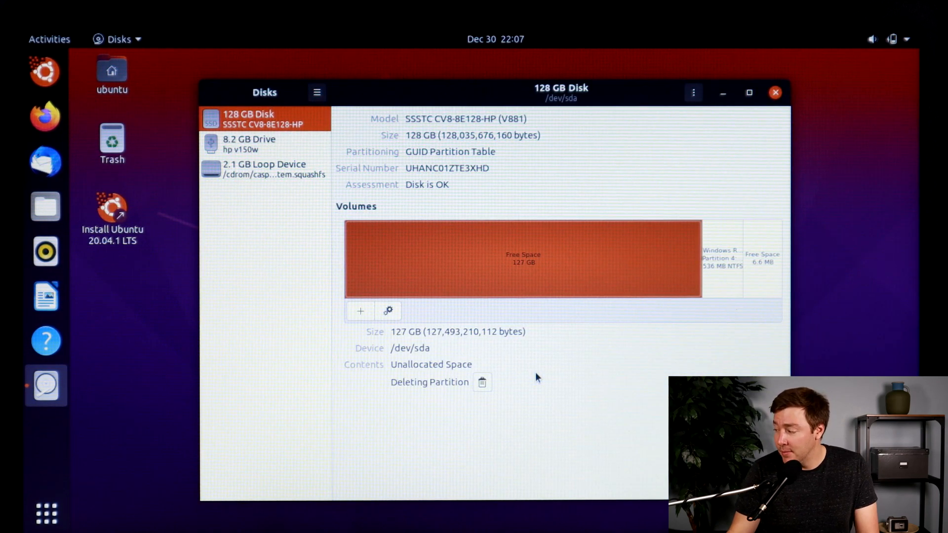
pyautogui.click(722, 261)
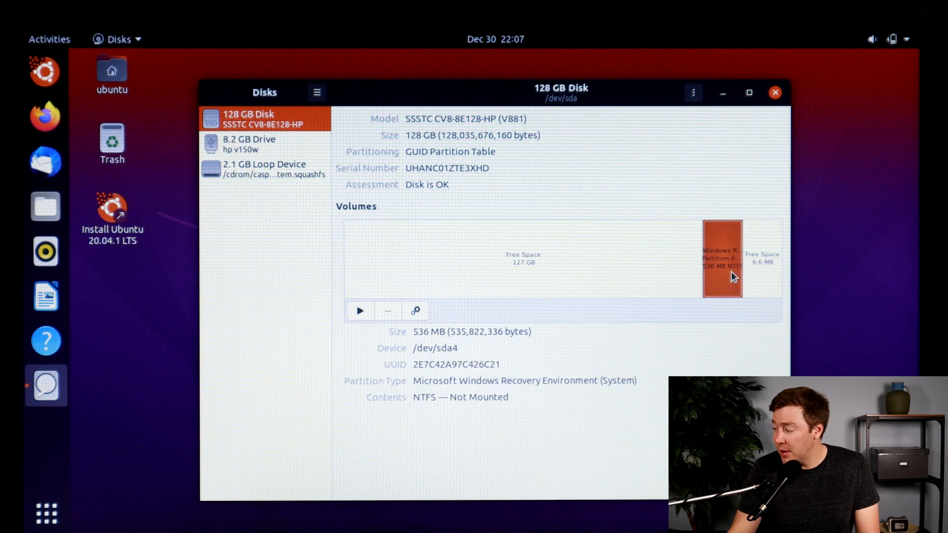
pyautogui.click(387, 310)
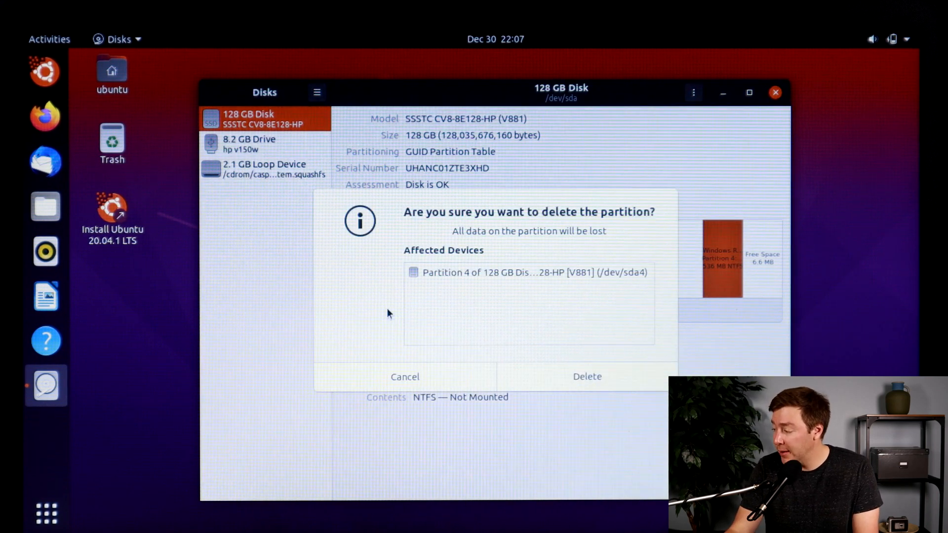
pyautogui.click(586, 376)
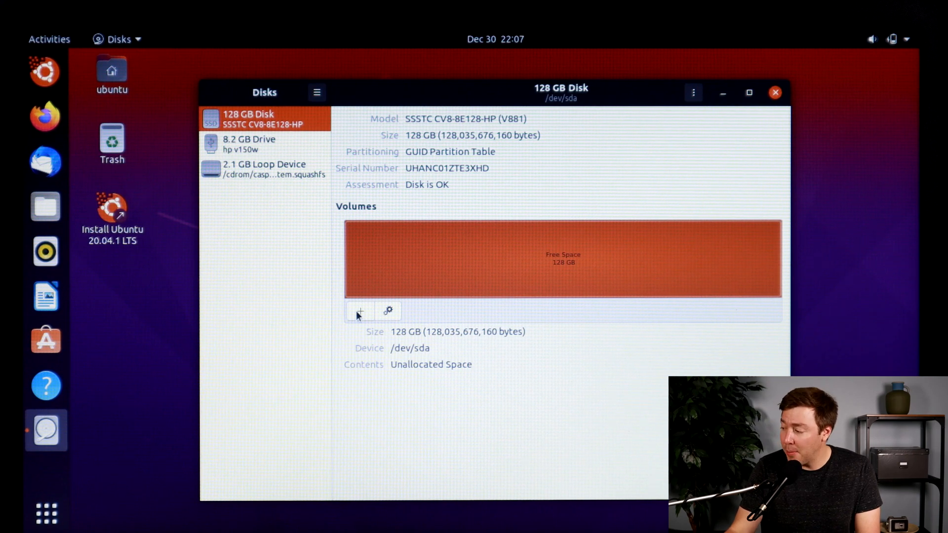
# Create one full-size 128 GB Ext4 partition in the free space and close Disks.
pyautogui.click(359, 310)
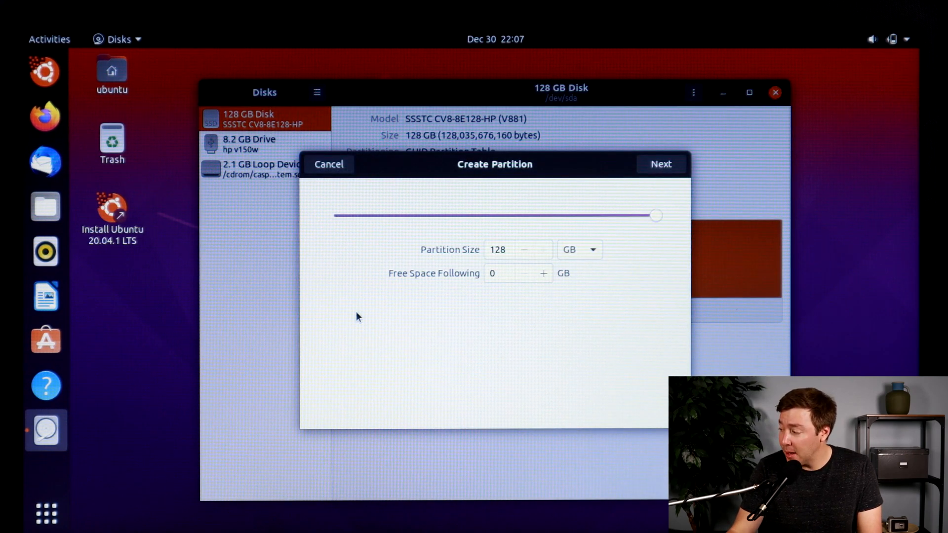
pyautogui.click(660, 164)
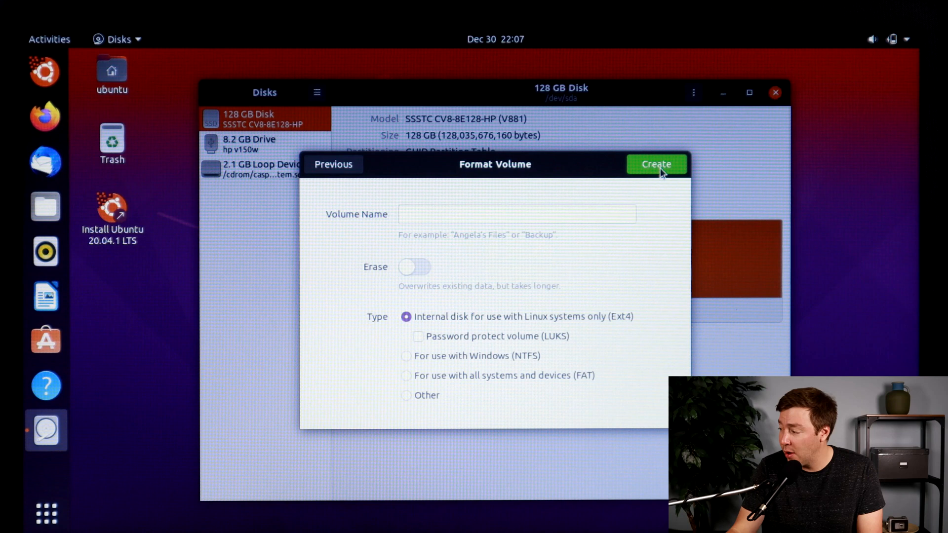
pyautogui.click(655, 164)
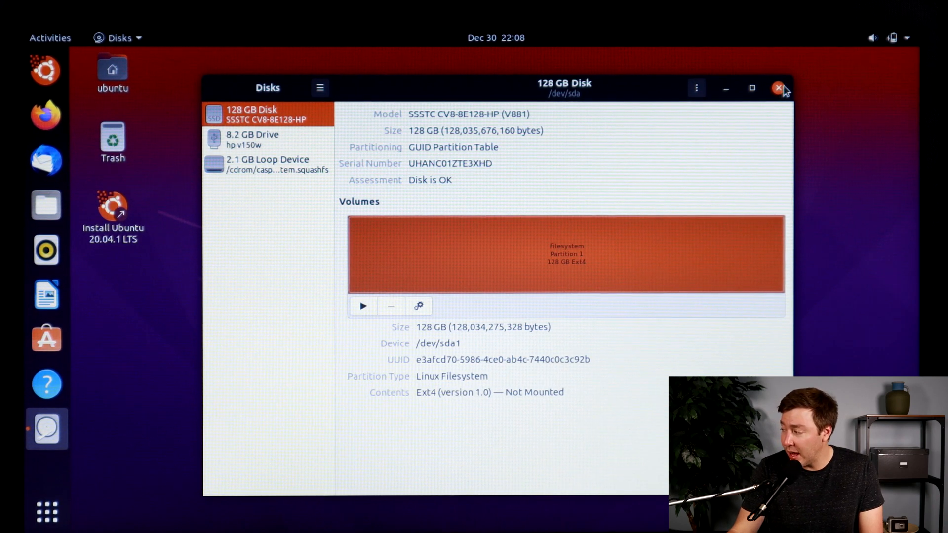
pyautogui.click(779, 88)
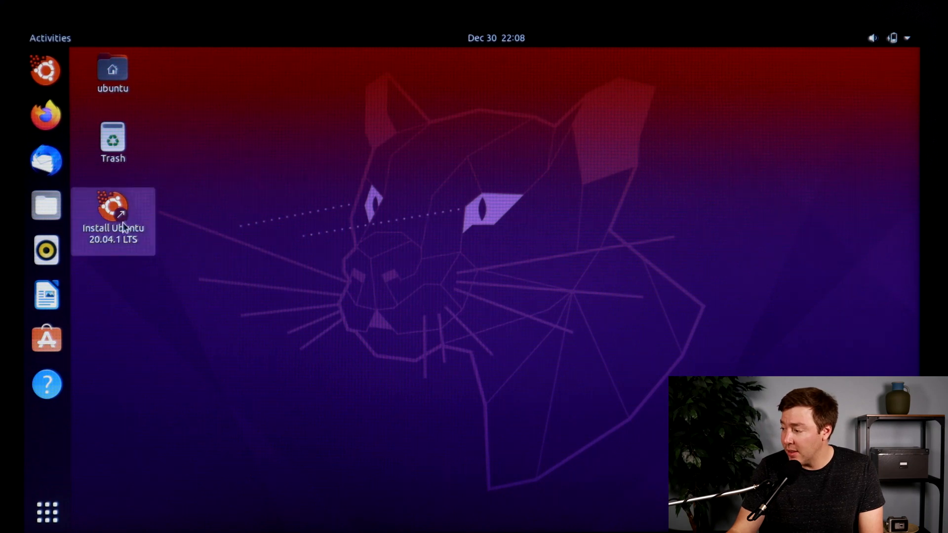
pyautogui.click(112, 220)
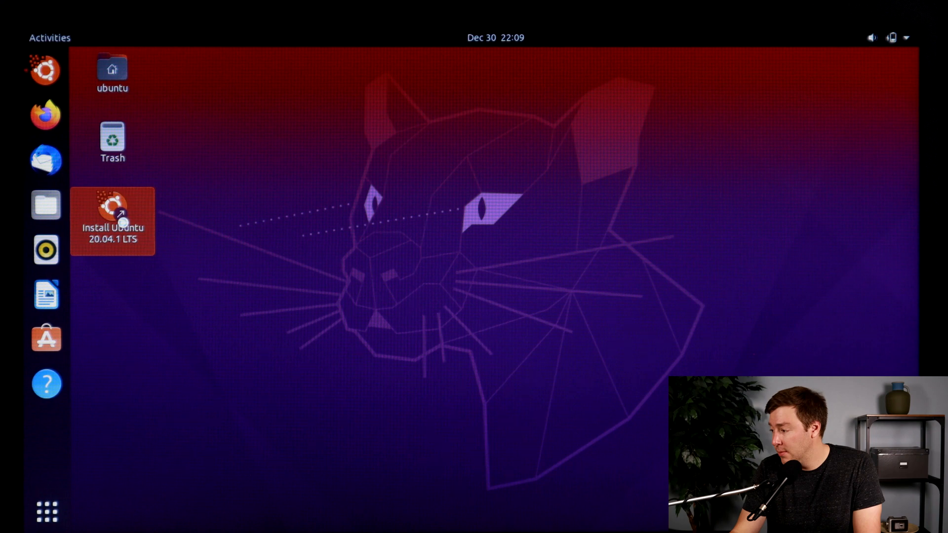
# Launch the Ubuntu installer, keeping English and the English (US) keyboard layout.
pyautogui.doubleClick(112, 217)
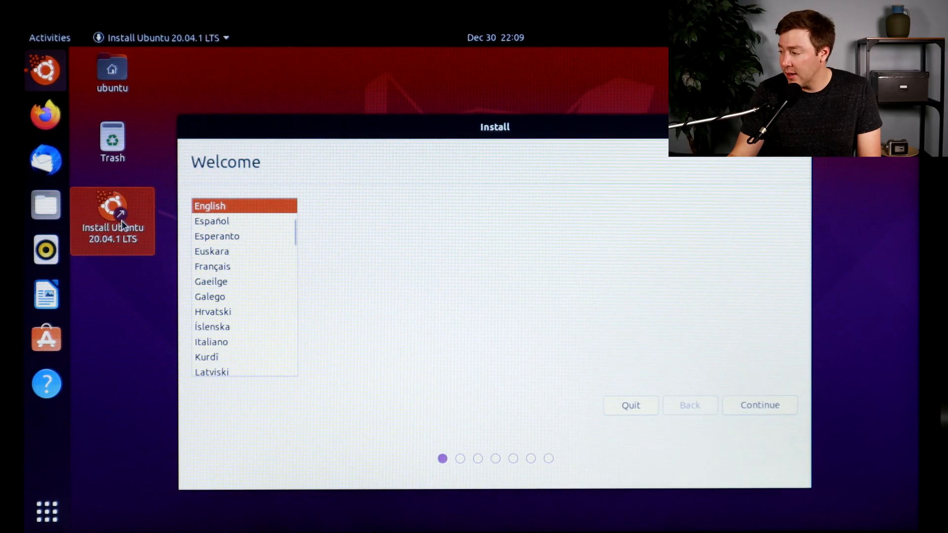
pyautogui.moveTo(447, 248)
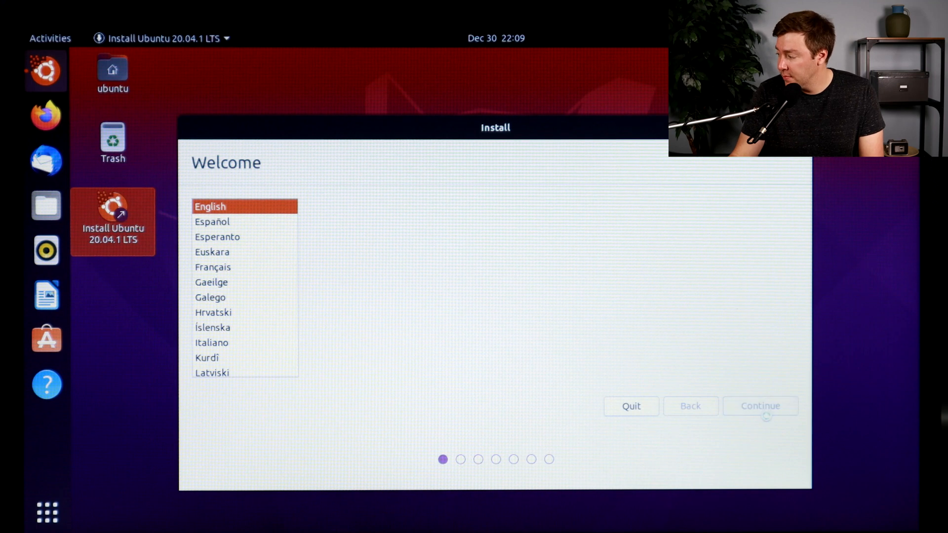
pyautogui.click(759, 405)
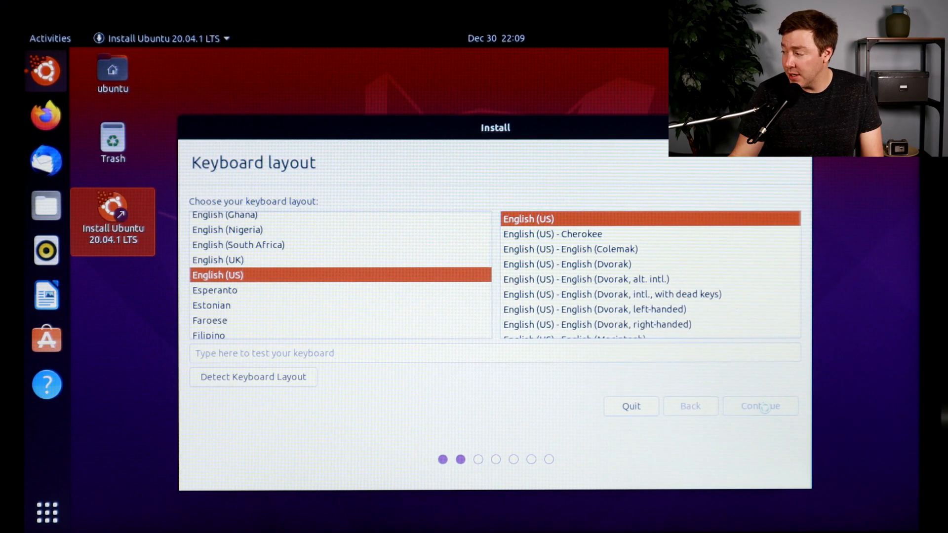
pyautogui.click(760, 406)
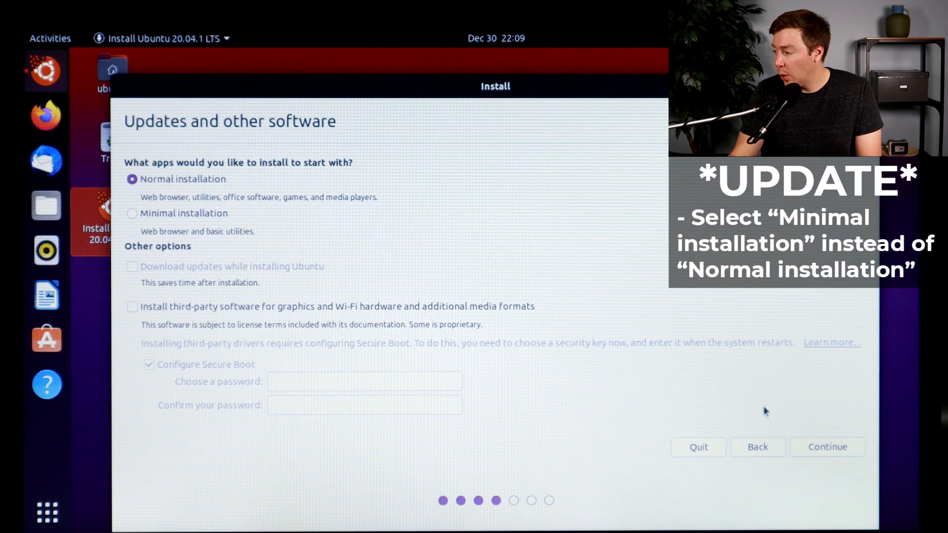
pyautogui.moveTo(136, 312)
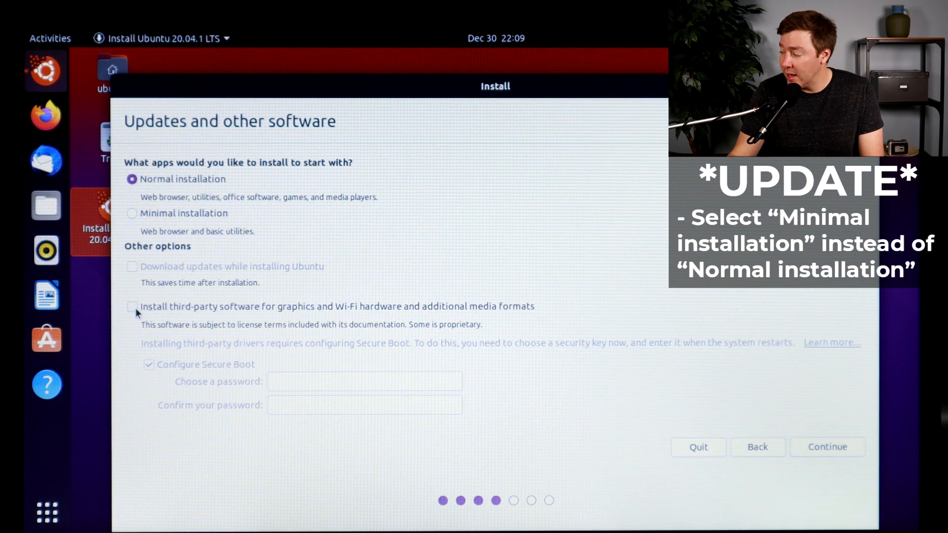
pyautogui.click(827, 447)
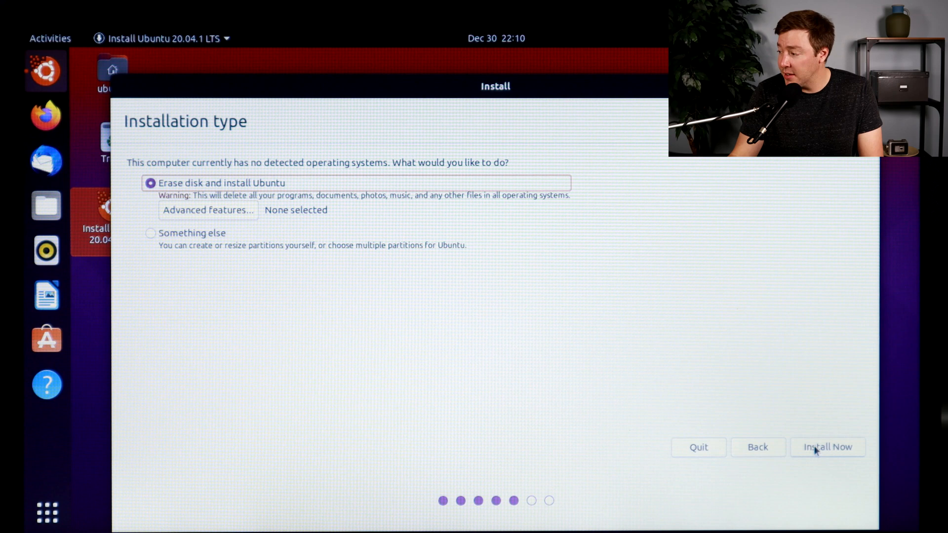
# Erase the disk, set the location to New York, and submit the account details.
pyautogui.click(827, 447)
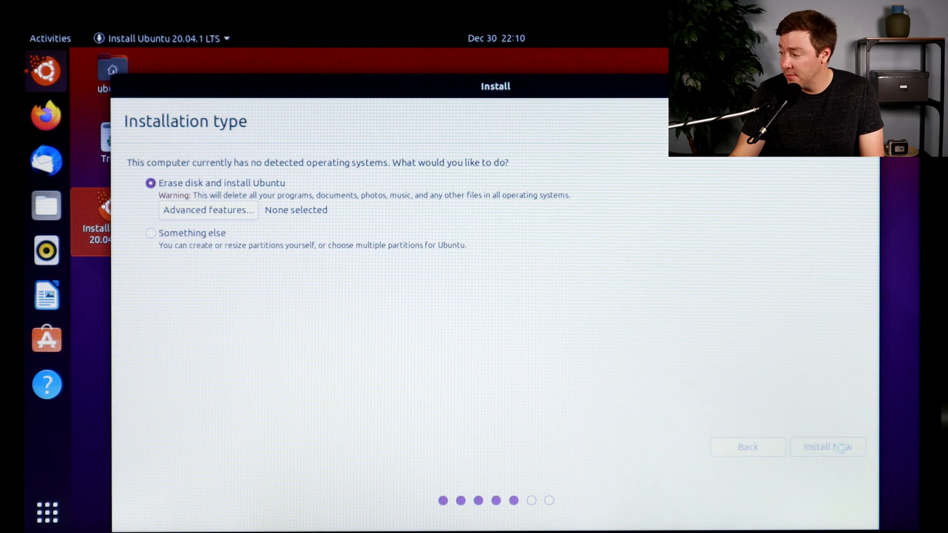
pyautogui.click(827, 446)
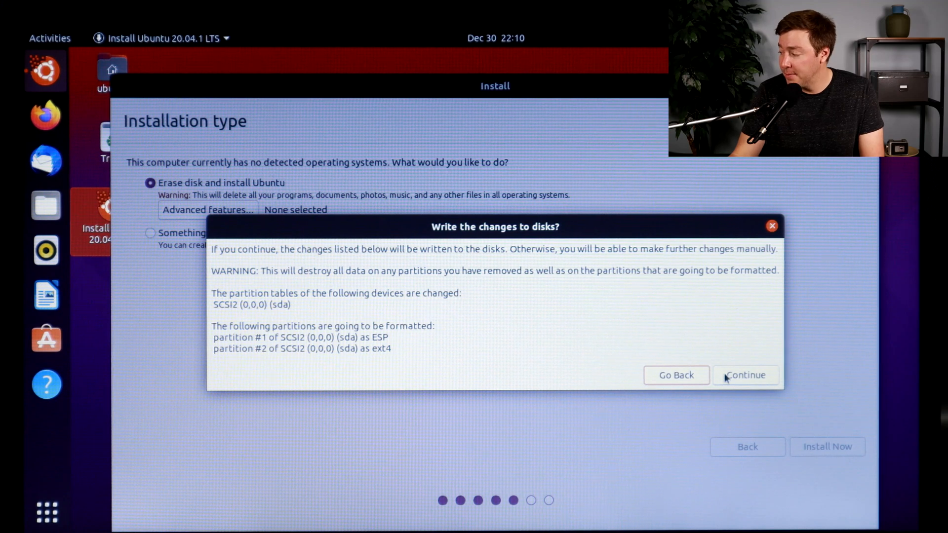
pyautogui.click(745, 375)
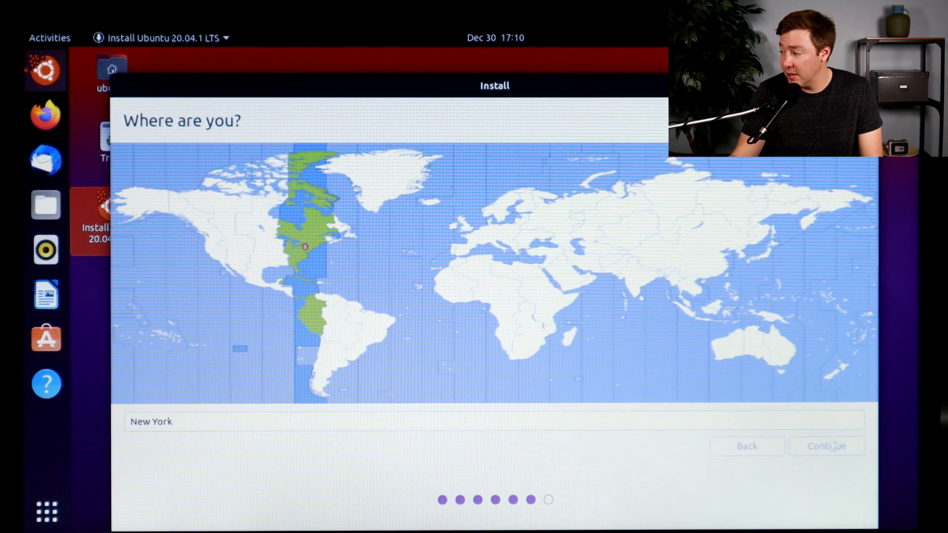
pyautogui.click(827, 445)
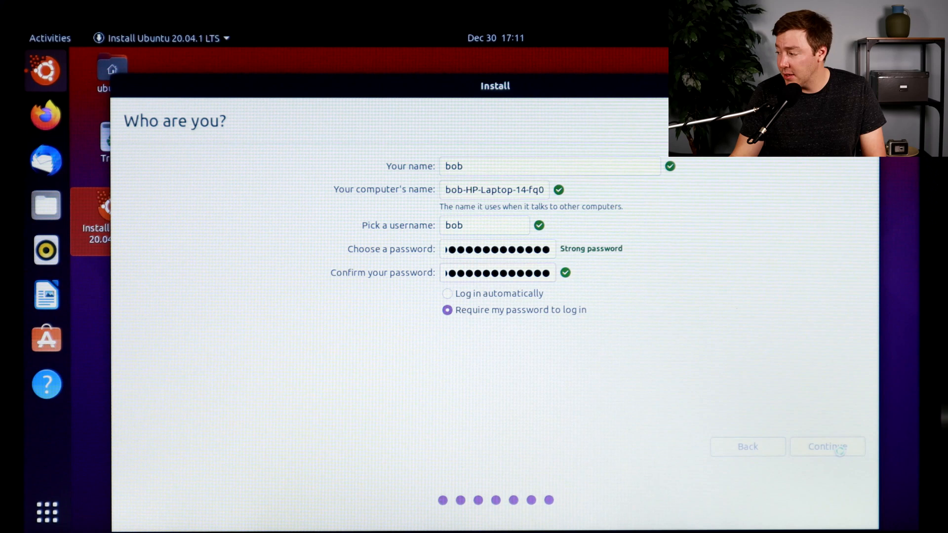
pyautogui.click(826, 446)
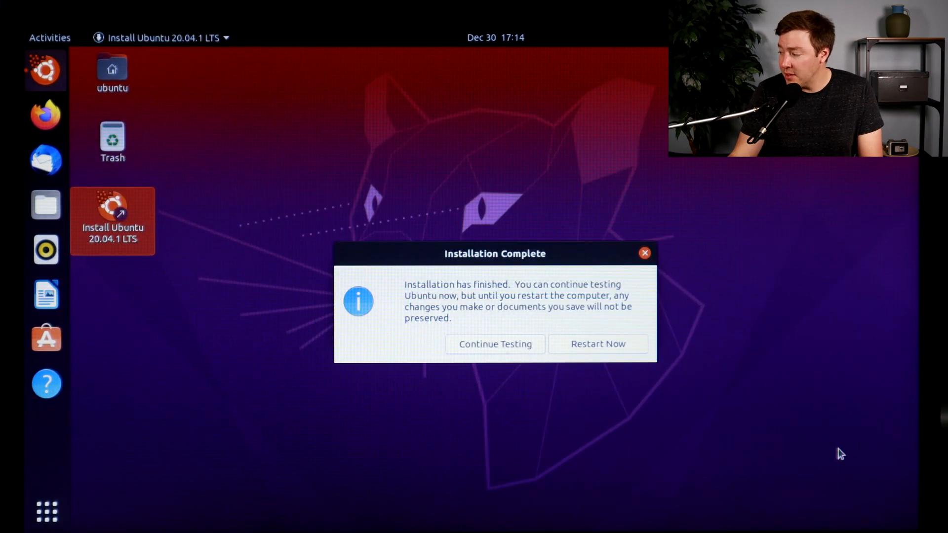
pyautogui.moveTo(689, 377)
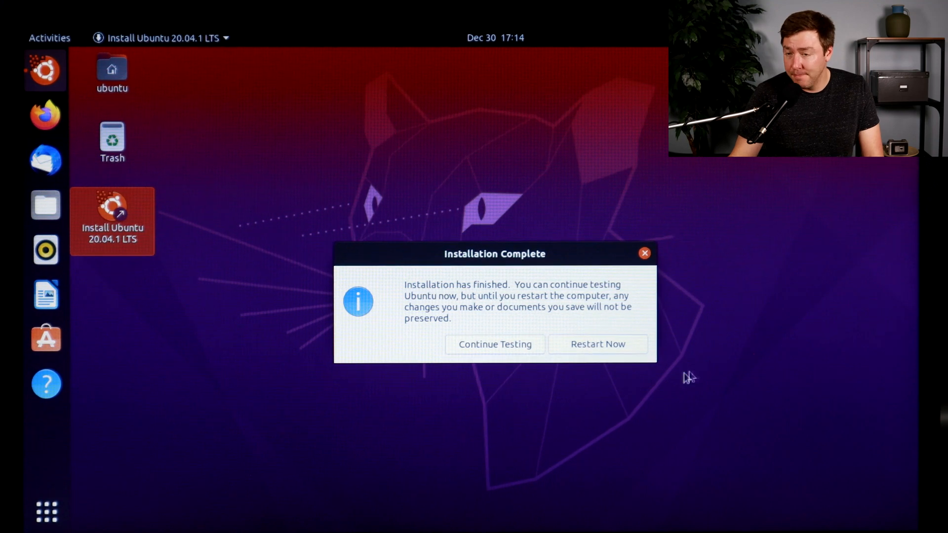
# Restart from Installation Complete and reach the bob login screen.
pyautogui.click(596, 344)
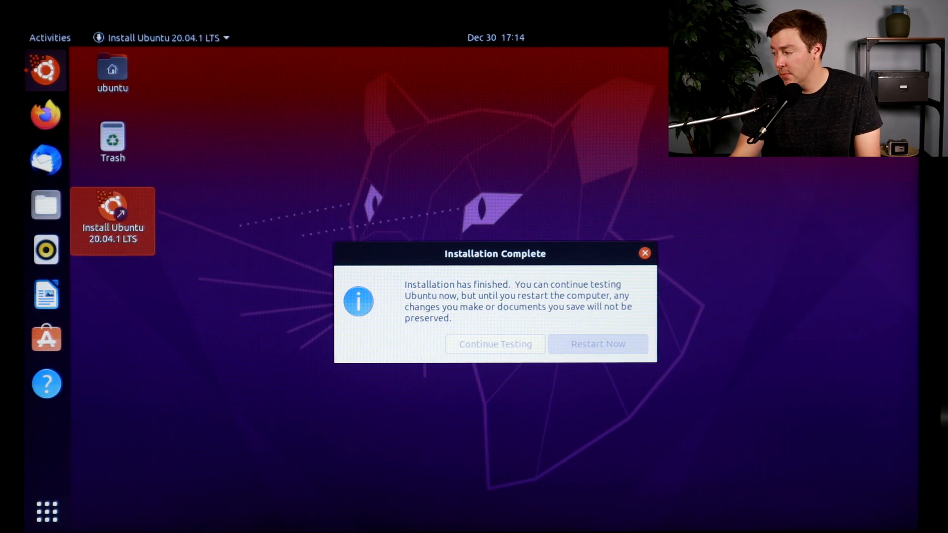
pyautogui.click(597, 344)
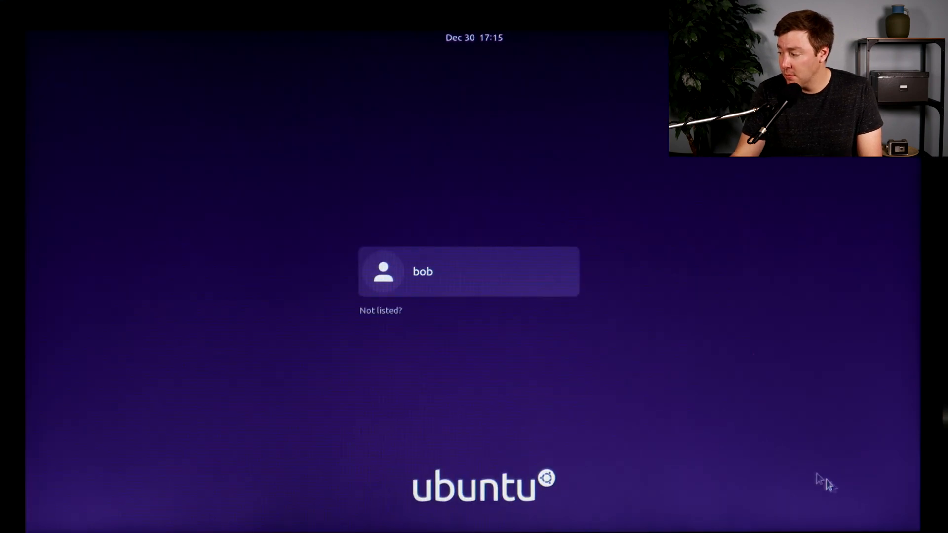
# Sign in as bob, skip Livepatch, decline sending system info, and finish the welcome setup.
pyautogui.click(469, 271)
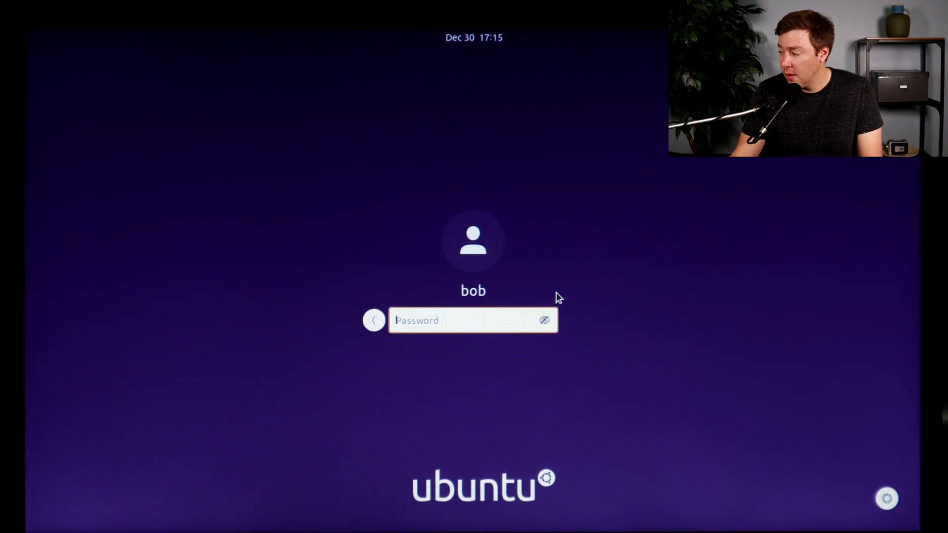
pyautogui.press('Return')
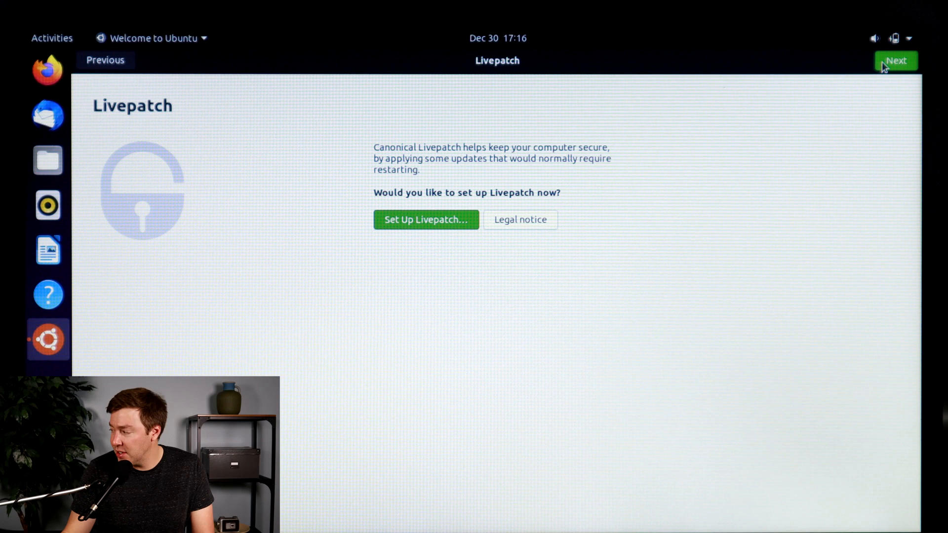
pyautogui.click(897, 60)
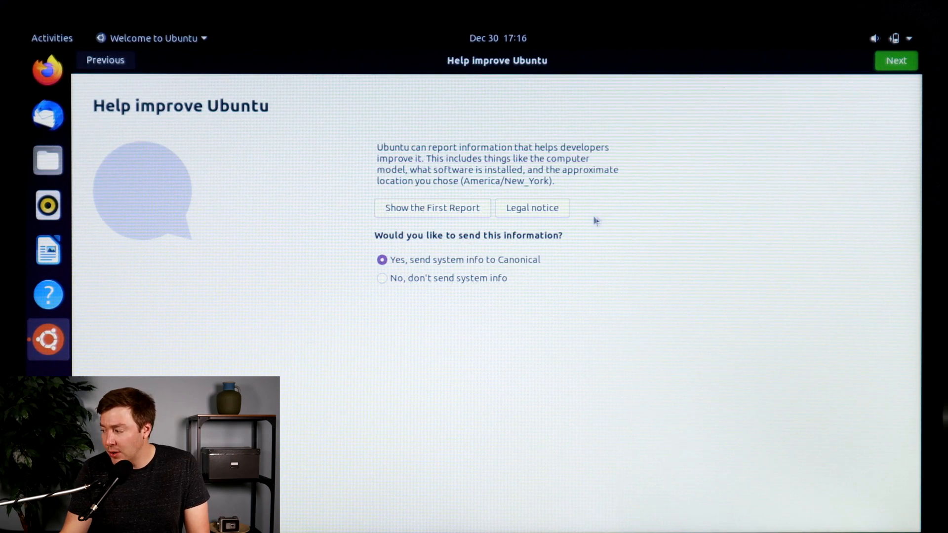
pyautogui.click(382, 278)
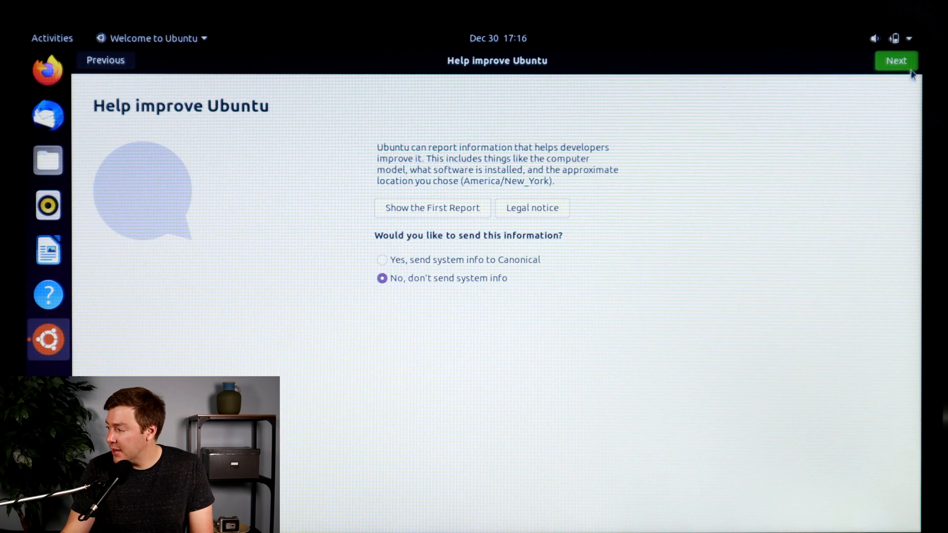
pyautogui.click(896, 60)
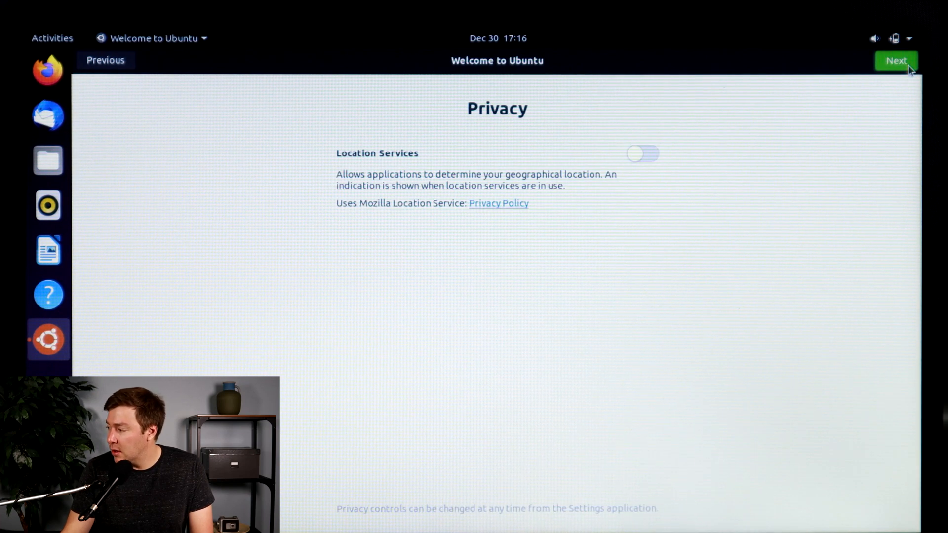
pyautogui.click(897, 60)
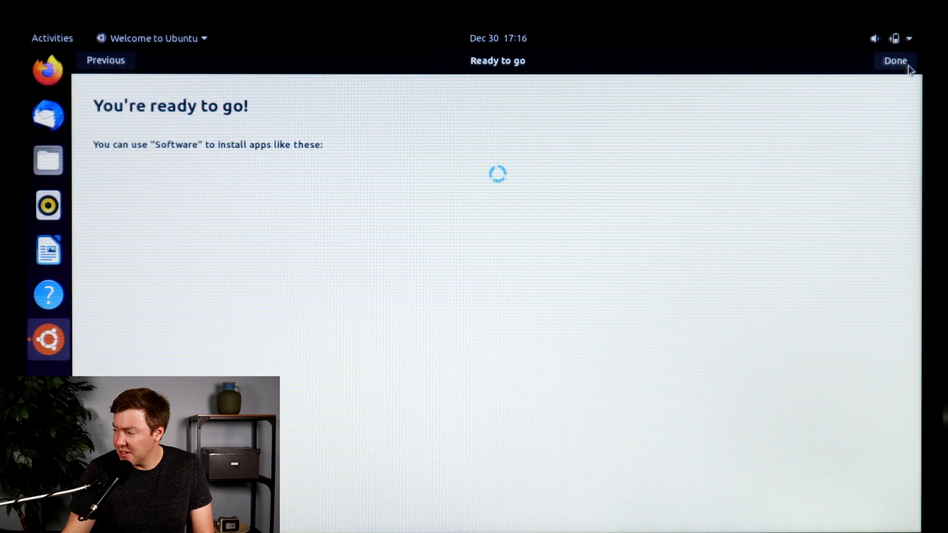
pyautogui.click(895, 60)
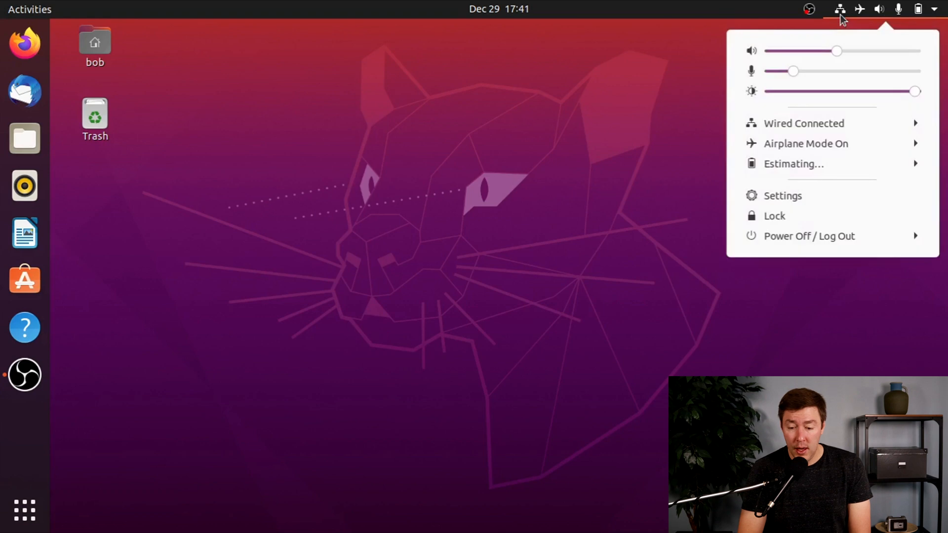
# Check the wired connection, authorise installing the 504.3 MB of updates, and start Firefox.
pyautogui.click(803, 123)
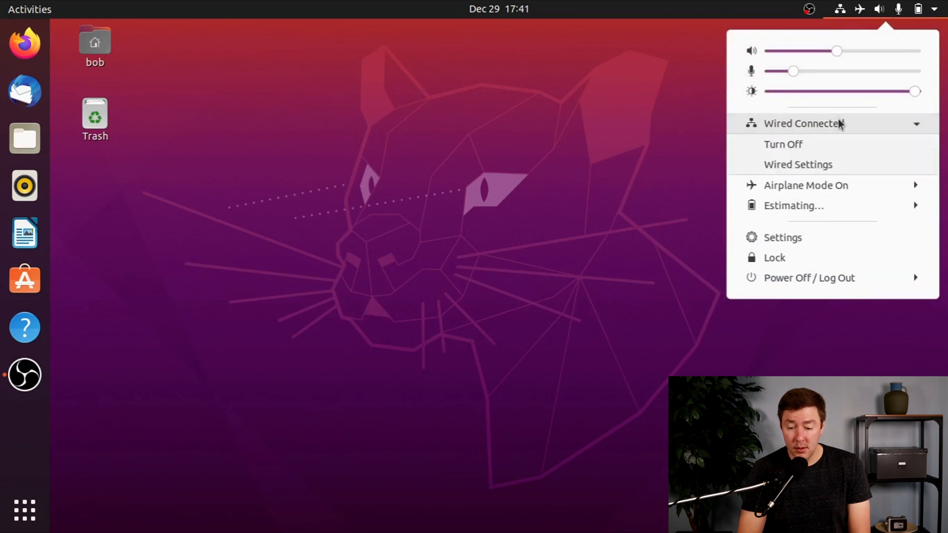
pyautogui.click(682, 171)
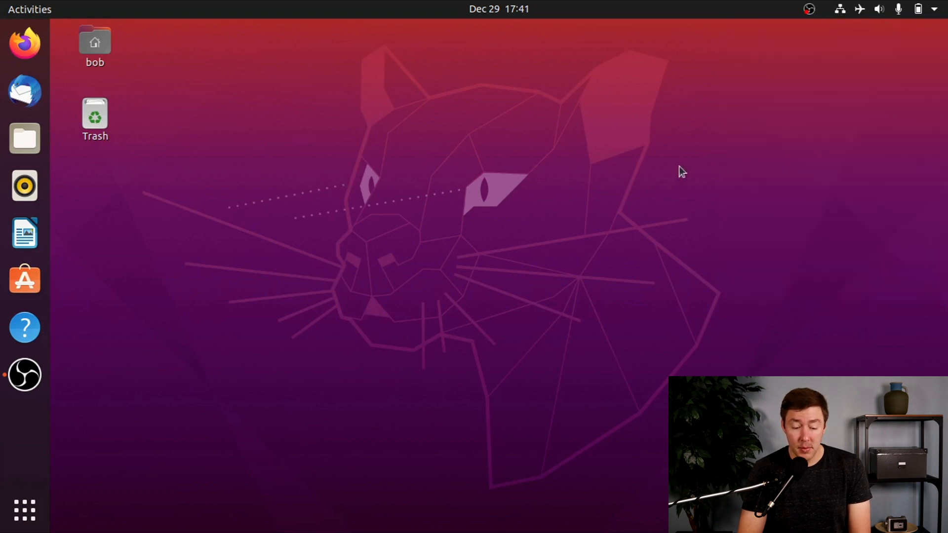
pyautogui.moveTo(58, 482)
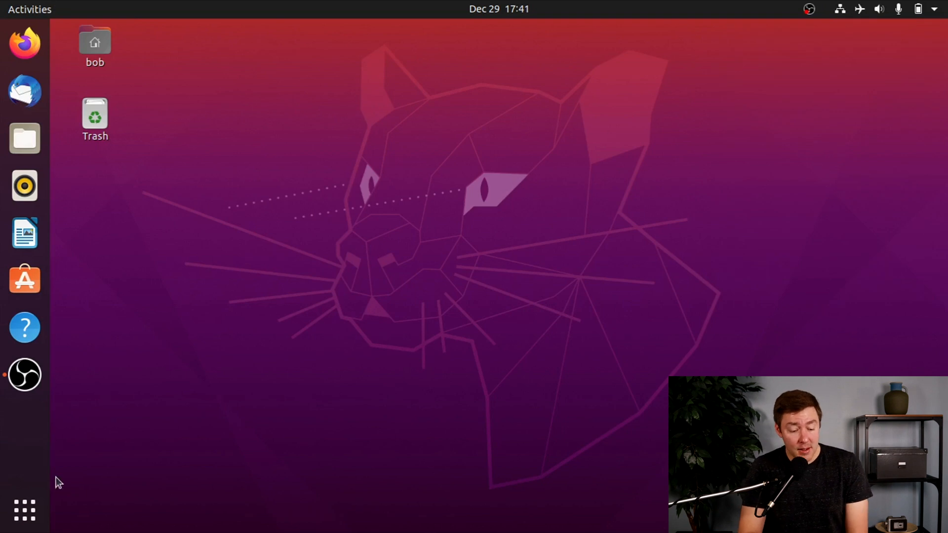
pyautogui.moveTo(24, 510)
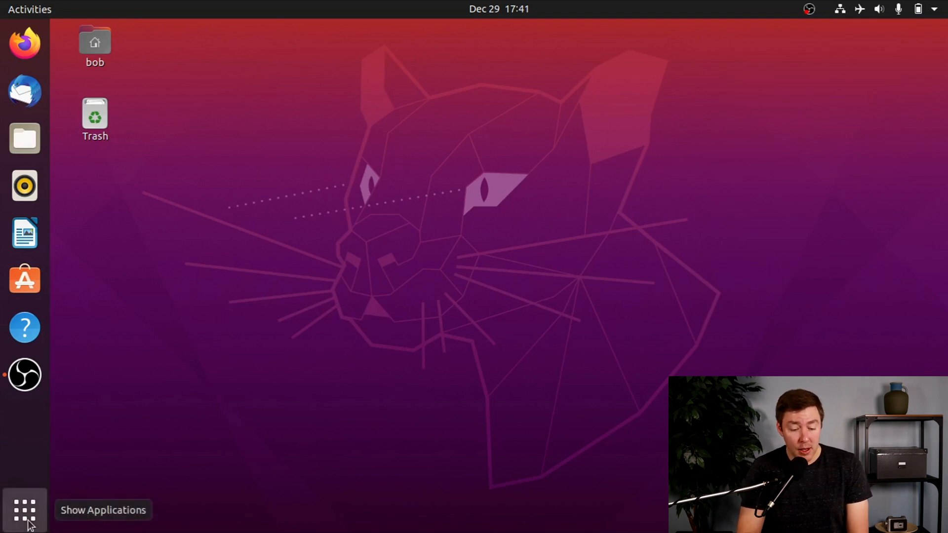
pyautogui.click(24, 509)
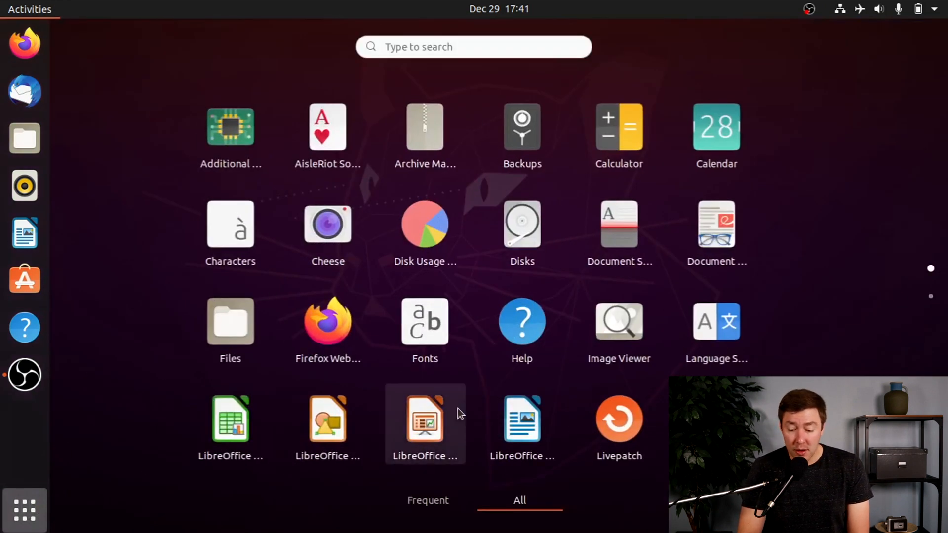
pyautogui.moveTo(934, 305)
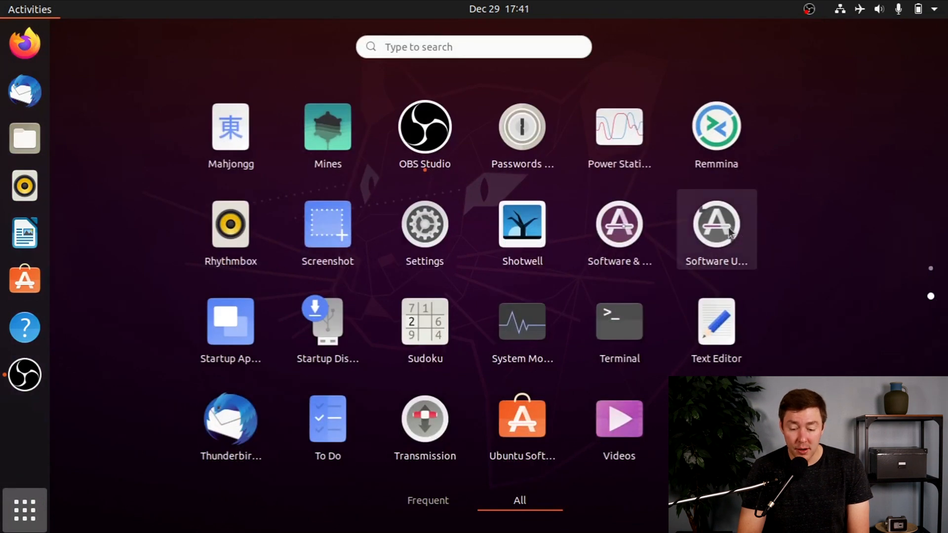
pyautogui.press('Escape')
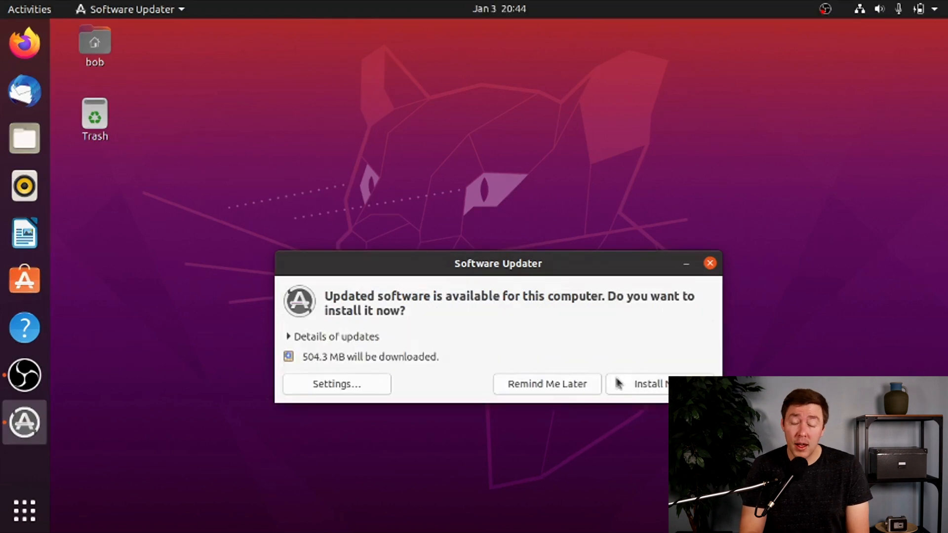
pyautogui.click(645, 384)
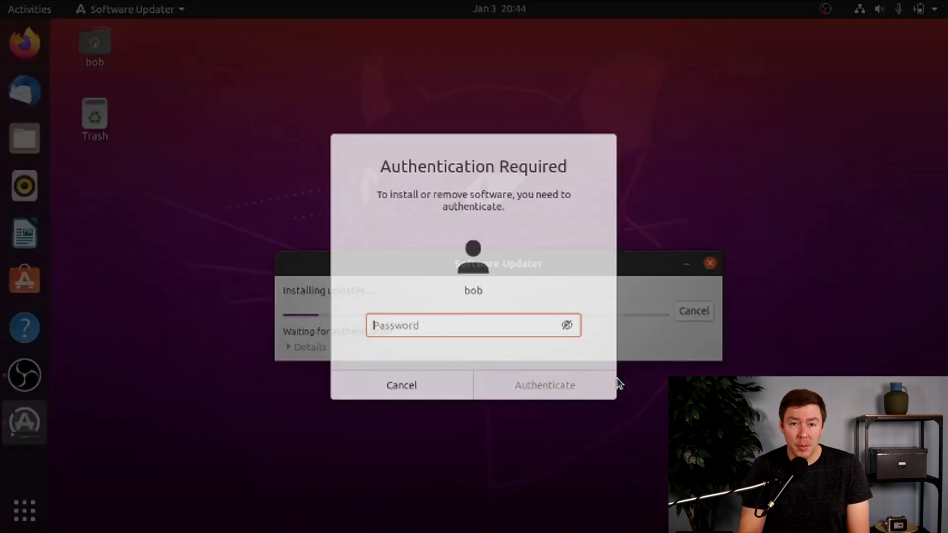
pyautogui.click(543, 385)
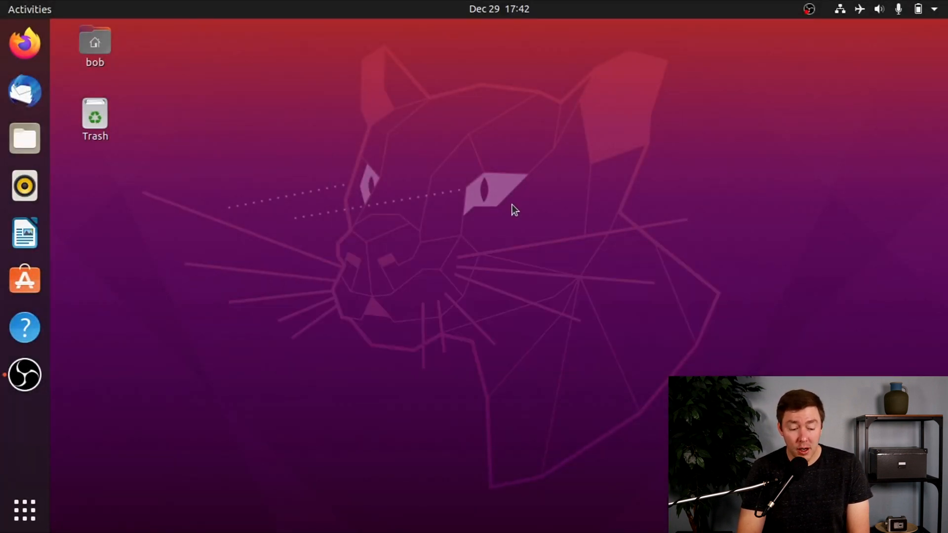
pyautogui.click(24, 46)
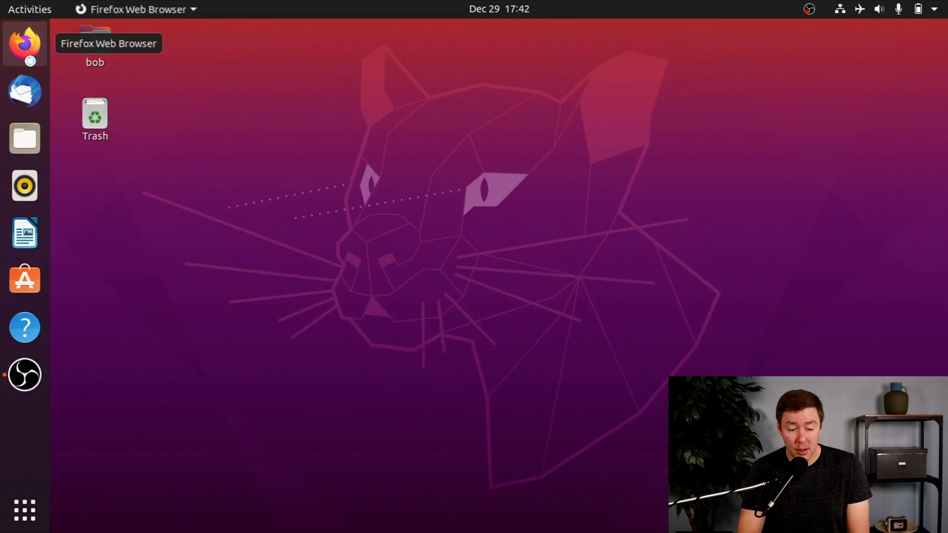
# Go to yeticold.com and open the Level 1 guide at the Install Ubuntu step.
pyautogui.click(24, 46)
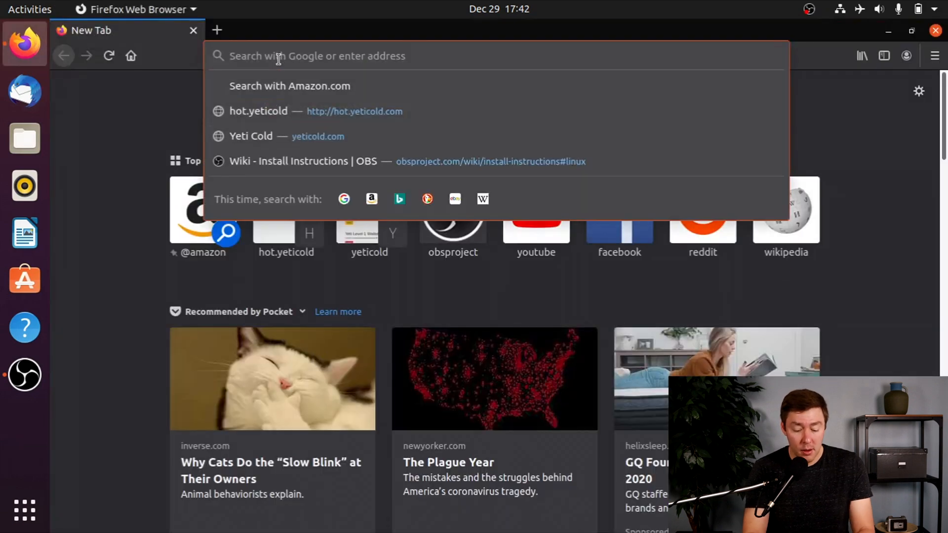
pyautogui.write('yeticold.com/')
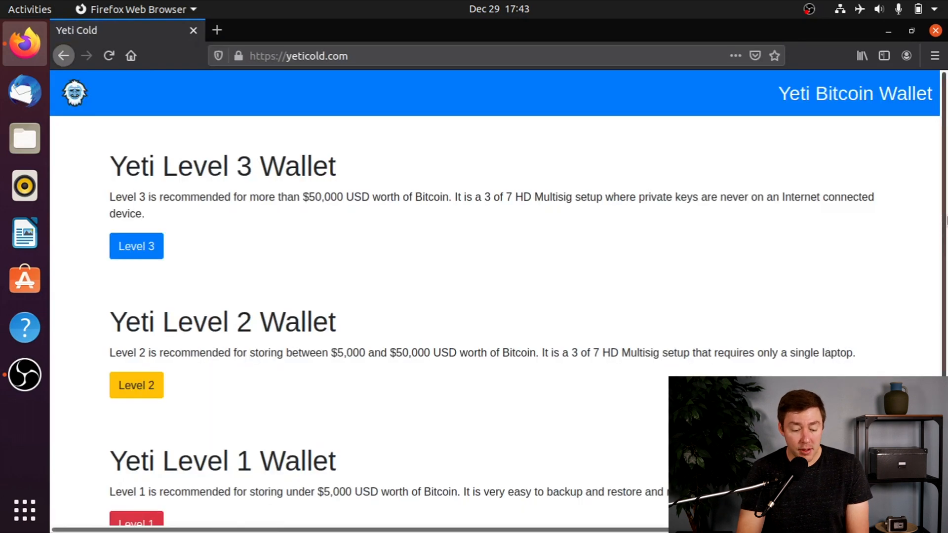
pyautogui.scroll(-3)
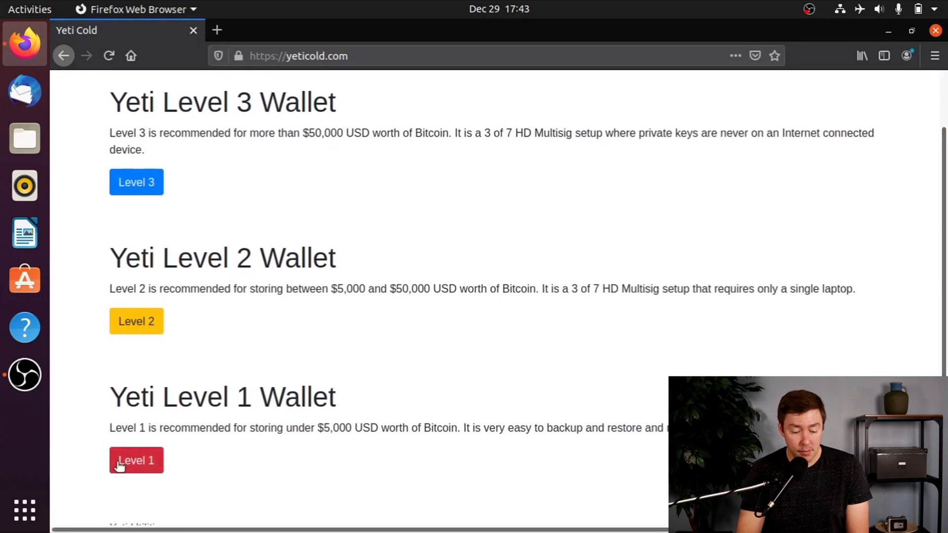
pyautogui.click(136, 460)
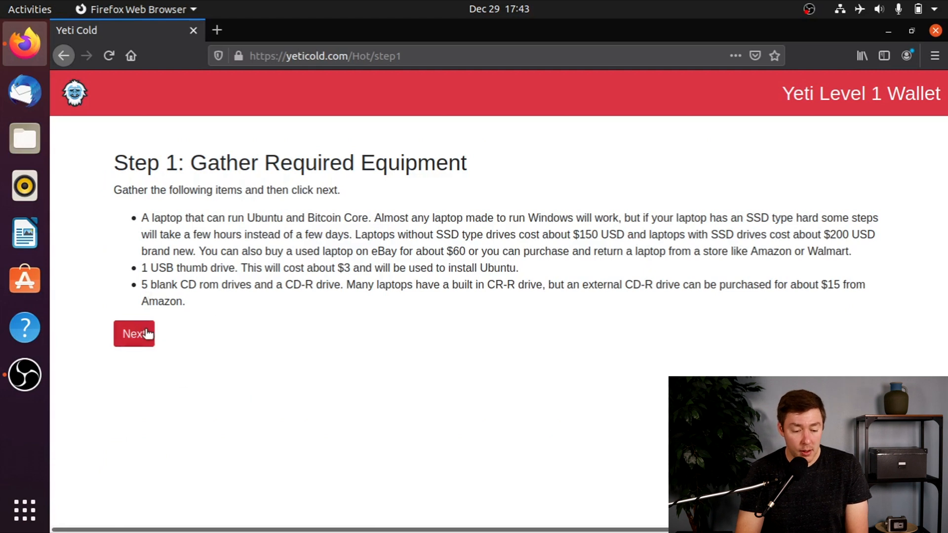
pyautogui.click(134, 334)
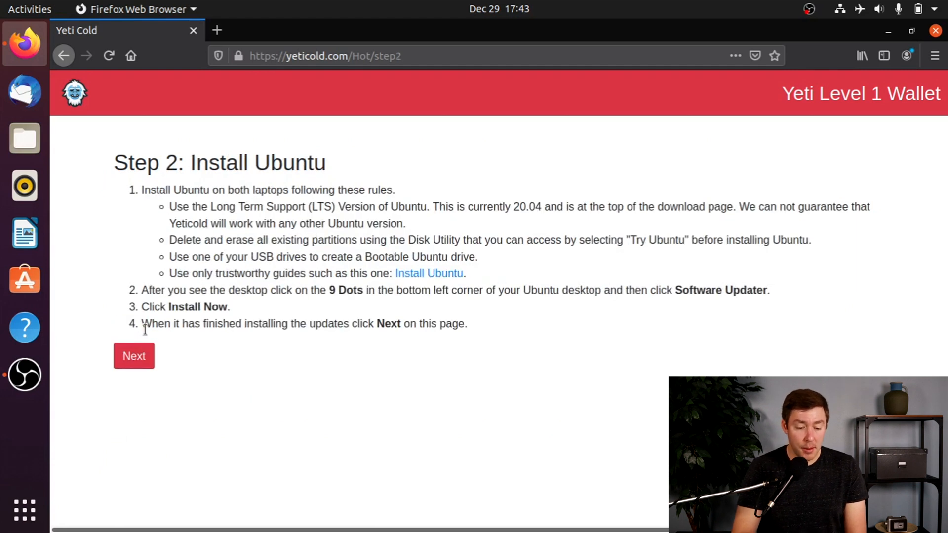
pyautogui.moveTo(199, 337)
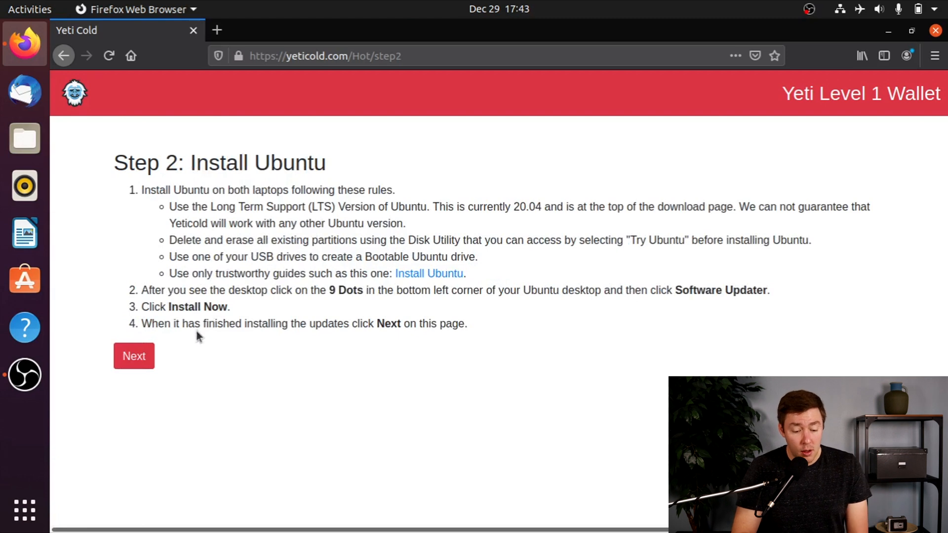
pyautogui.moveTo(175, 320)
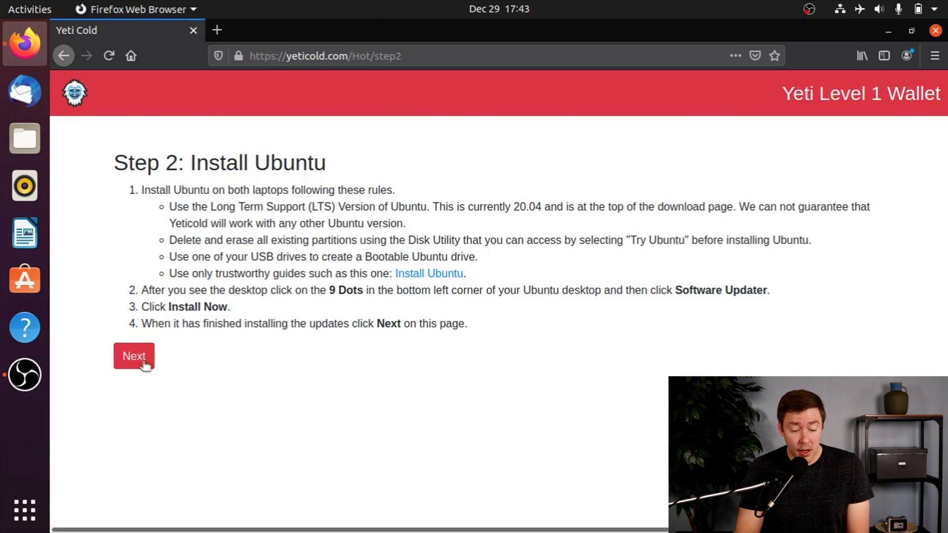
# Advance past Step 3, select the one.yeticold.com address, and open a second tab.
pyautogui.click(134, 355)
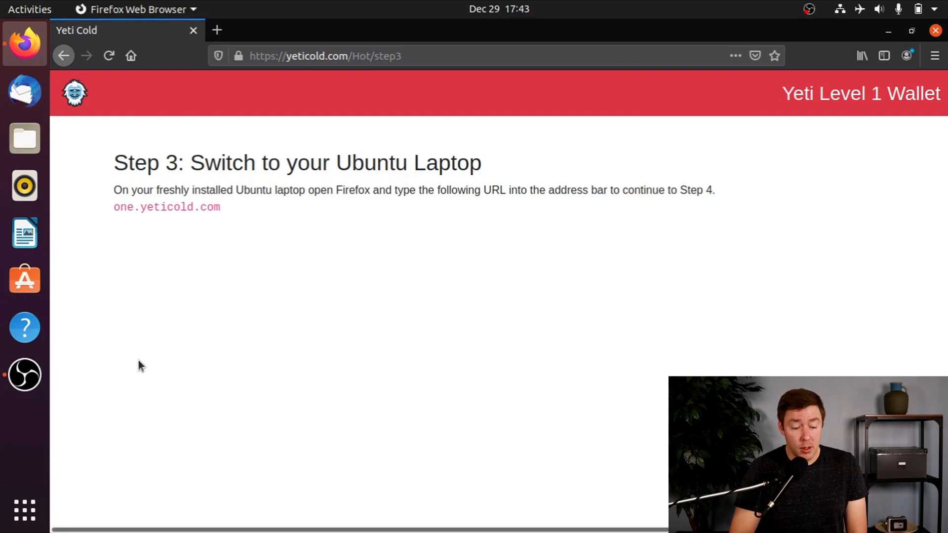
pyautogui.moveTo(299, 225)
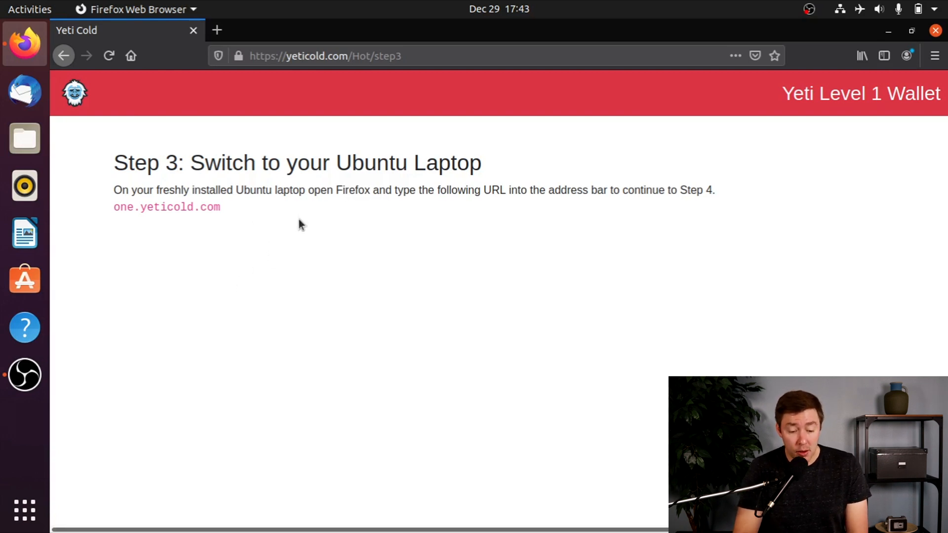
pyautogui.moveTo(244, 216)
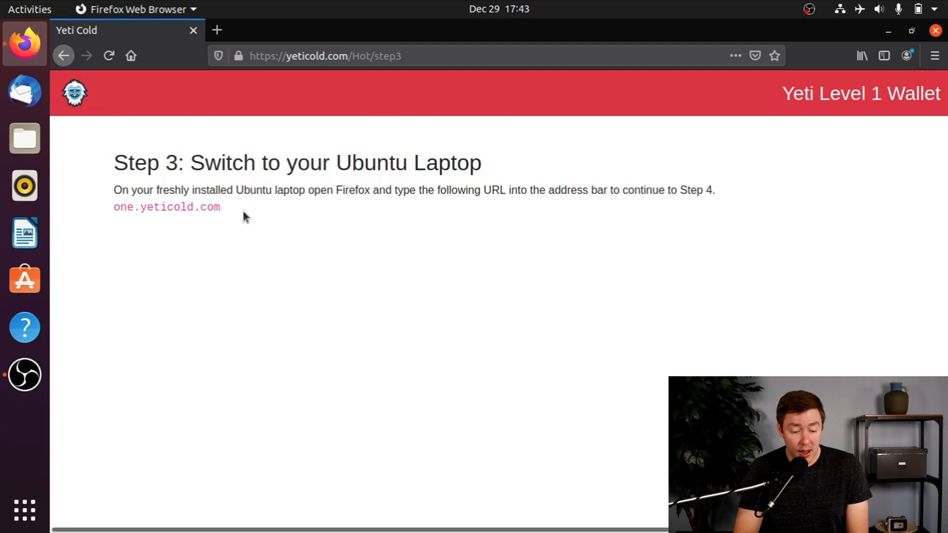
pyautogui.doubleClick(166, 207)
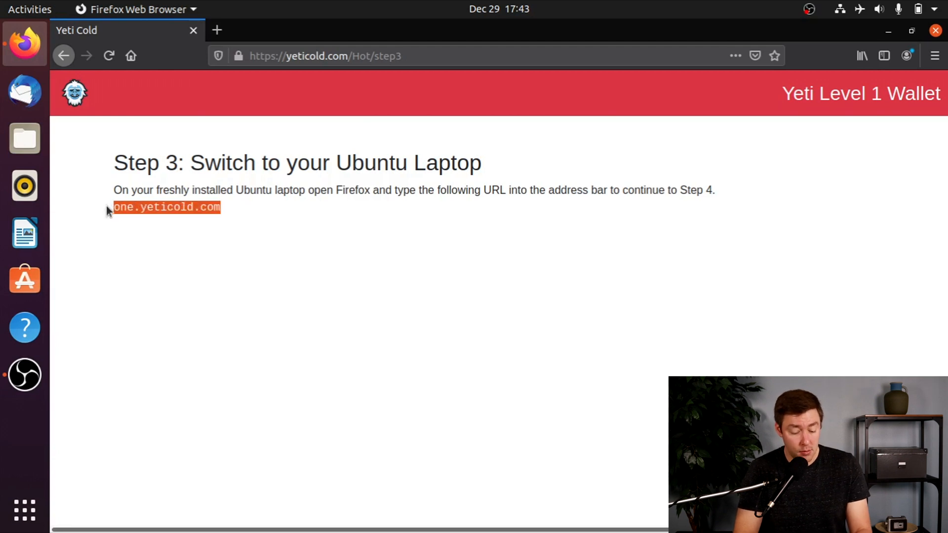
pyautogui.moveTo(216, 47)
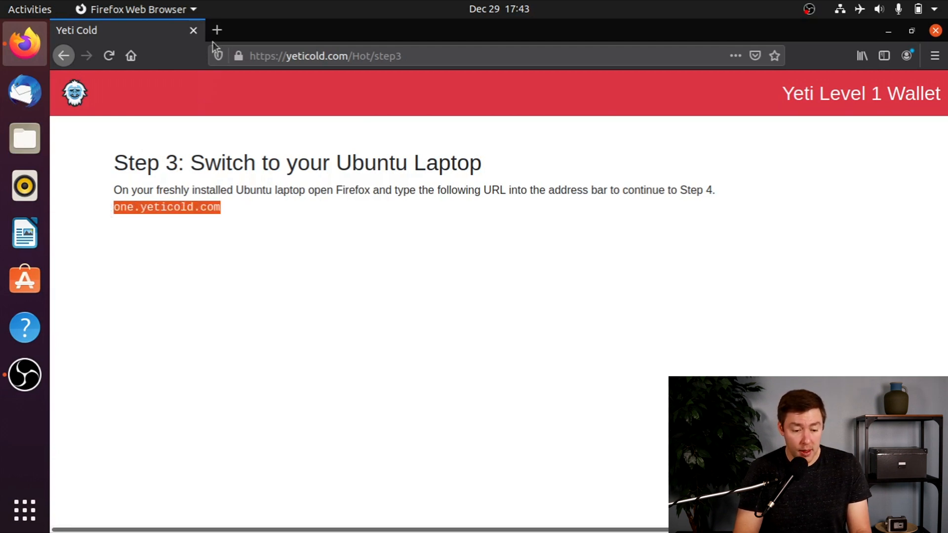
pyautogui.click(216, 30)
pyautogui.write('https://one.yeticold.com')
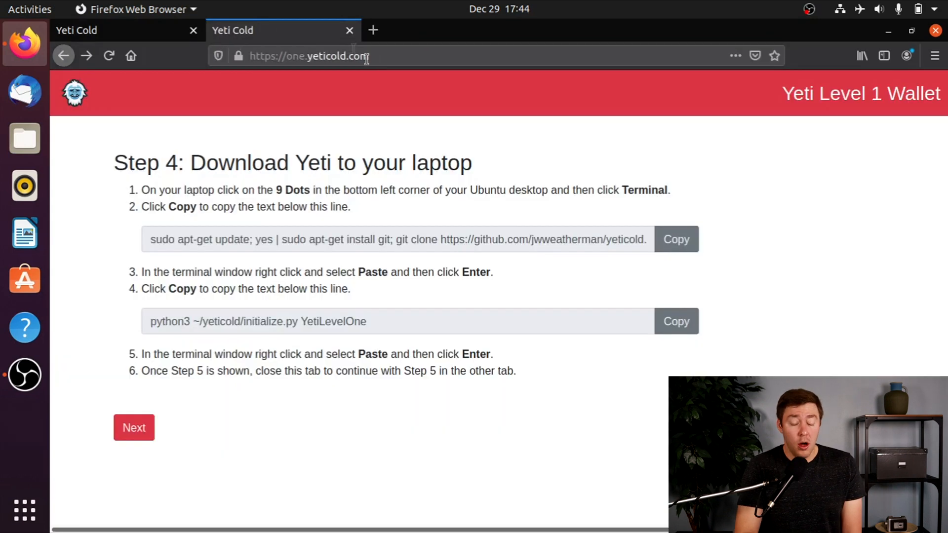
pyautogui.moveTo(387, 78)
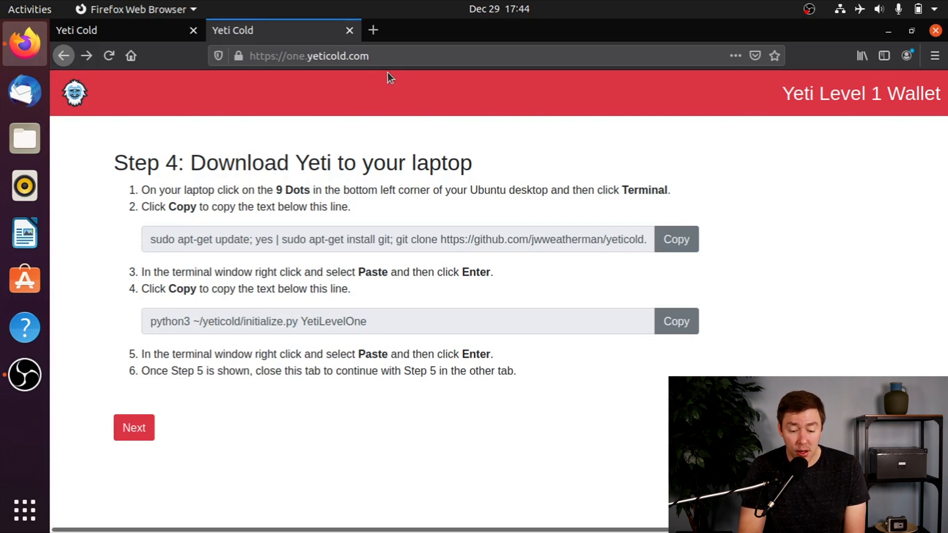
pyautogui.moveTo(521, 215)
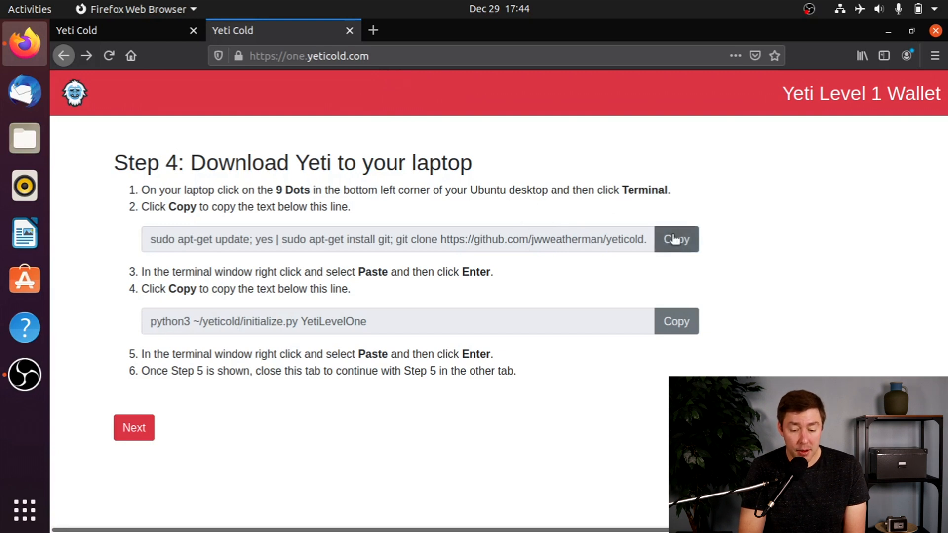
# Copy the apt-get update and git clone command and paste it into a new Terminal.
pyautogui.click(676, 239)
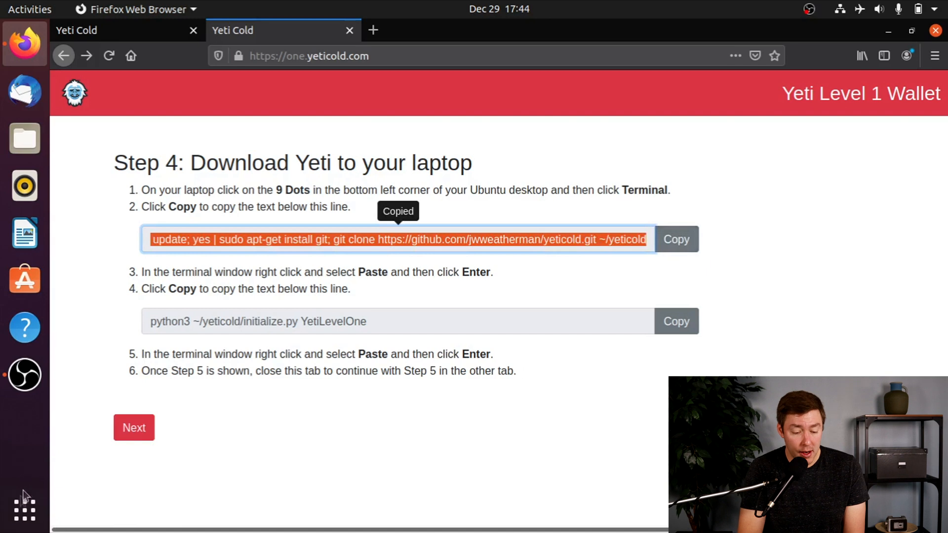
pyautogui.click(24, 510)
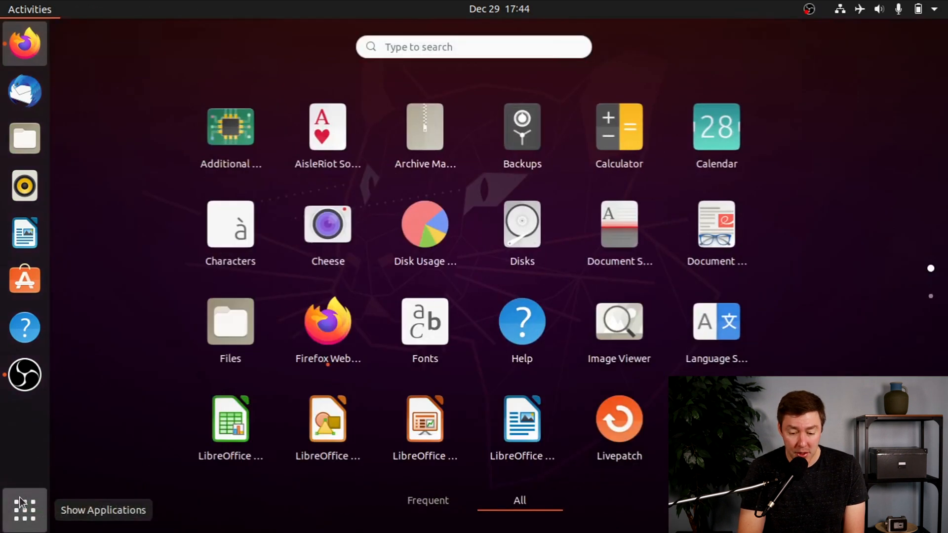
pyautogui.moveTo(929, 302)
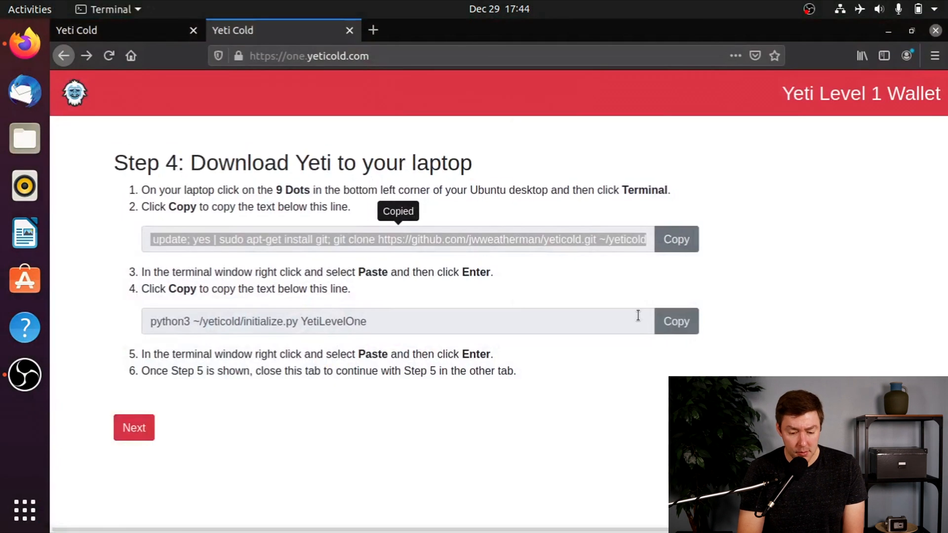
pyautogui.click(24, 421)
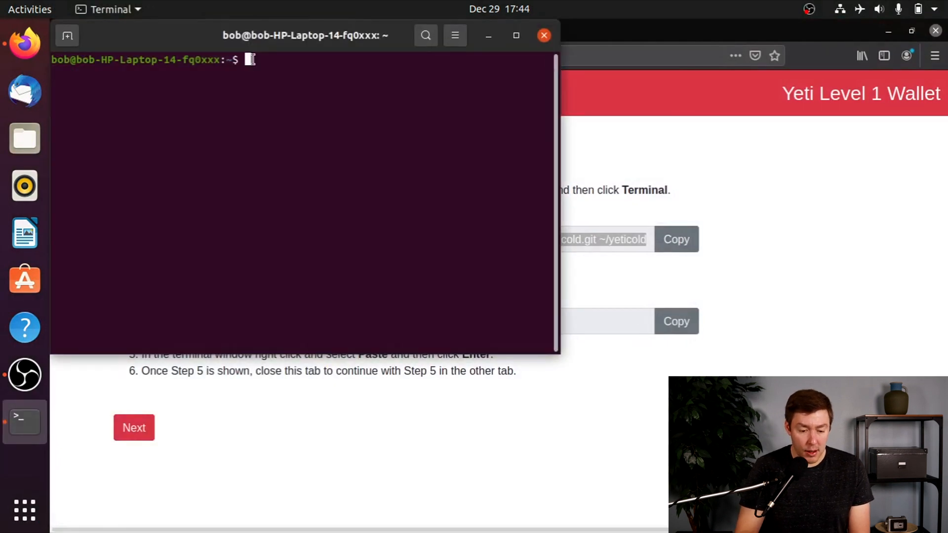
pyautogui.write('sudo apt-get update; yes | sudo apt-get install git; git clone https://github.com/jwweatherman/yeticold.git ~/yeticold')
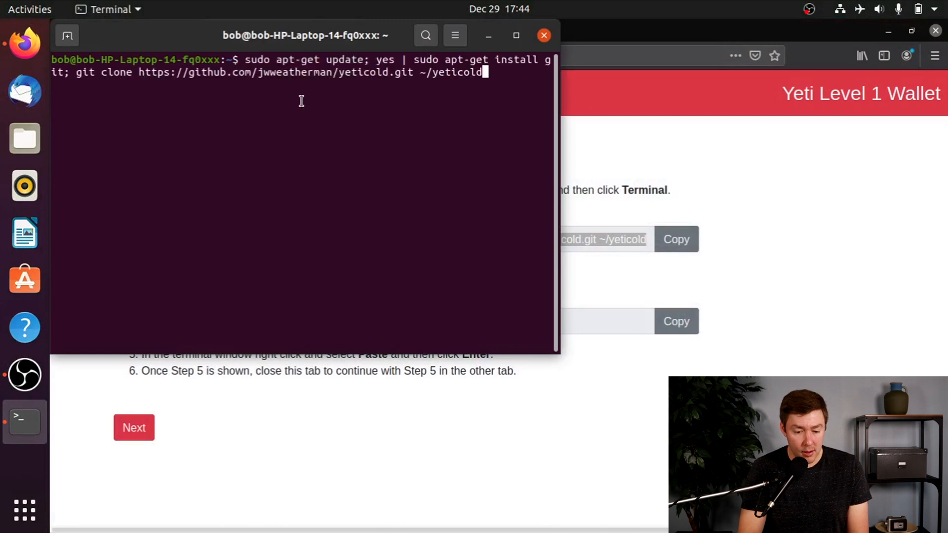
# Run the pasted update, git install and yeticold clone command in Terminal.
pyautogui.press('Return')
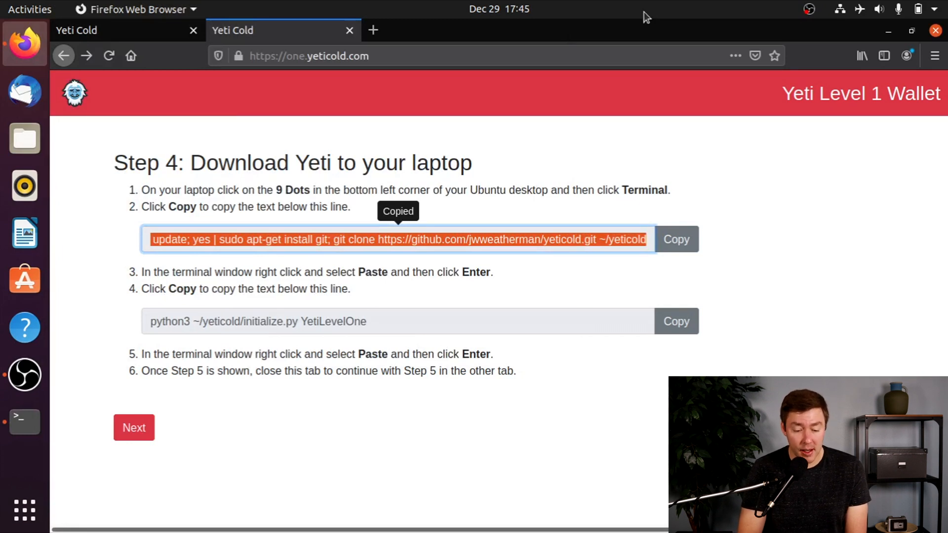
pyautogui.moveTo(659, 273)
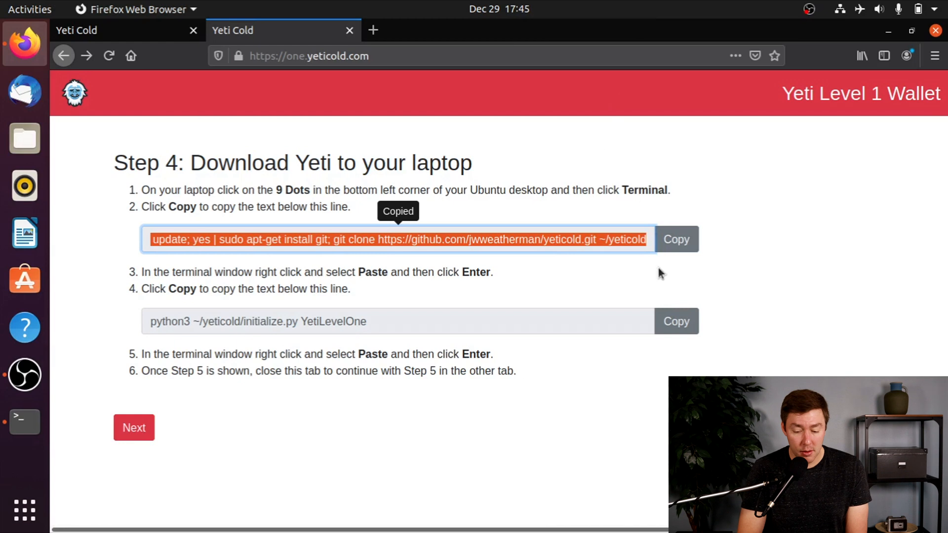
# Copy the python3 initialize command and paste it at the Terminal prompt.
pyautogui.click(675, 321)
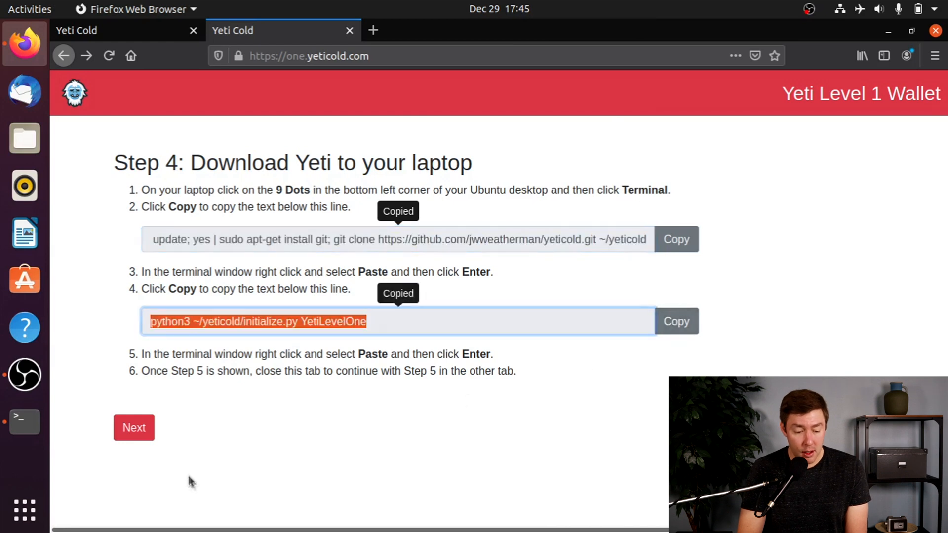
pyautogui.click(24, 421)
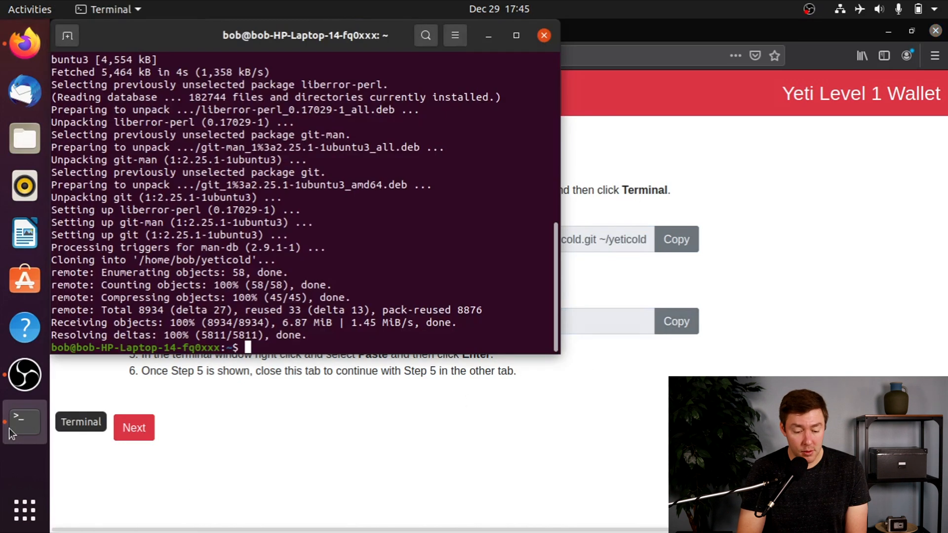
pyautogui.rightClick(272, 347)
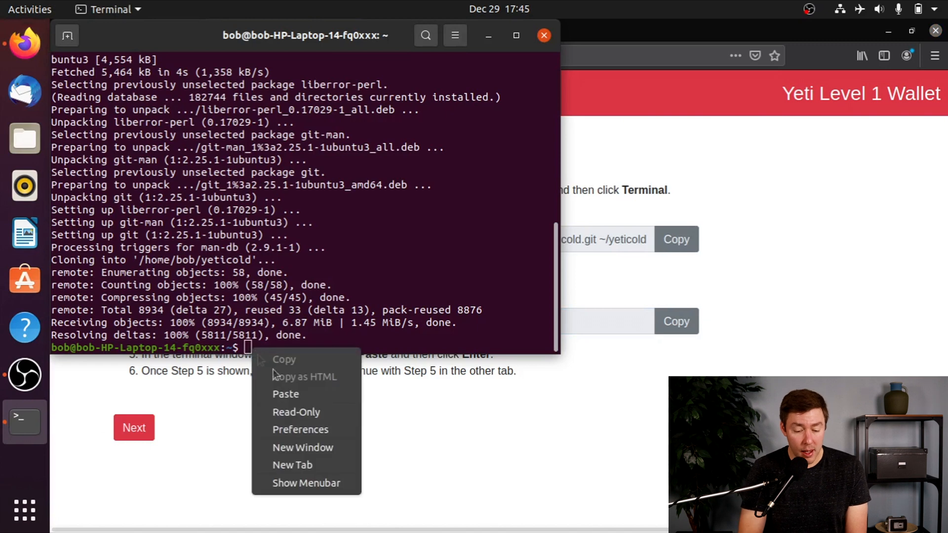
pyautogui.click(286, 393)
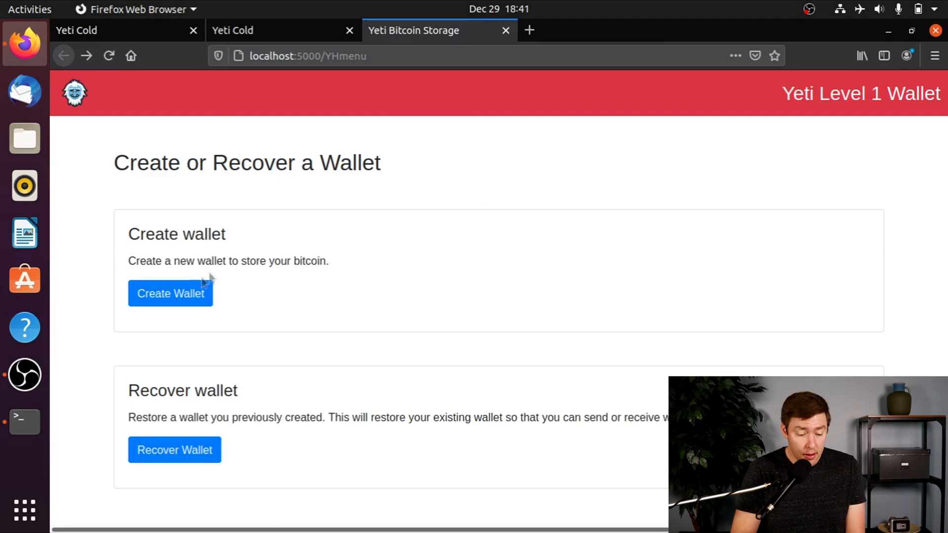
# Choose Create Wallet on the Yeti page and hide Bitcoin Core's sync dialog.
pyautogui.click(170, 293)
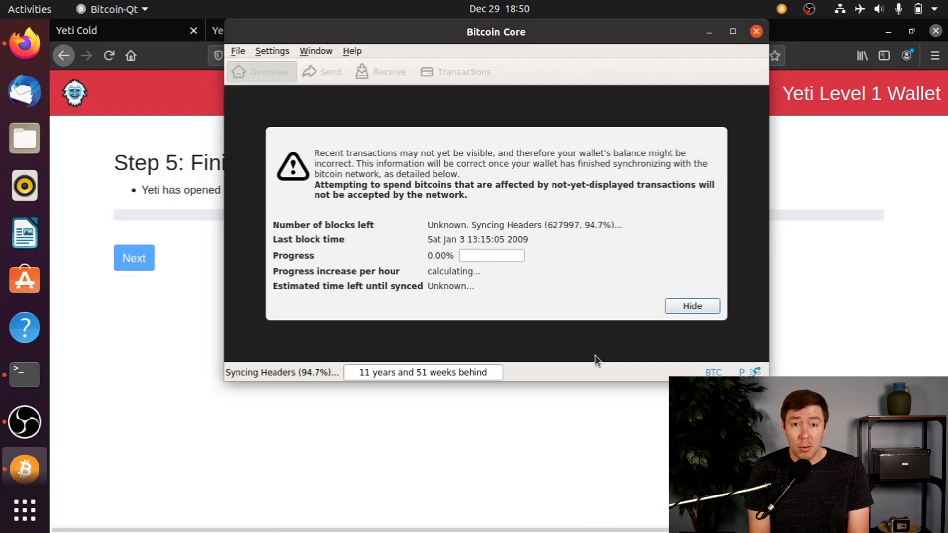
pyautogui.click(692, 306)
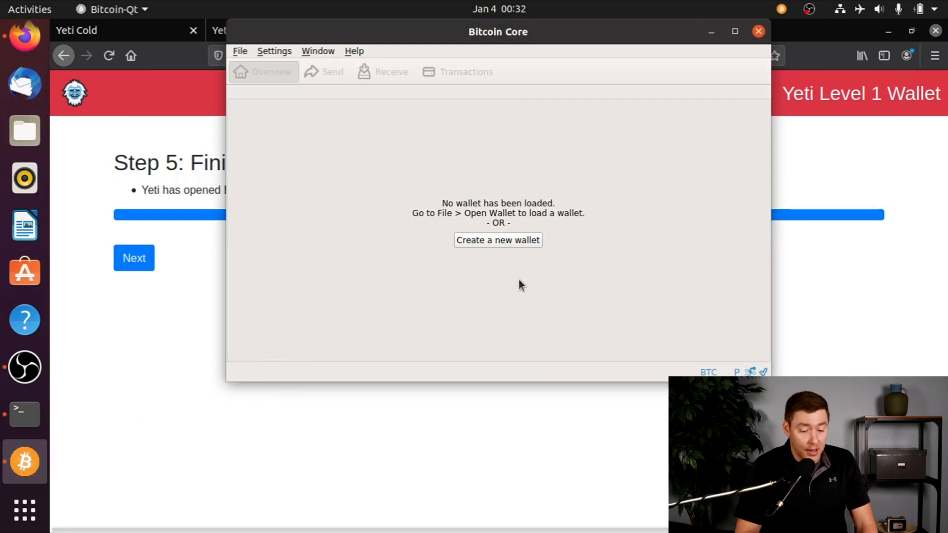
pyautogui.moveTo(712, 233)
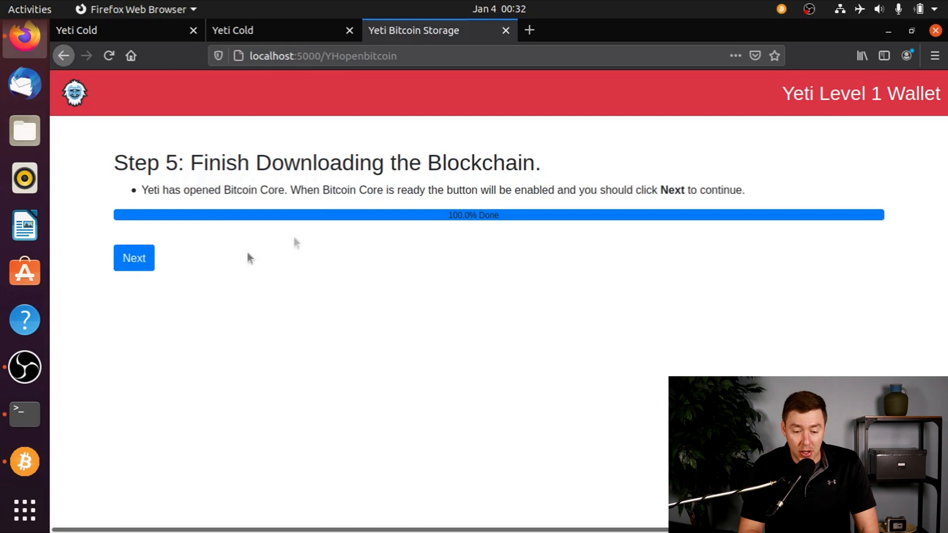
pyautogui.moveTo(447, 224)
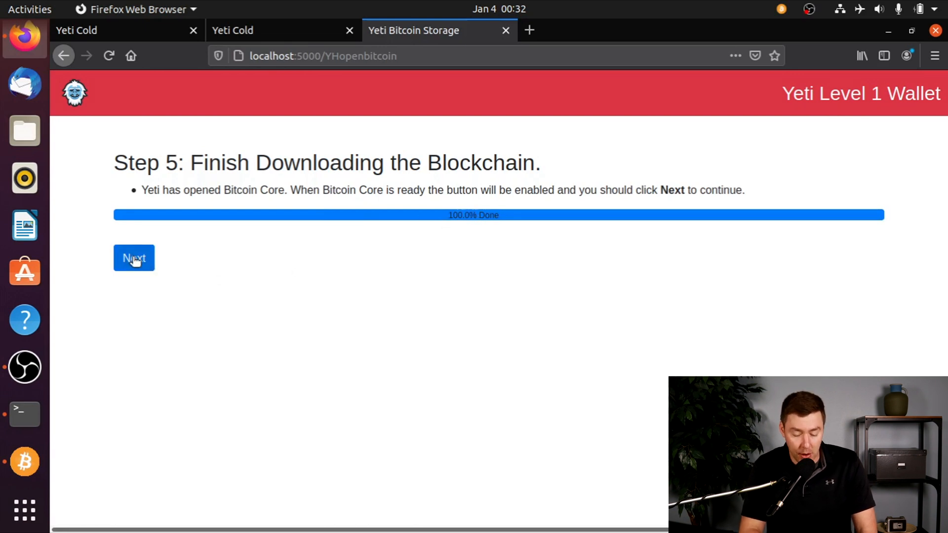
# Continue past Step 5 and skip the Further Randomize Your Bitcoin Seed page.
pyautogui.click(134, 258)
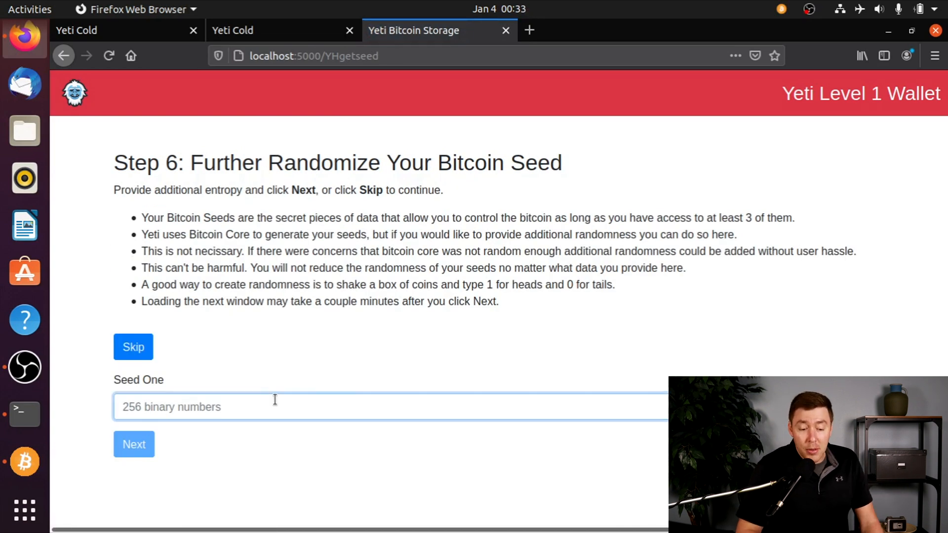
pyautogui.moveTo(303, 326)
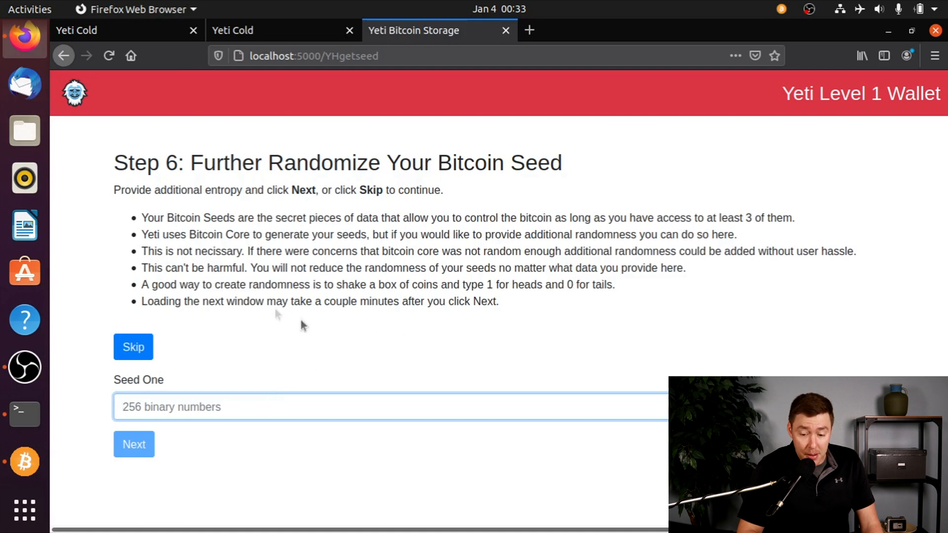
pyautogui.click(133, 347)
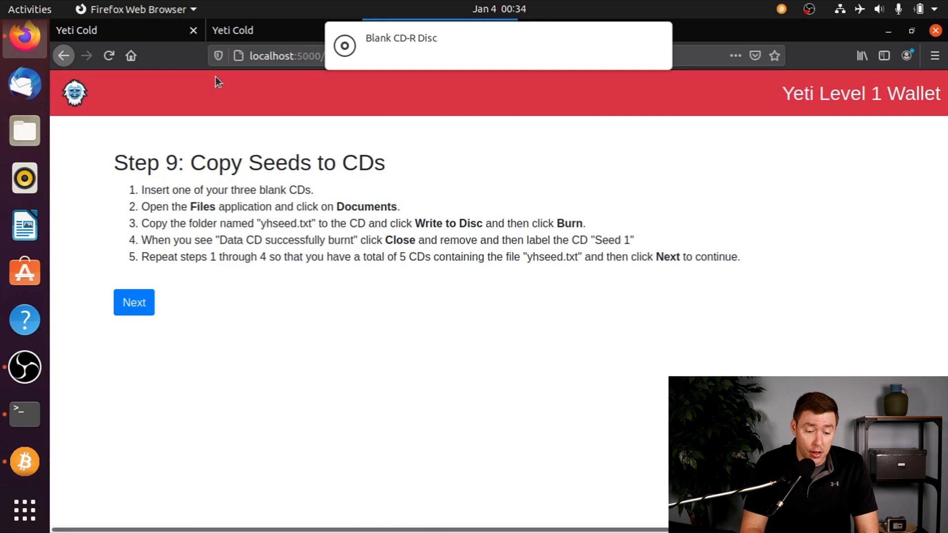
pyautogui.moveTo(25, 130)
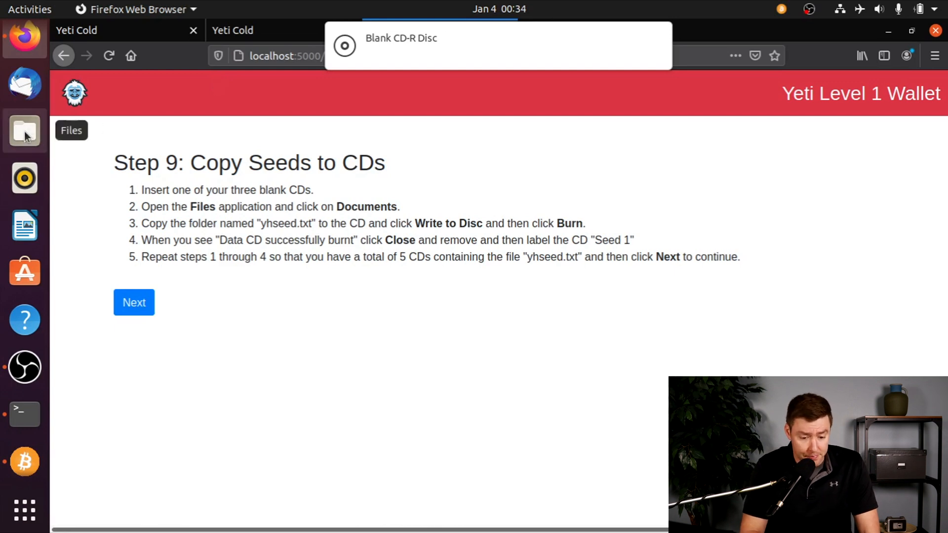
# Copy yhseed.txt from the Documents folder in Files.
pyautogui.click(25, 131)
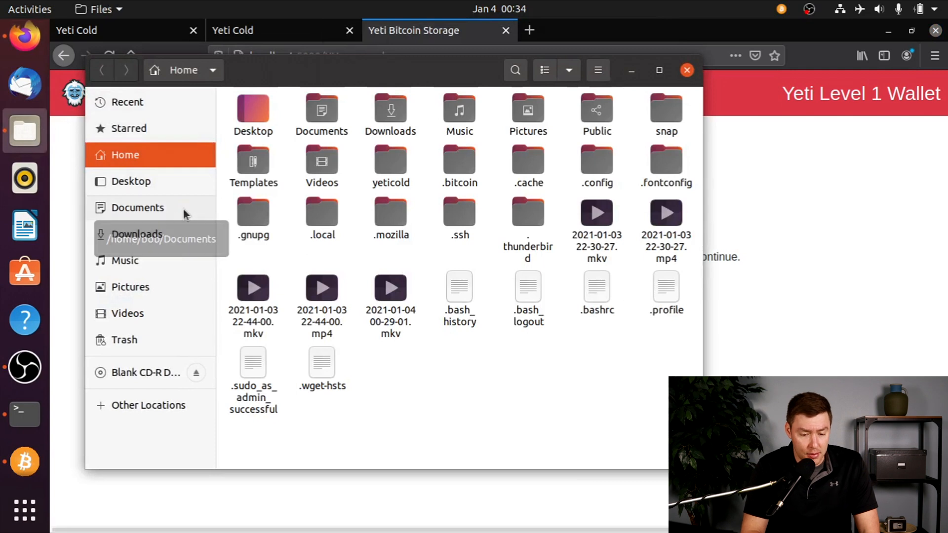
pyautogui.click(137, 207)
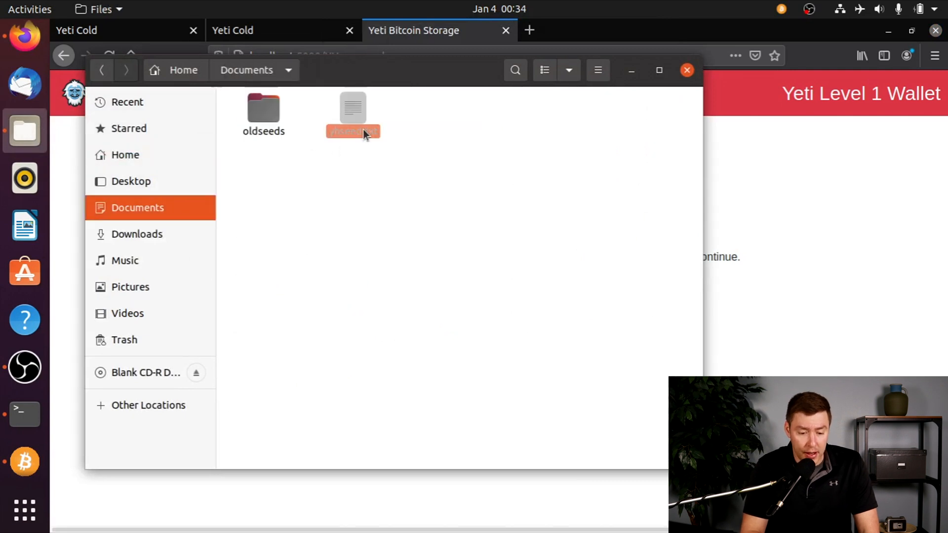
pyautogui.click(353, 108)
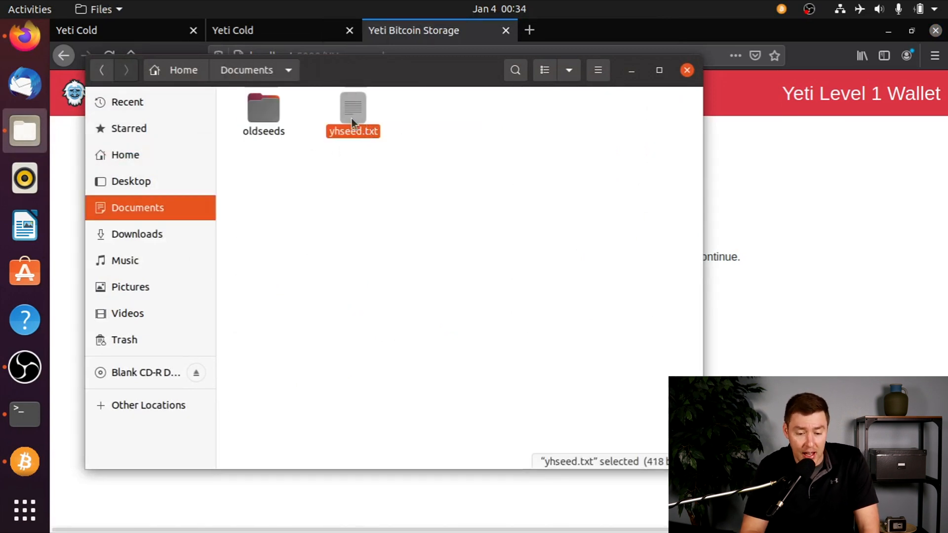
pyautogui.rightClick(353, 109)
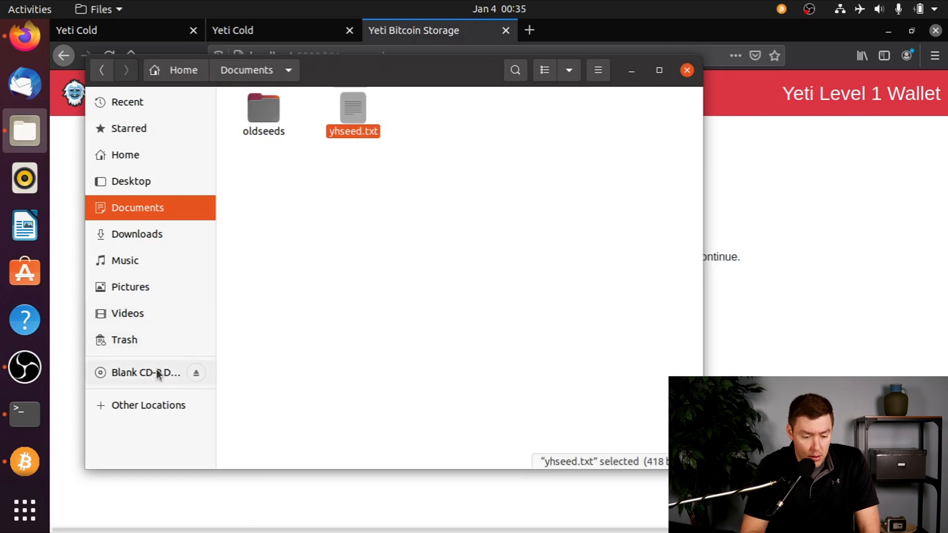
pyautogui.moveTo(145, 372)
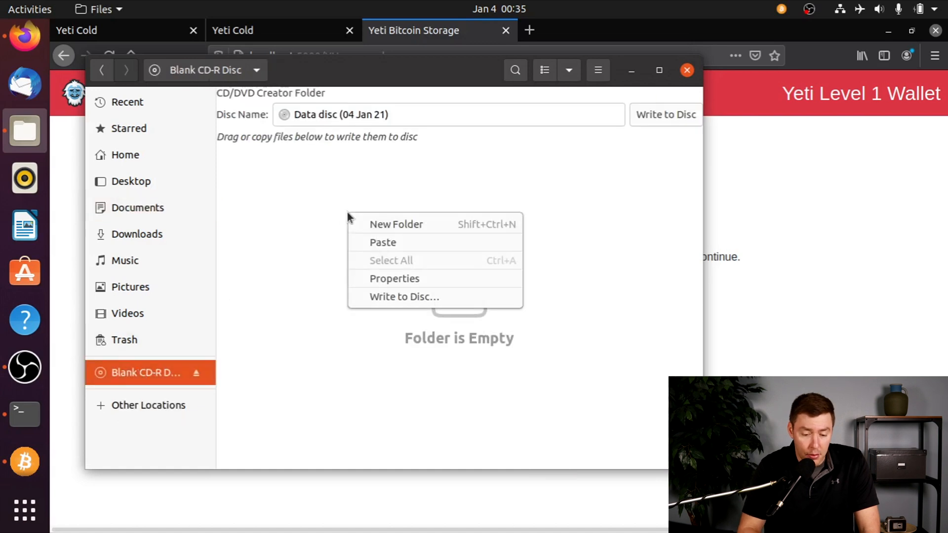
# Paste yhseed.txt onto the Blank CD-R Disc and burn it.
pyautogui.click(382, 242)
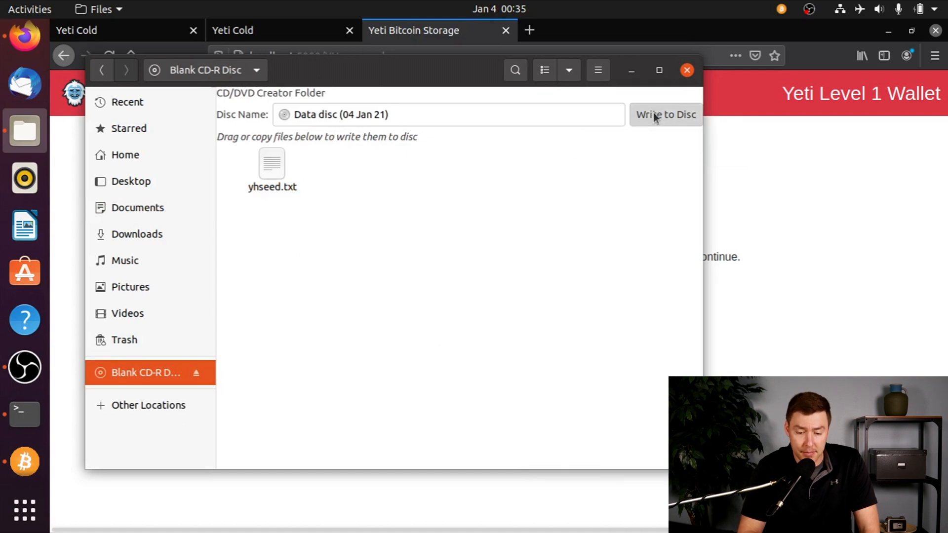
pyautogui.click(665, 114)
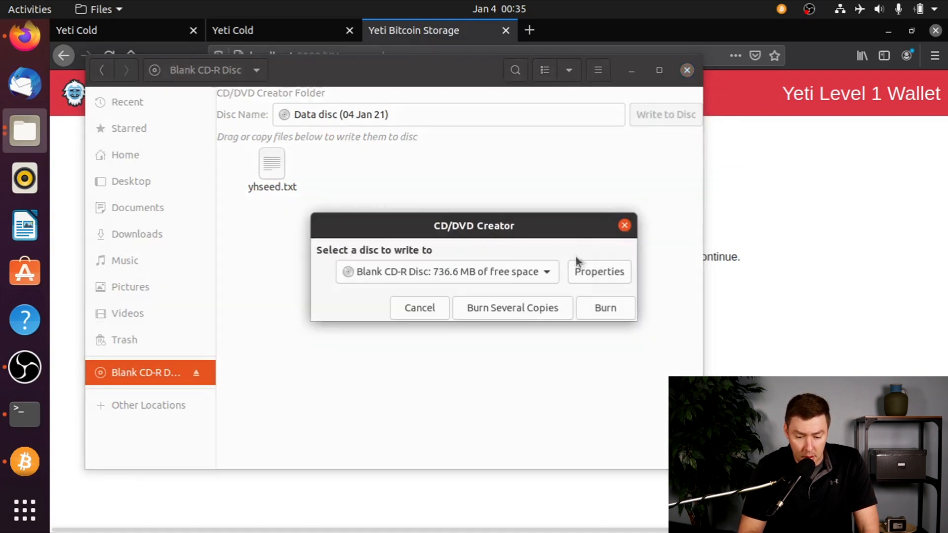
pyautogui.click(604, 308)
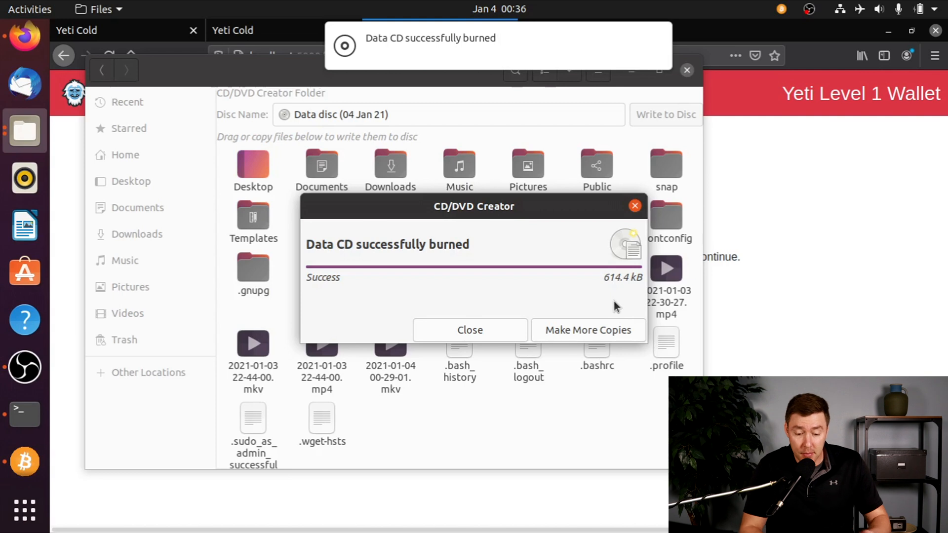
pyautogui.click(469, 330)
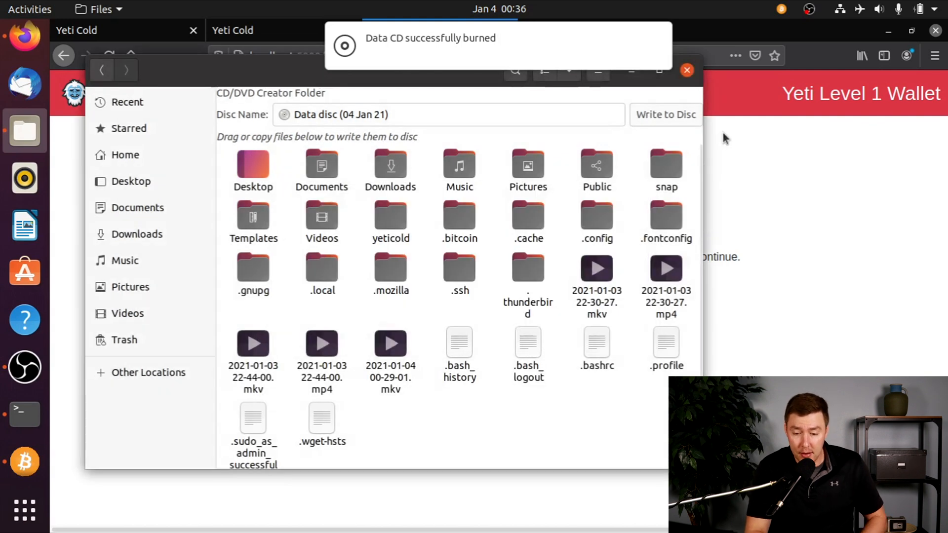
pyautogui.moveTo(687, 70)
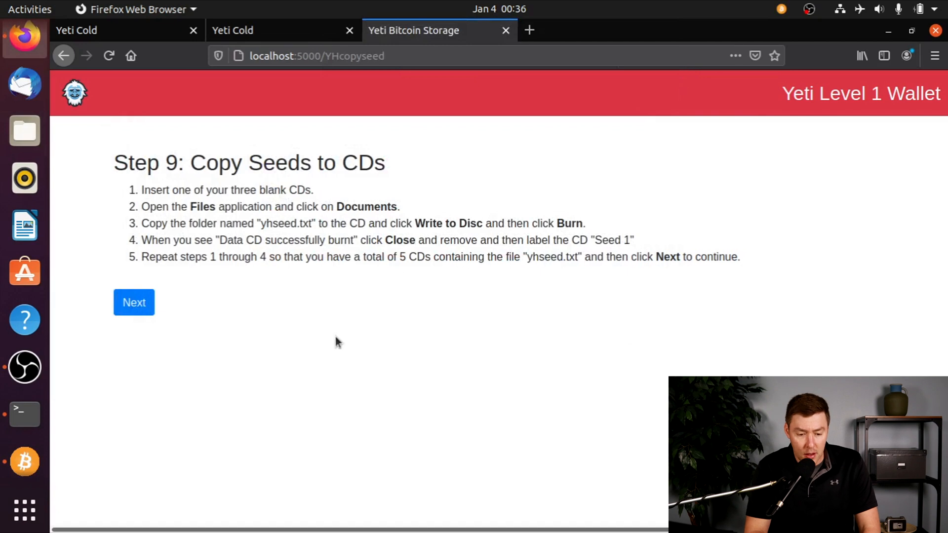
pyautogui.moveTo(278, 284)
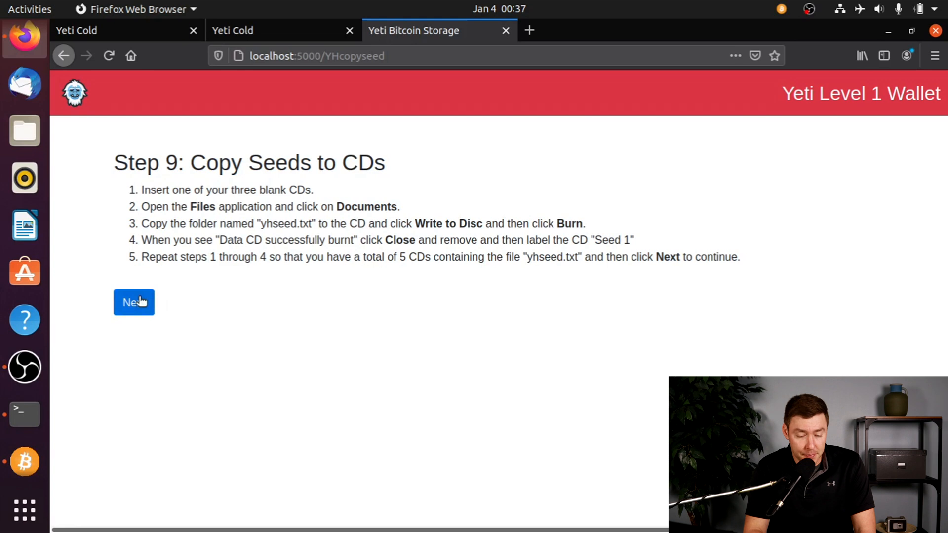
# Go to Check Seed and load yhseed.txt from the 618 KB CD.
pyautogui.click(134, 302)
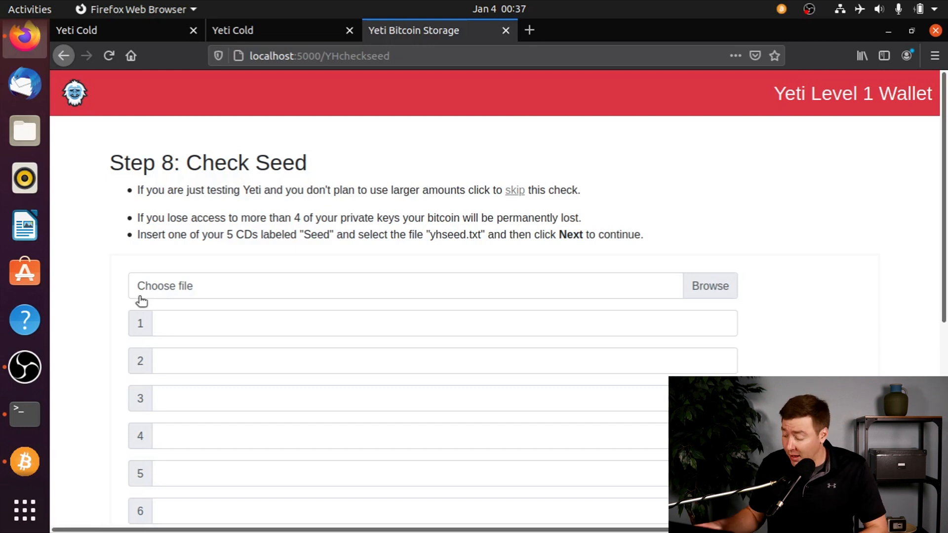
pyautogui.moveTo(624, 236)
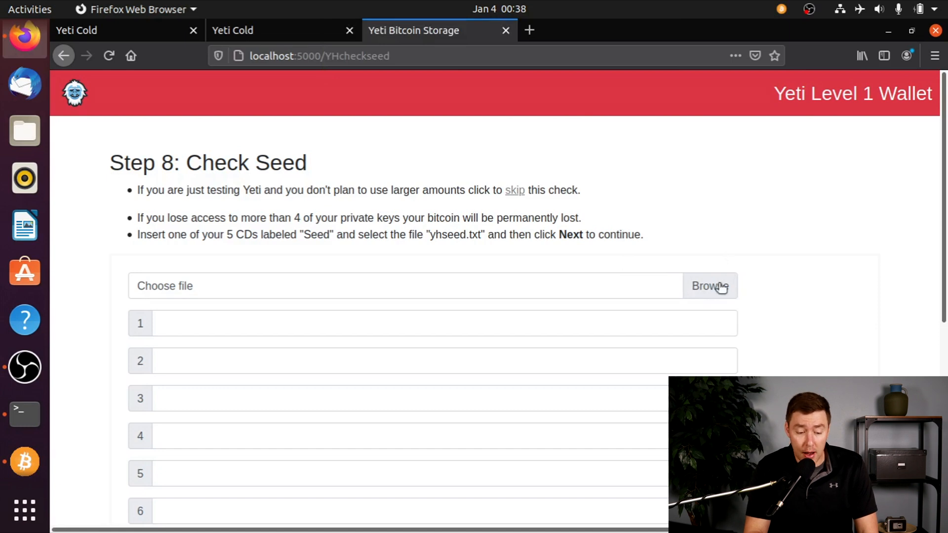
pyautogui.click(709, 285)
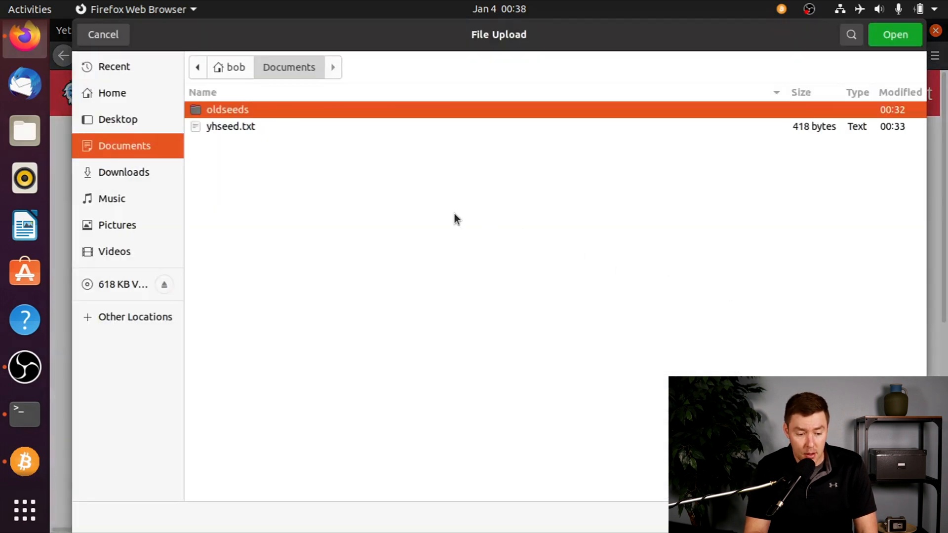
pyautogui.click(121, 284)
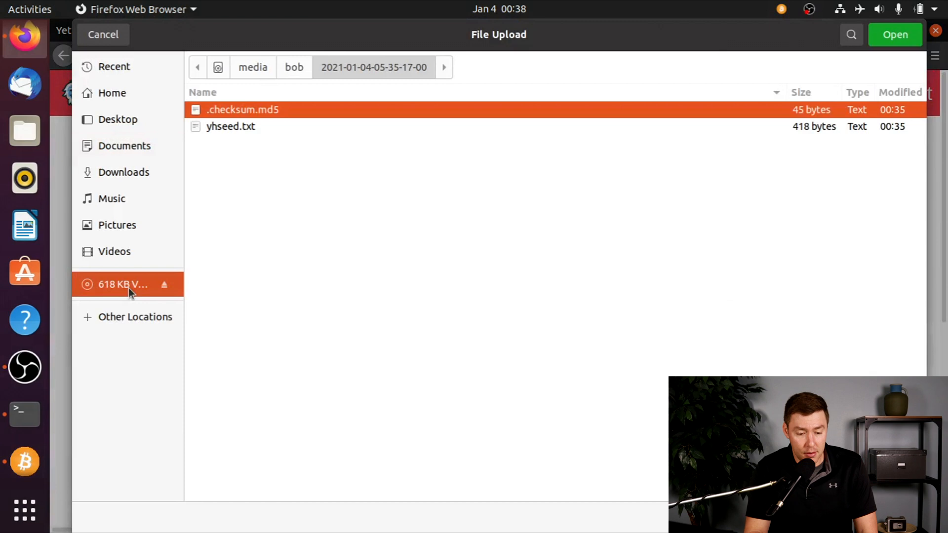
pyautogui.moveTo(284, 131)
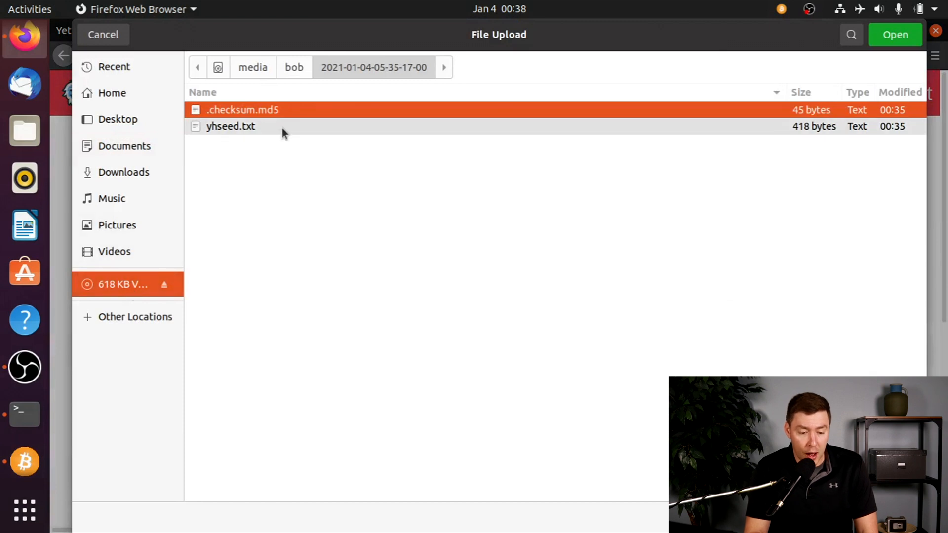
pyautogui.click(231, 125)
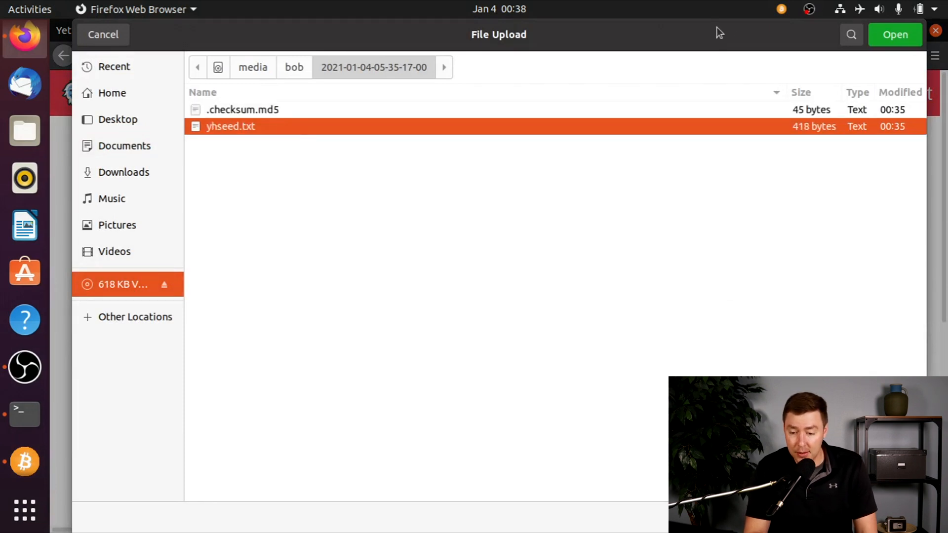
pyautogui.click(895, 35)
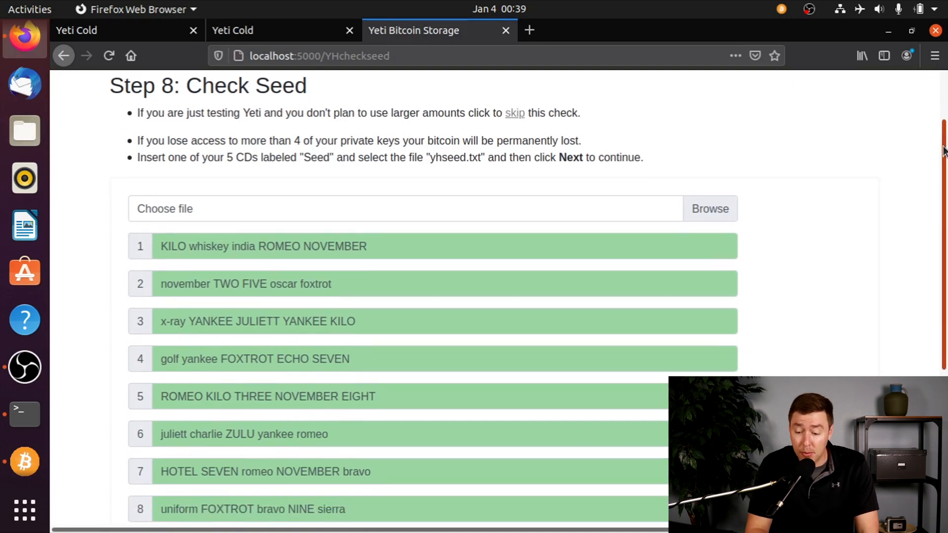
# Test validation by retyping 'R' in seed line 1, then continue.
pyautogui.scroll(-3)
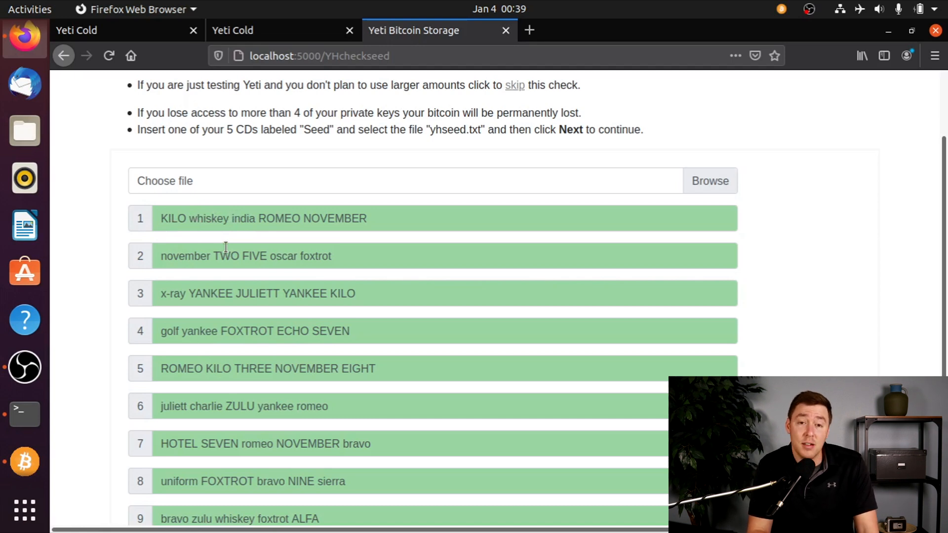
pyautogui.click(403, 219)
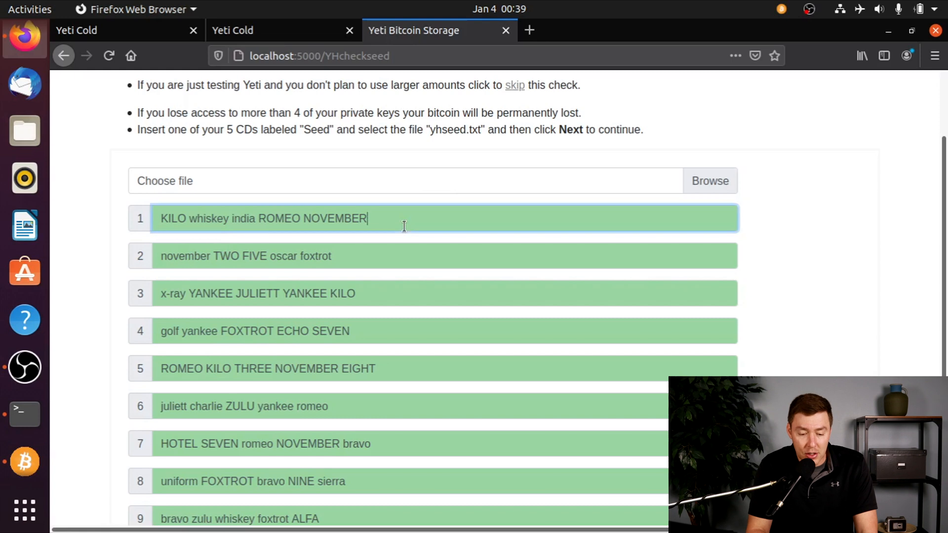
pyautogui.press('BackSpace')
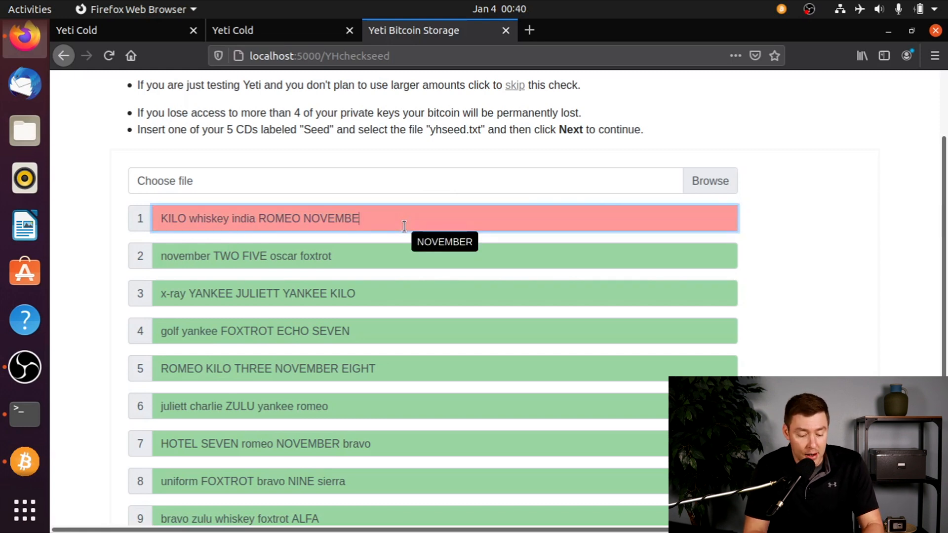
pyautogui.write('R')
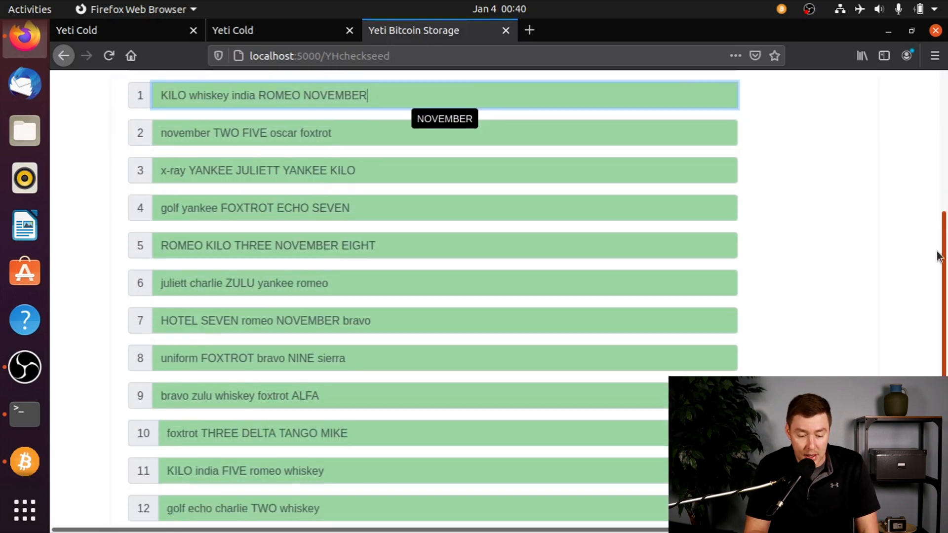
pyautogui.scroll(-3)
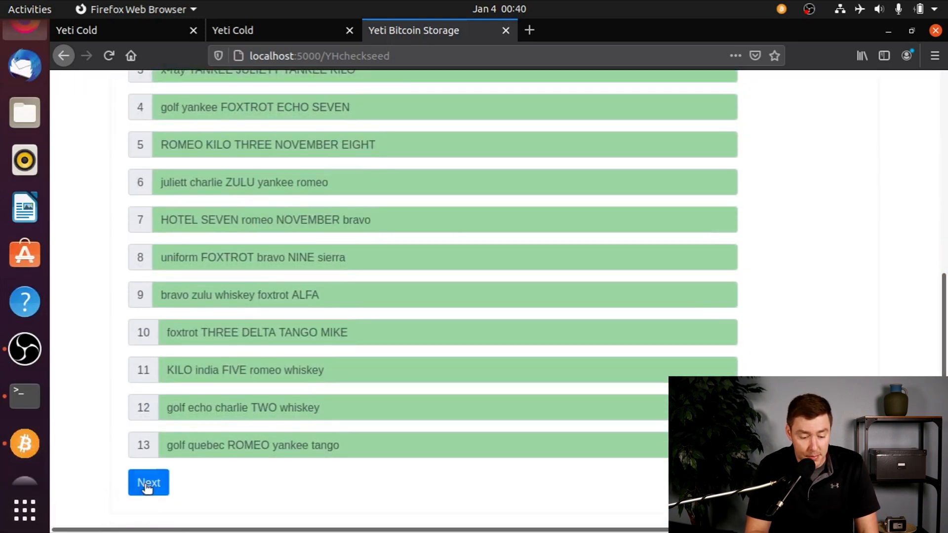
pyautogui.click(148, 483)
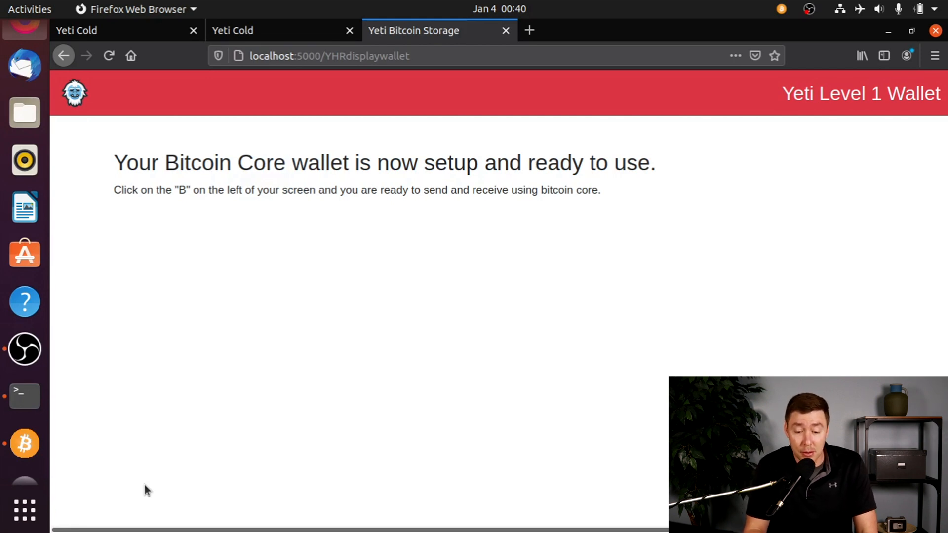
# Open Bitcoin Core's yetiwallethot wallet, view Receive, then confirm the zero balance on Overview.
pyautogui.click(24, 444)
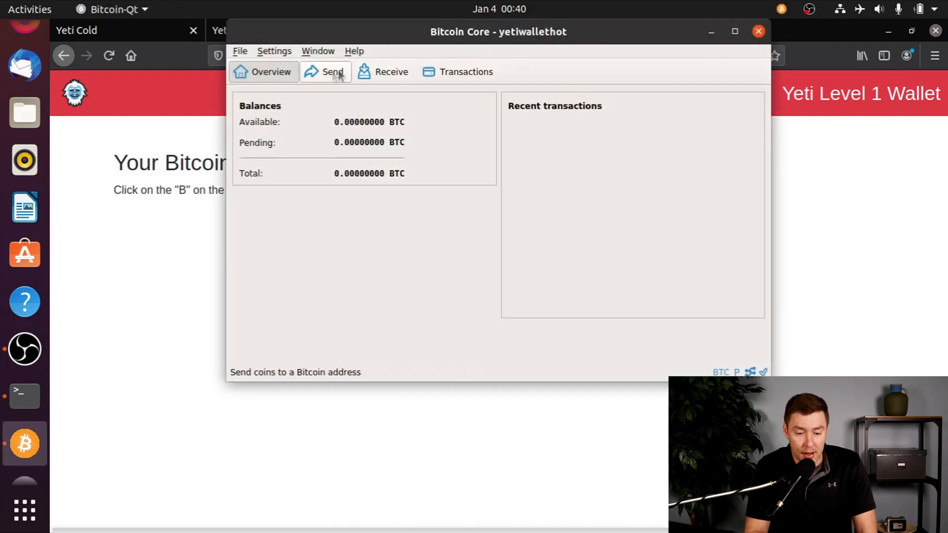
pyautogui.click(384, 72)
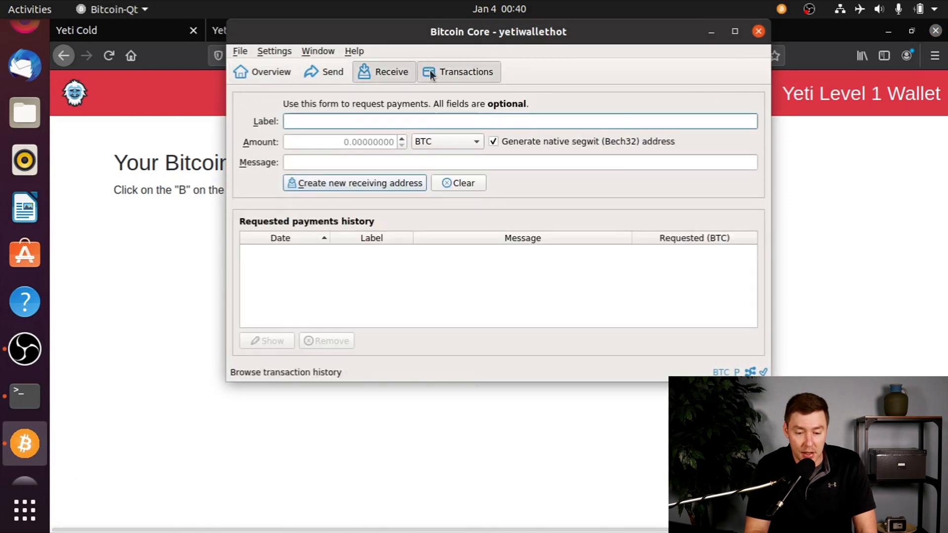
pyautogui.click(262, 71)
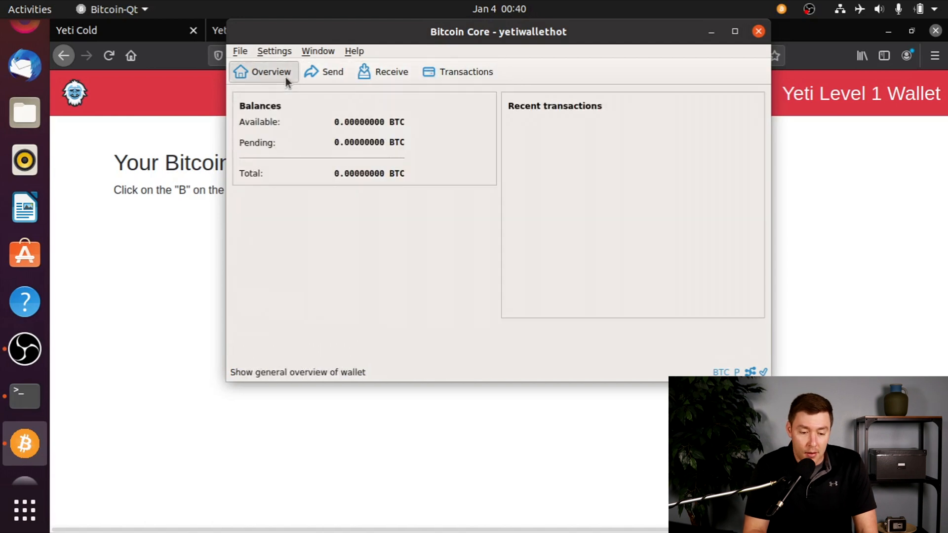